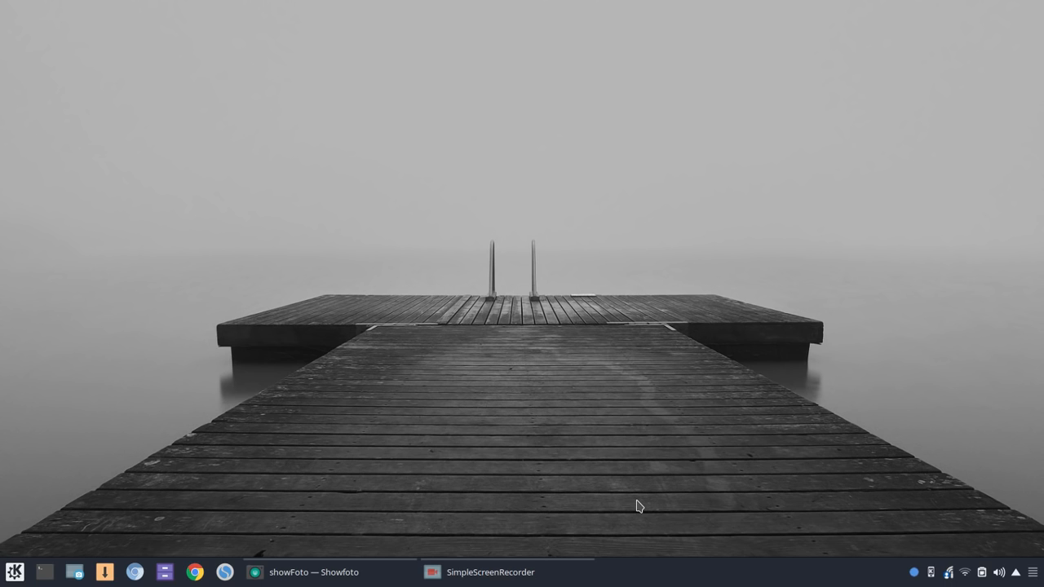
- Launch Showfoto from the taskbar so its empty main window appears
click(314, 571)
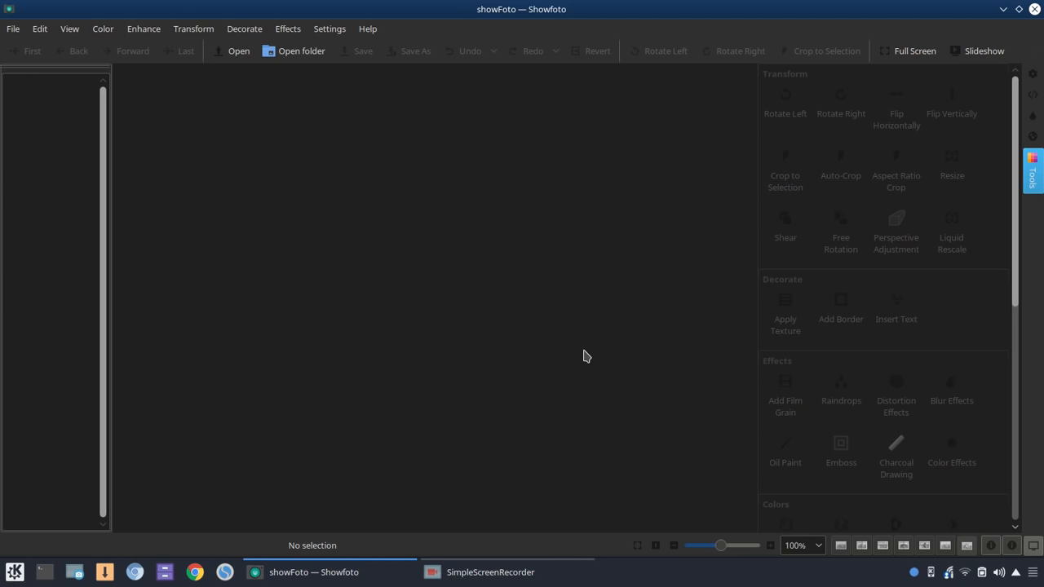
mouse_move(369, 29)
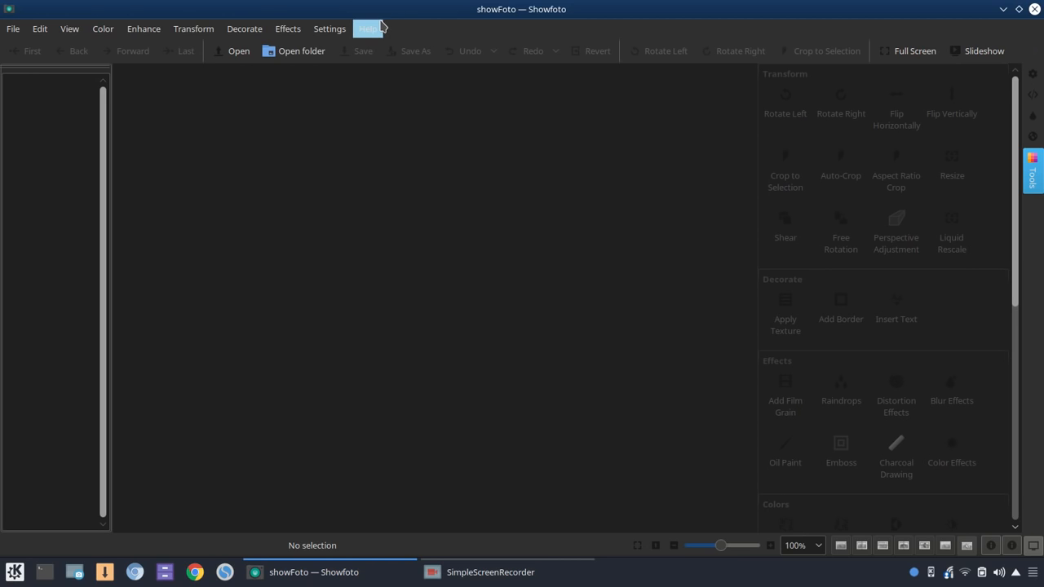
click(369, 29)
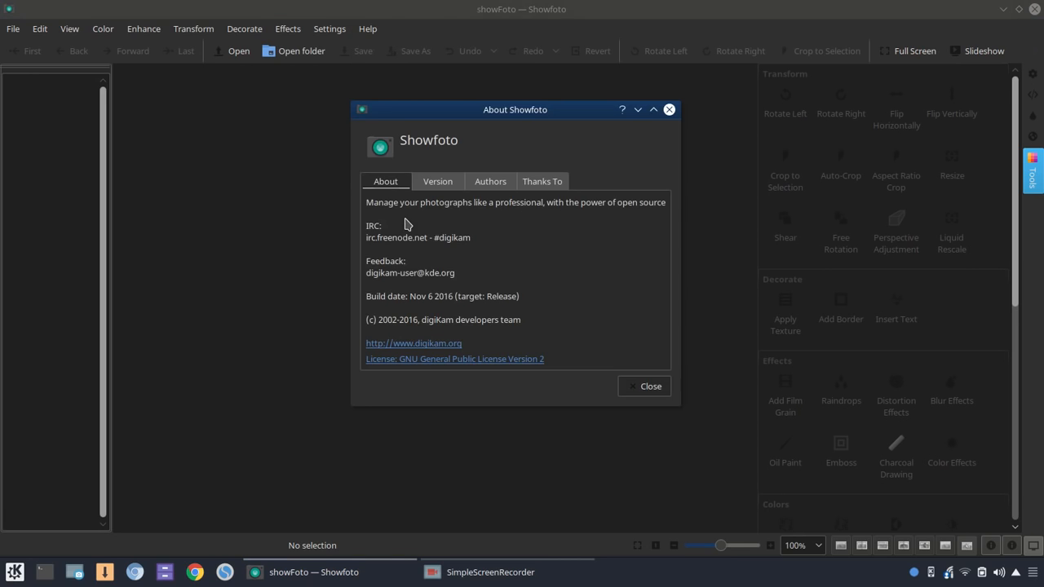
click(437, 181)
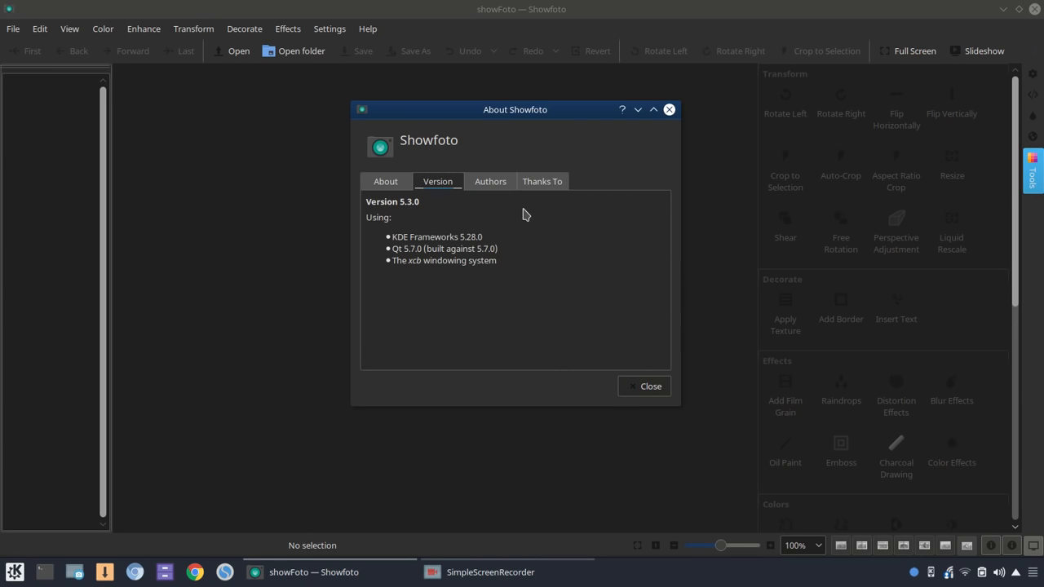
mouse_move(538, 226)
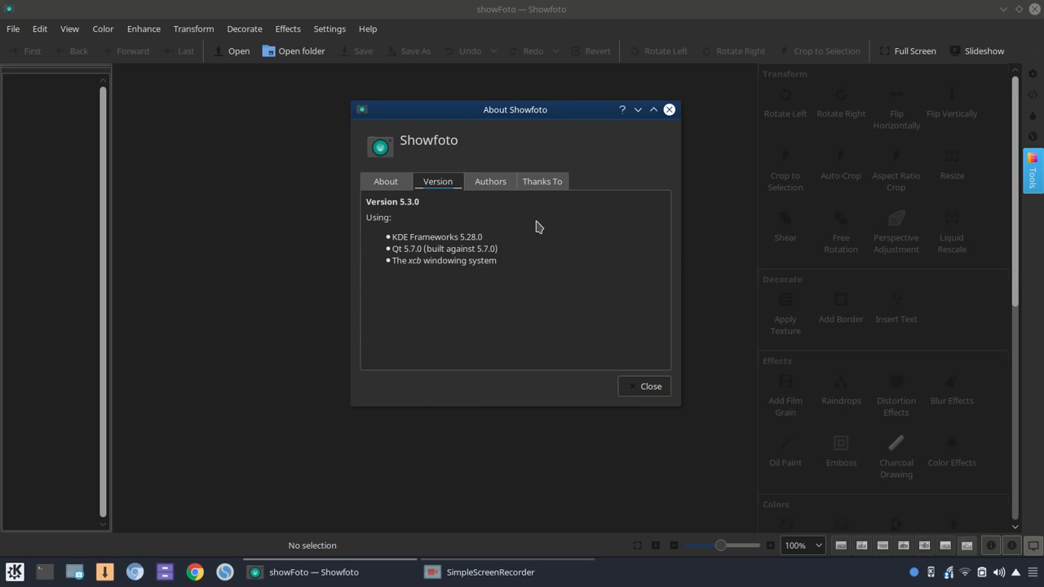
click(385, 181)
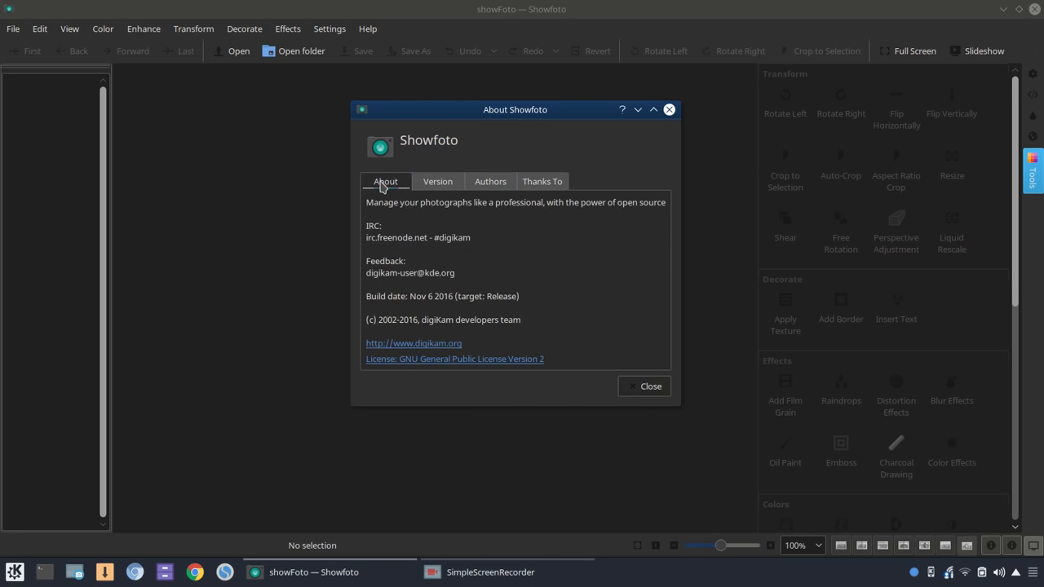
click(489, 181)
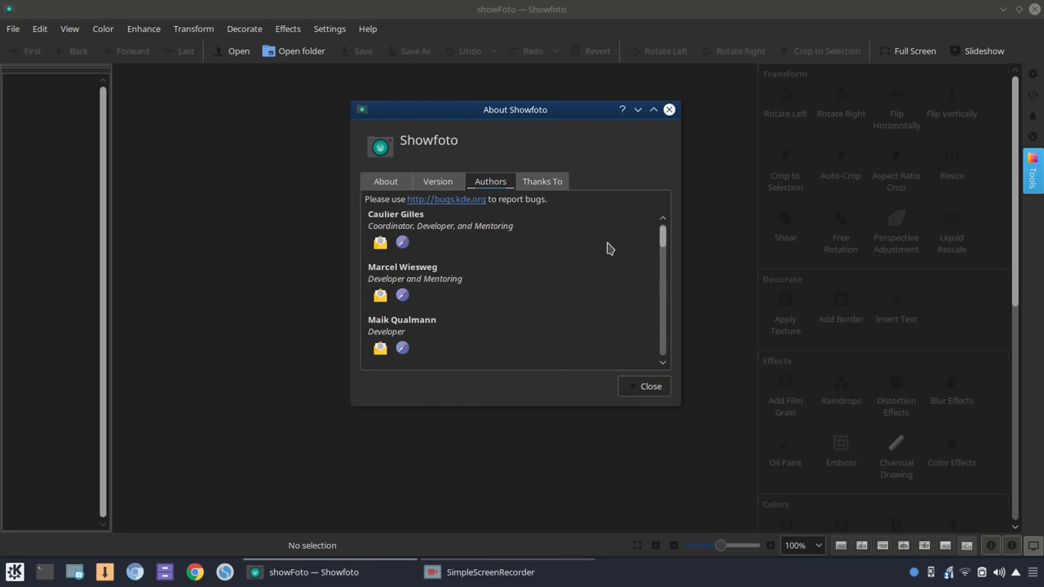
scroll(down, 3)
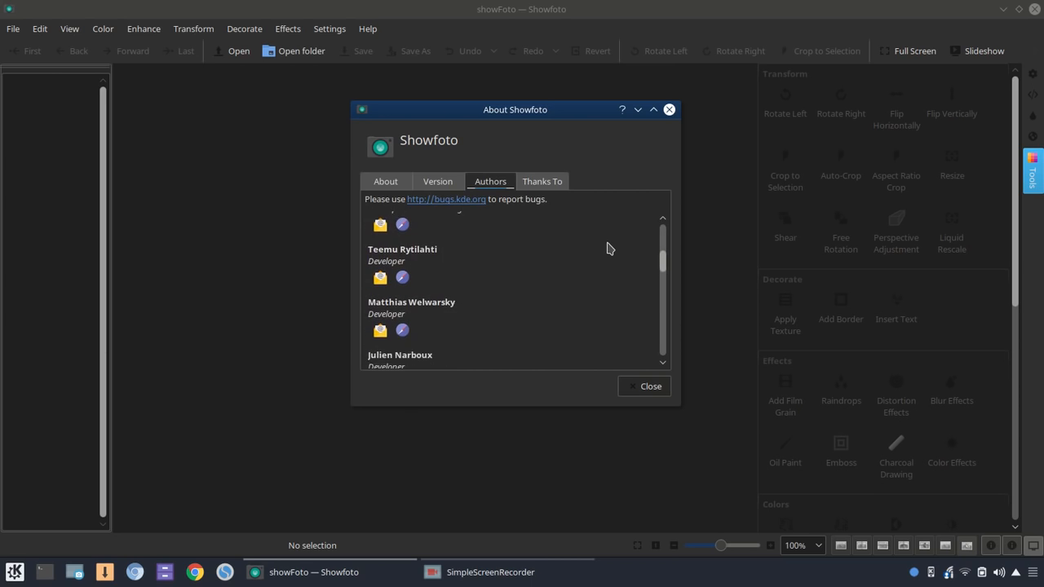
scroll(down, 3)
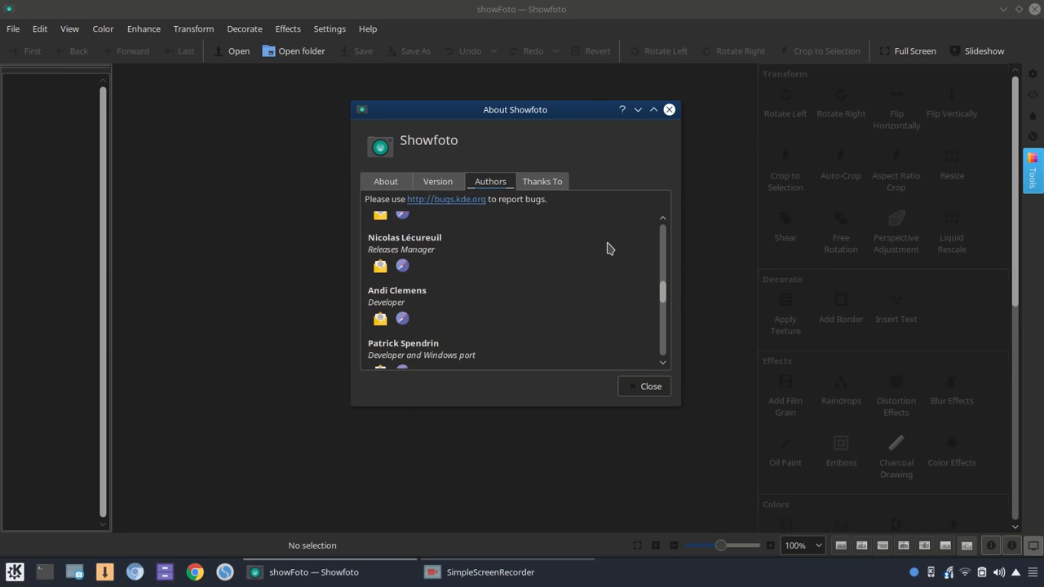
scroll(down, 3)
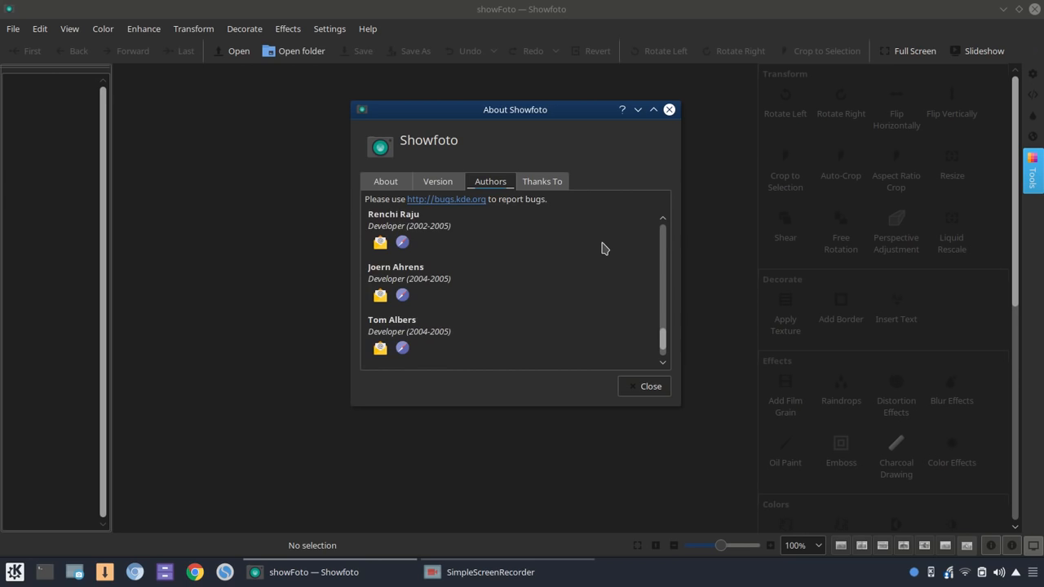
scroll(down, 3)
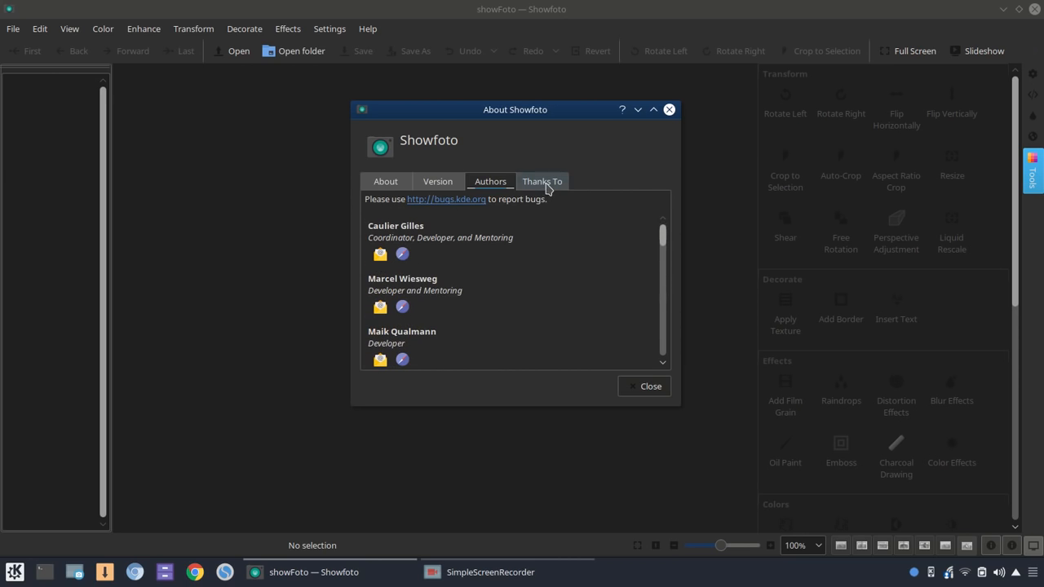
click(542, 181)
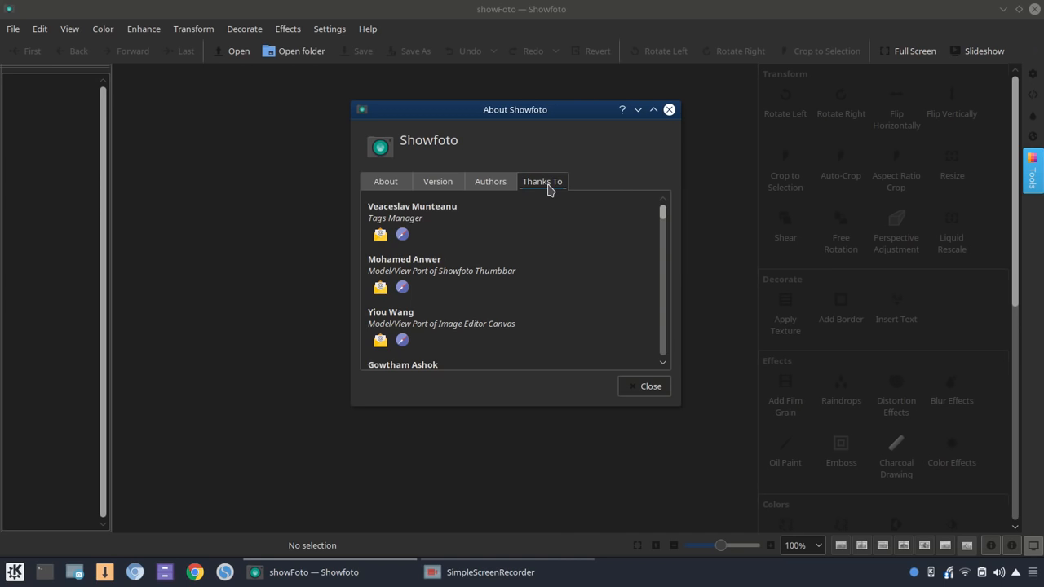
mouse_move(554, 192)
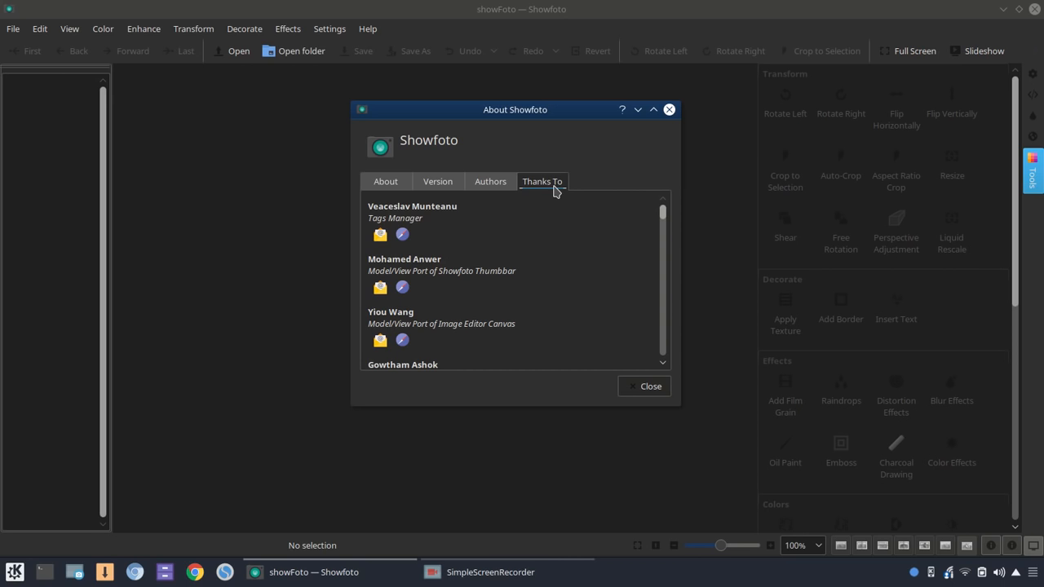
scroll(down, 3)
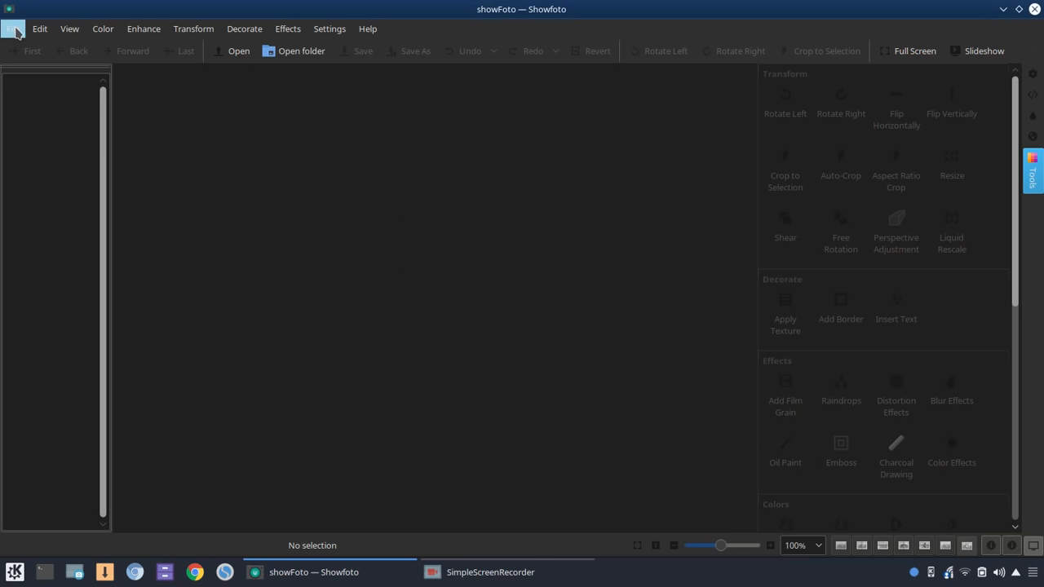
- Open the /home/rob/Pictures folder so its five images load, Arch Linux logo first
click(13, 29)
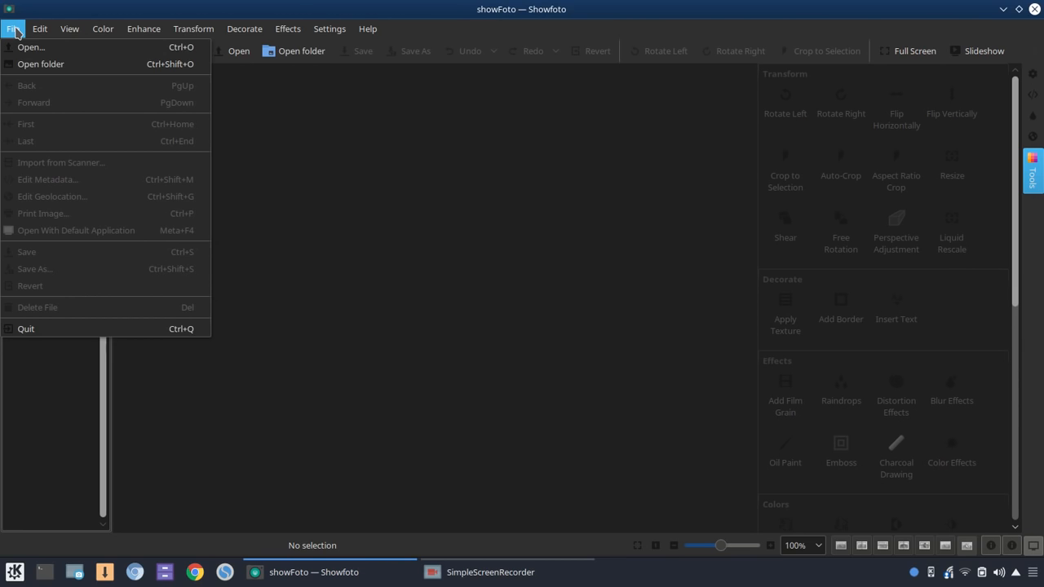
click(41, 64)
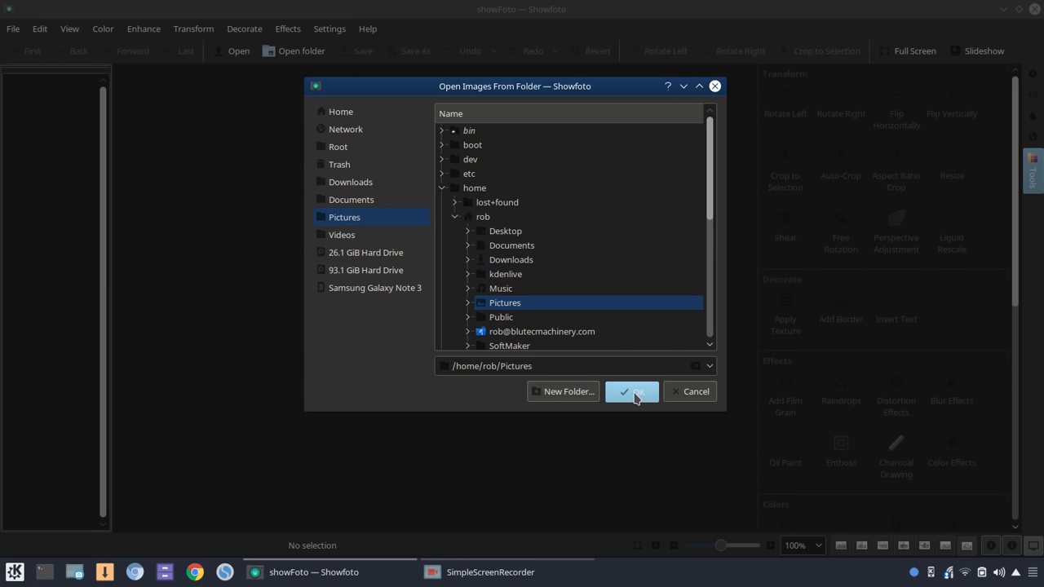
click(631, 392)
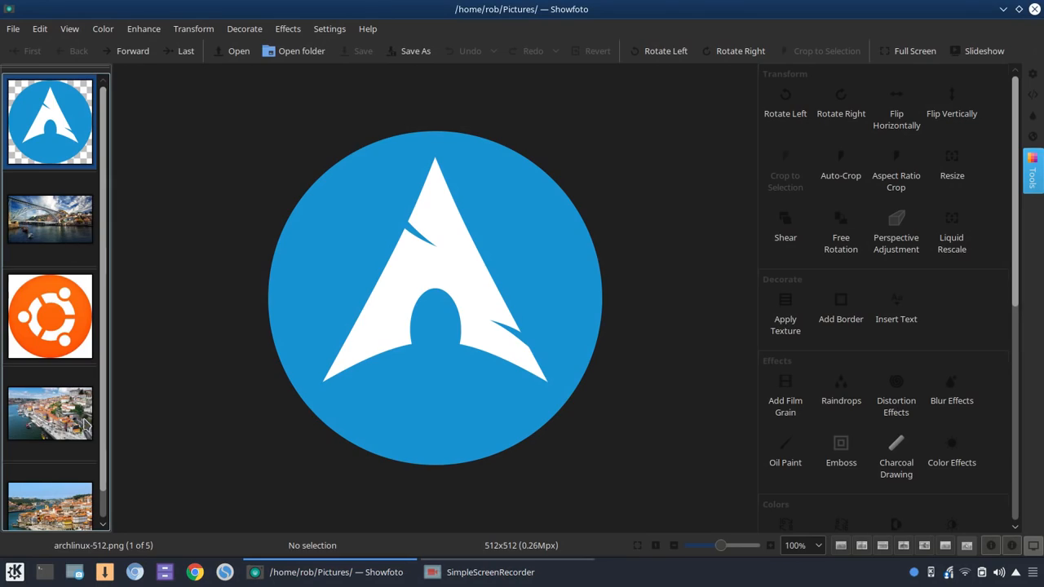
- Browse the Ubuntu logo, Arch logo and Porto photos, ending on Porto_5555 with the Tools sidebar collapsed
click(49, 415)
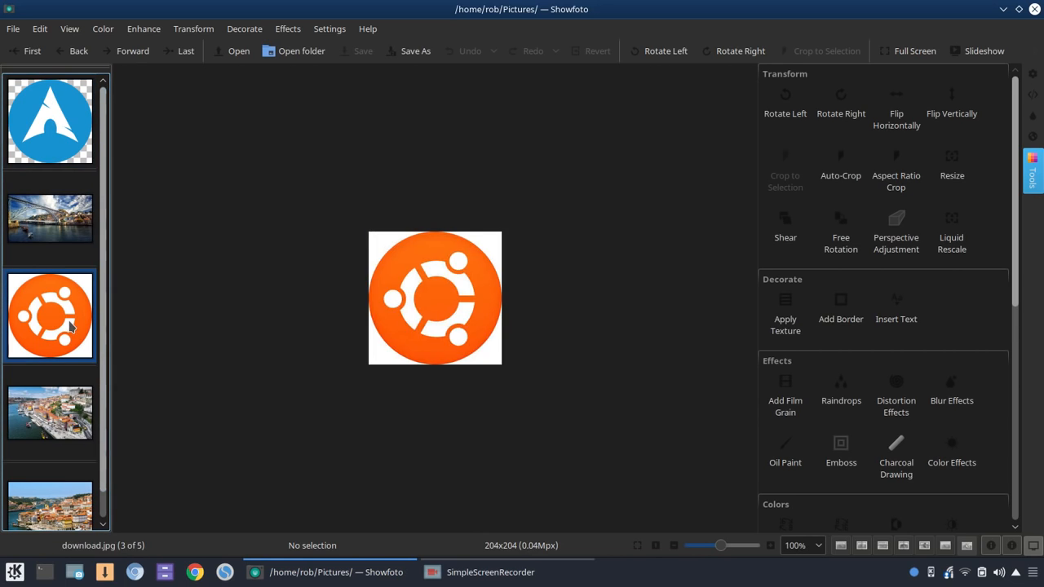
click(48, 121)
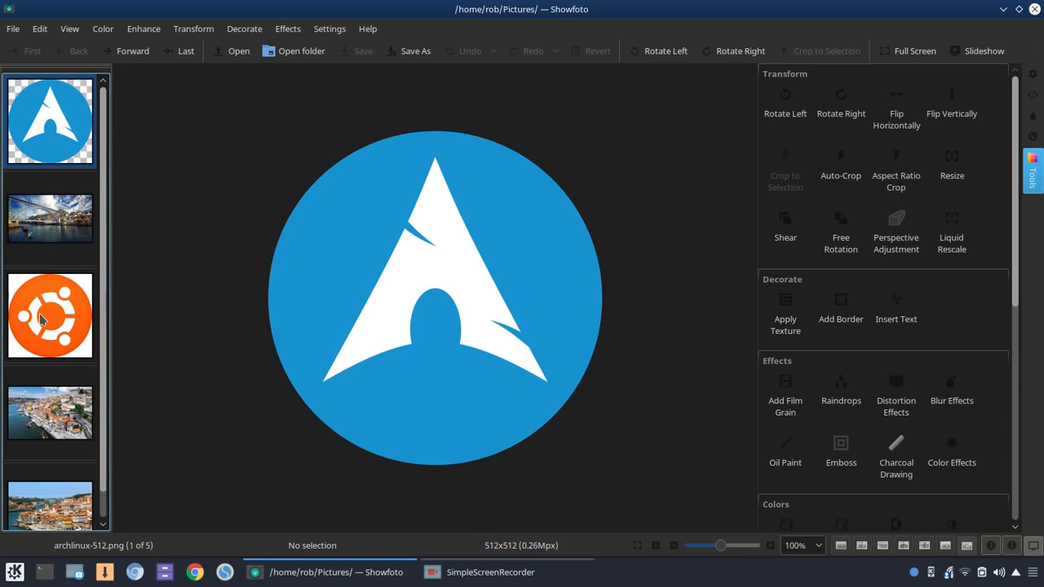
mouse_move(52, 336)
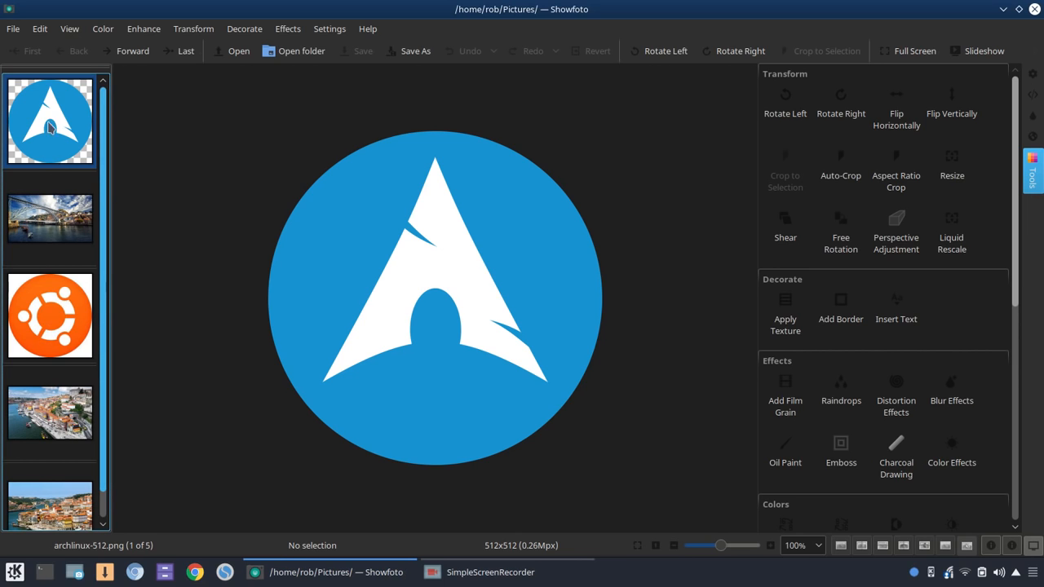
click(49, 215)
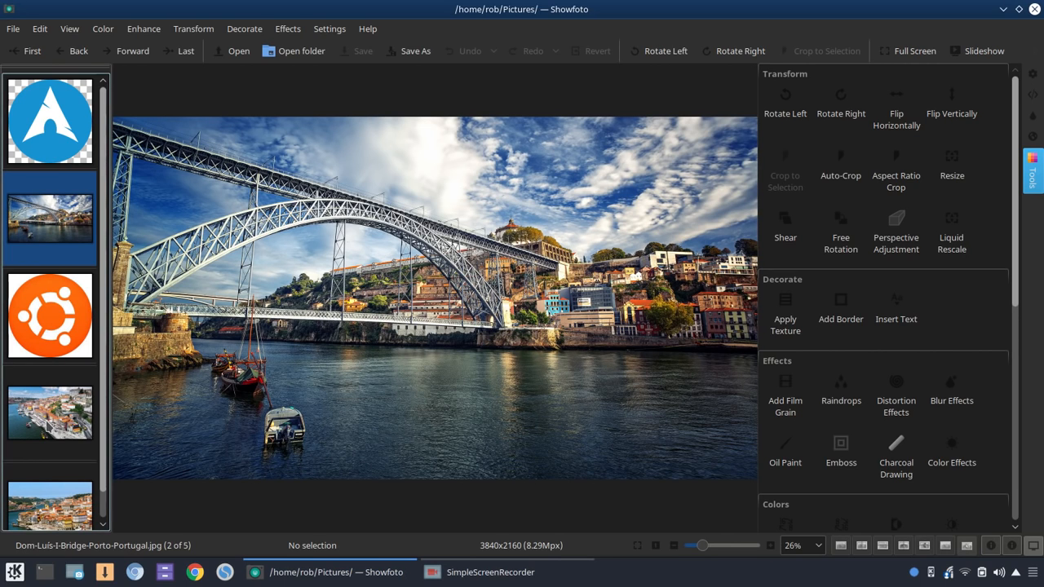
mouse_move(49, 411)
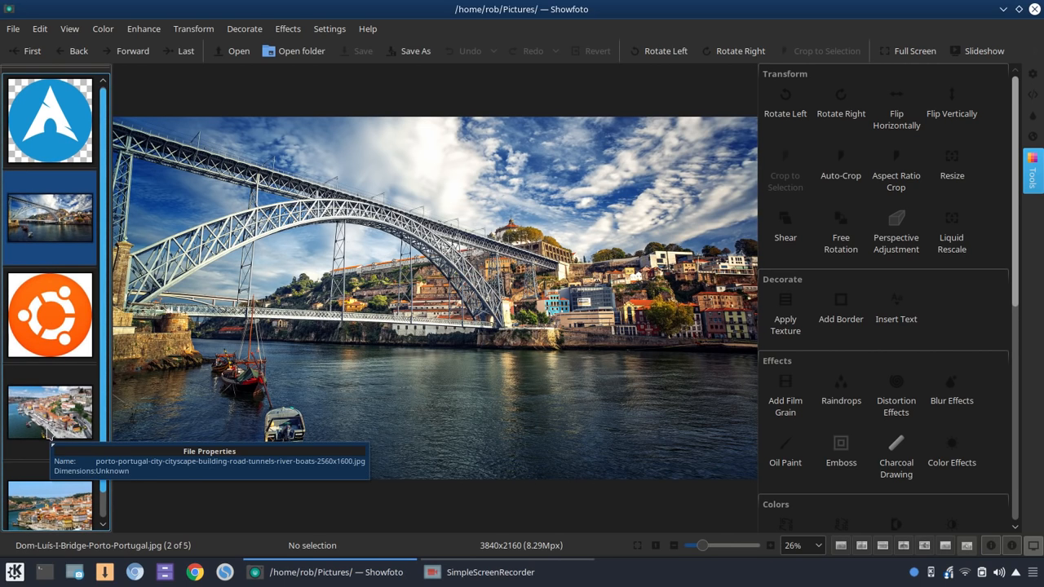
click(49, 408)
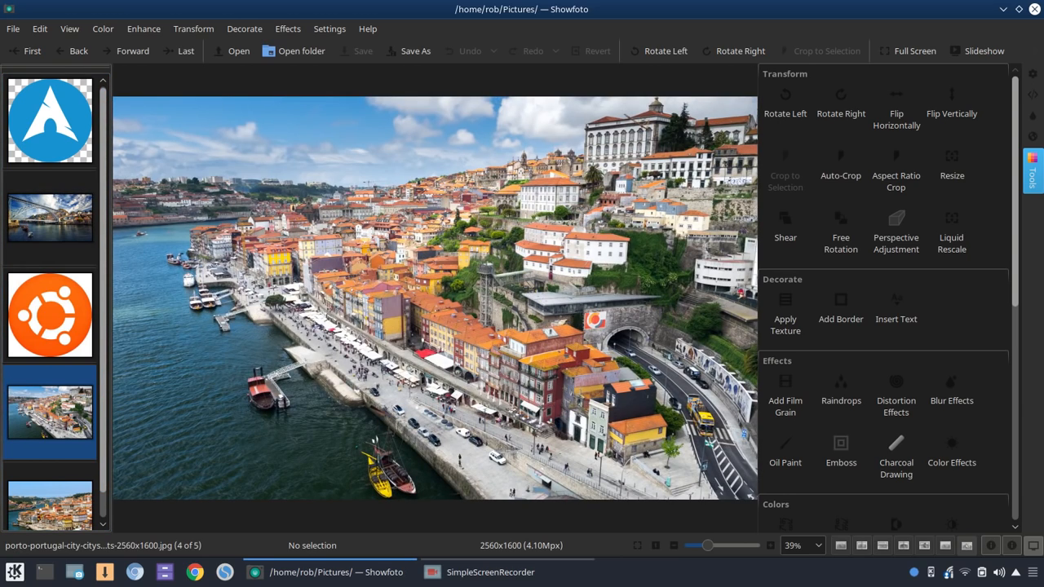
mouse_move(52, 506)
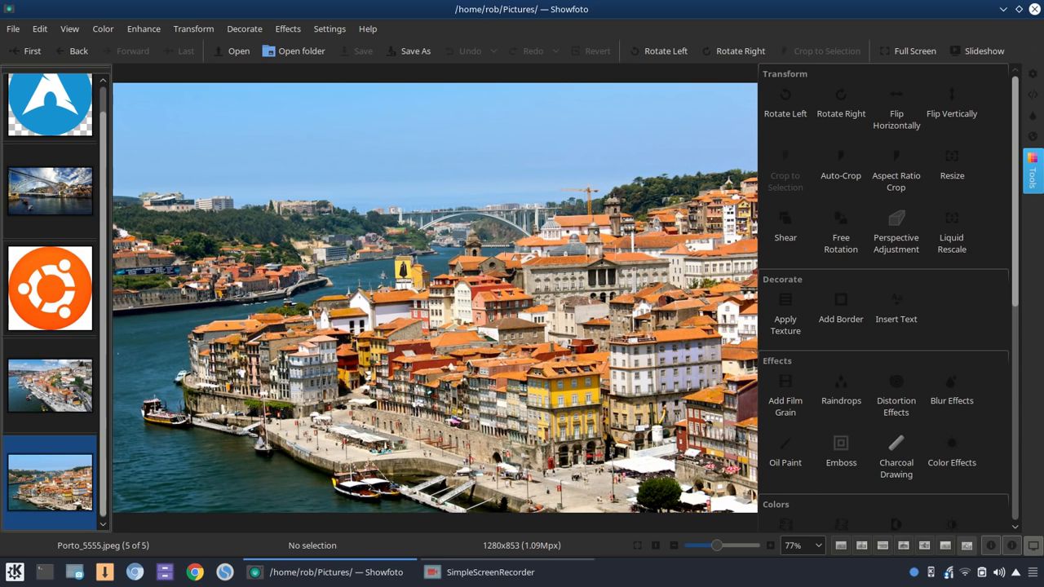
click(1031, 172)
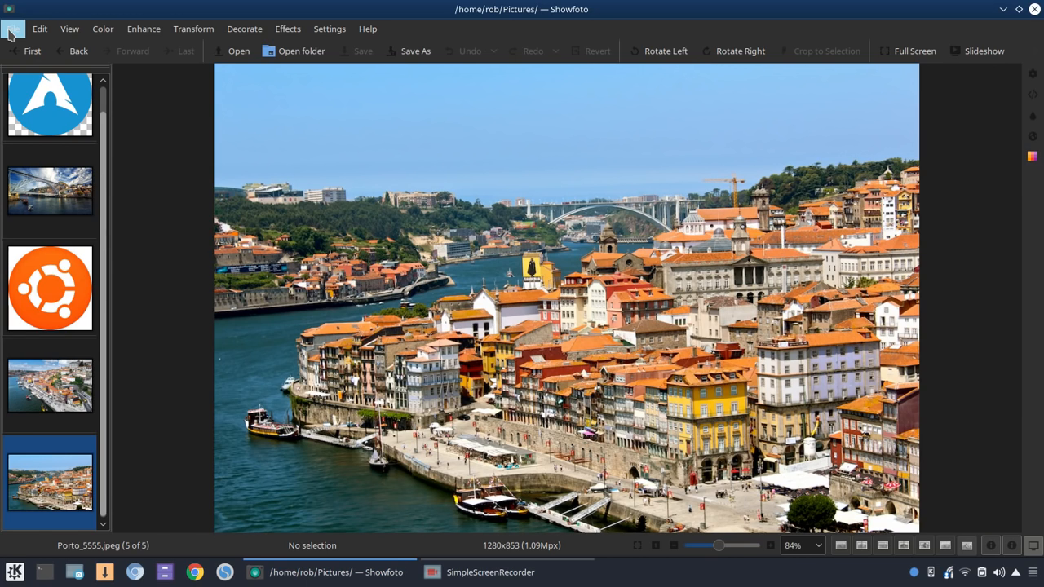
- Launch Edit Metadata from the File menu for Porto_5555.jpeg
click(13, 30)
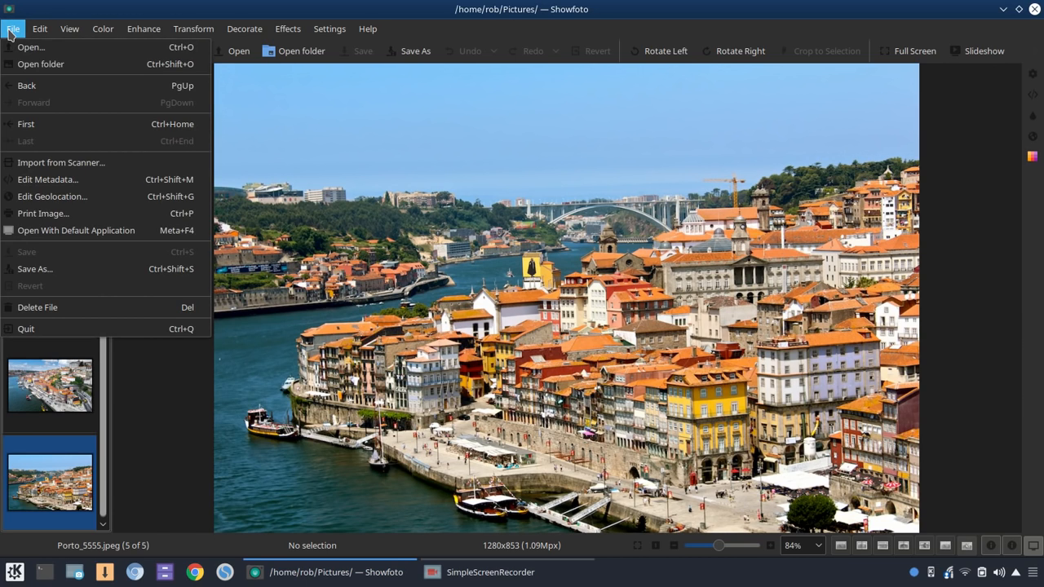
mouse_move(47, 177)
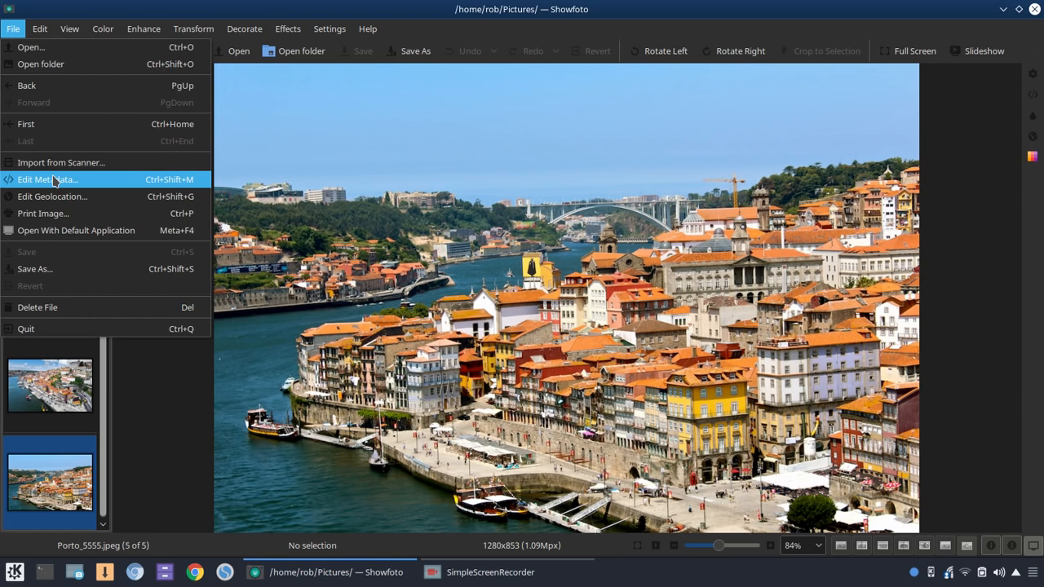
mouse_move(52, 196)
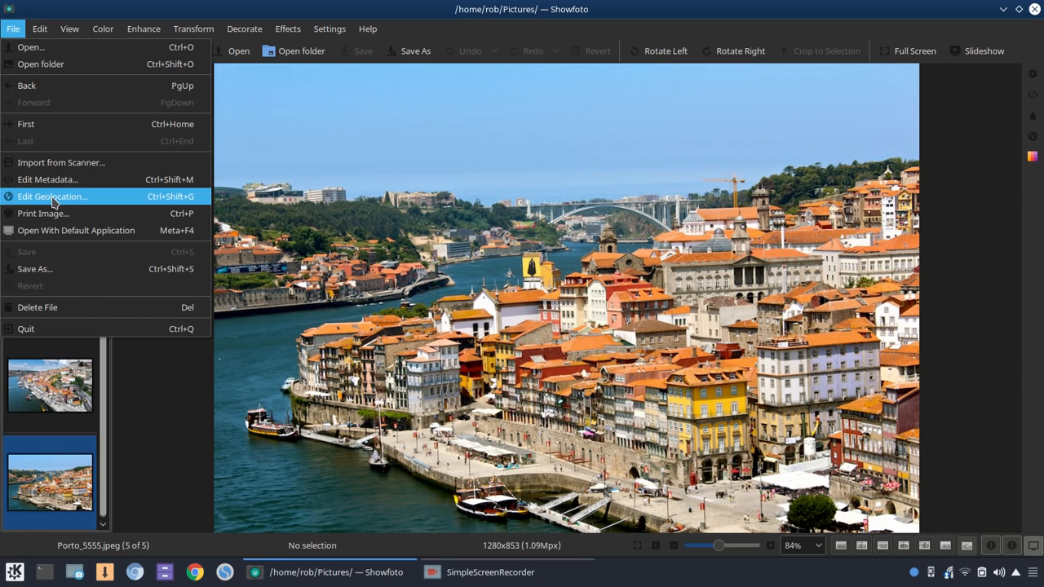
mouse_move(36, 305)
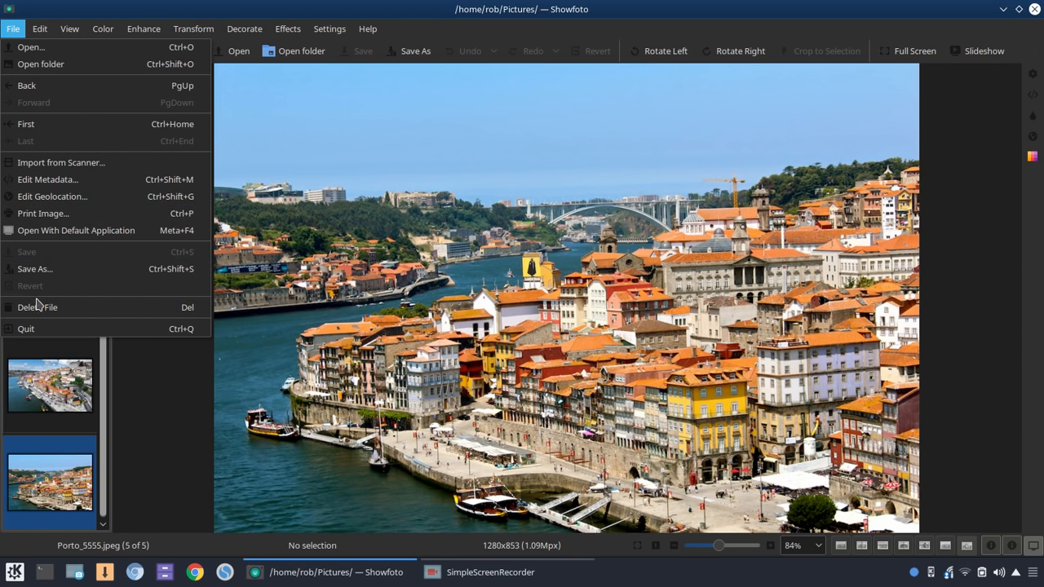
mouse_move(47, 180)
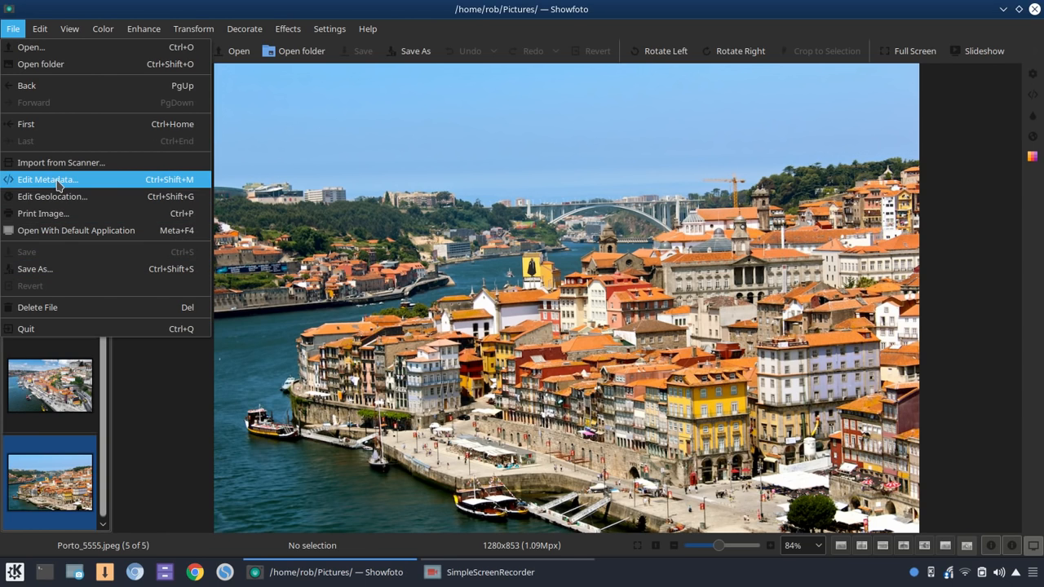
click(47, 179)
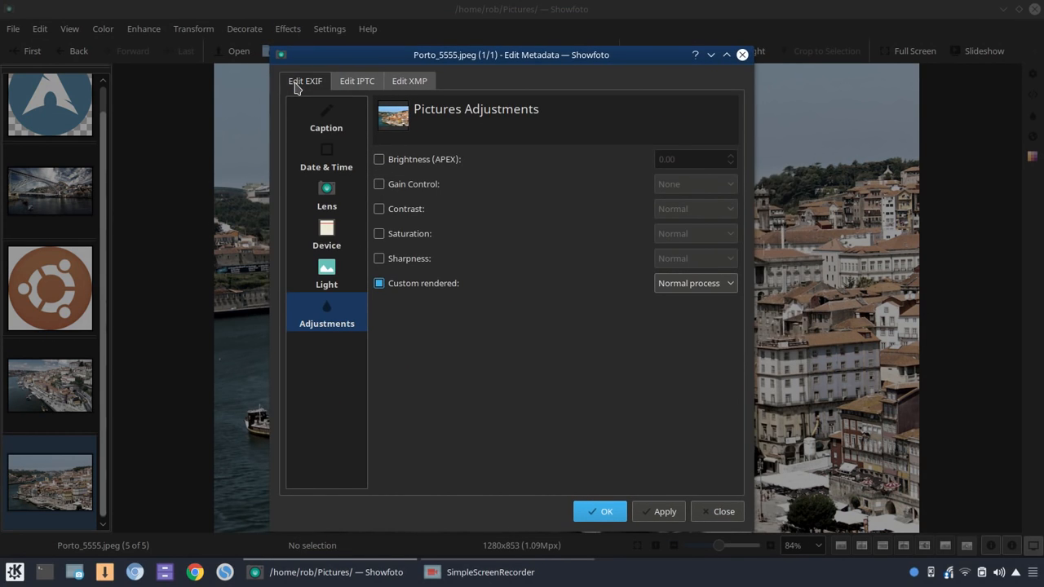
- Review the EXIF Caption, Date & Time, Lens, Device and Light metadata pages
click(327, 117)
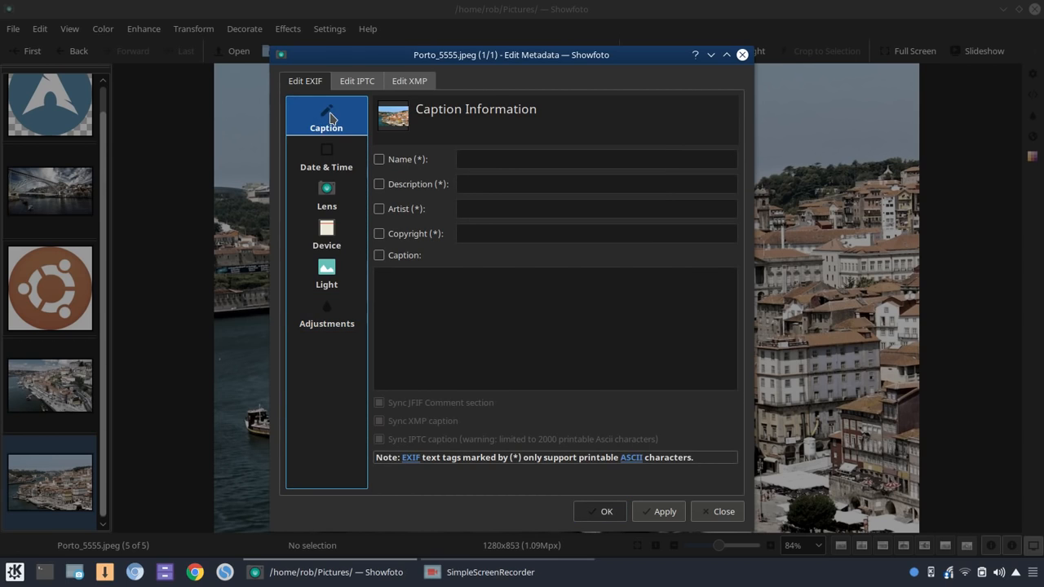
mouse_move(399, 225)
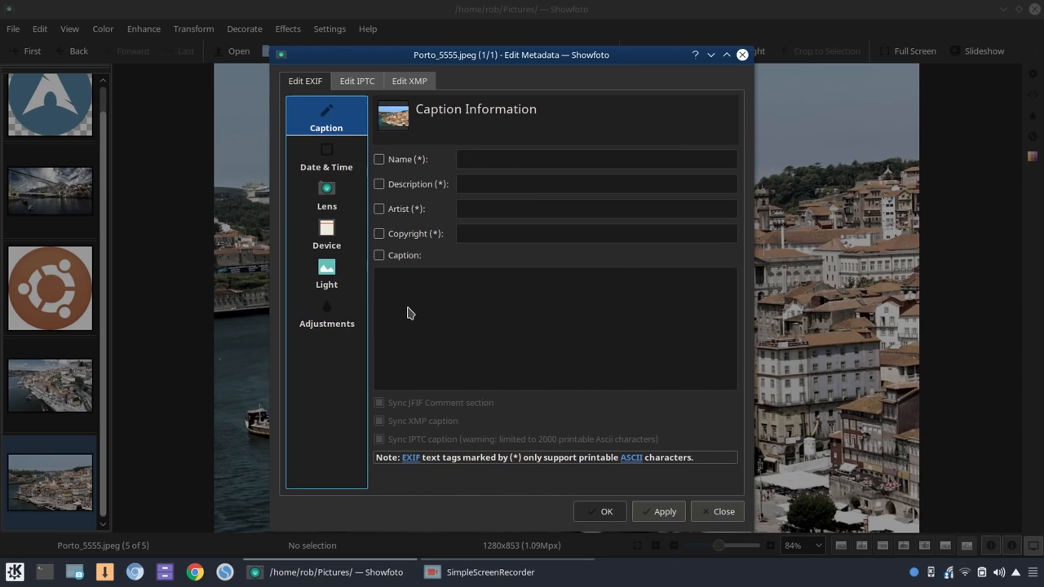
click(326, 155)
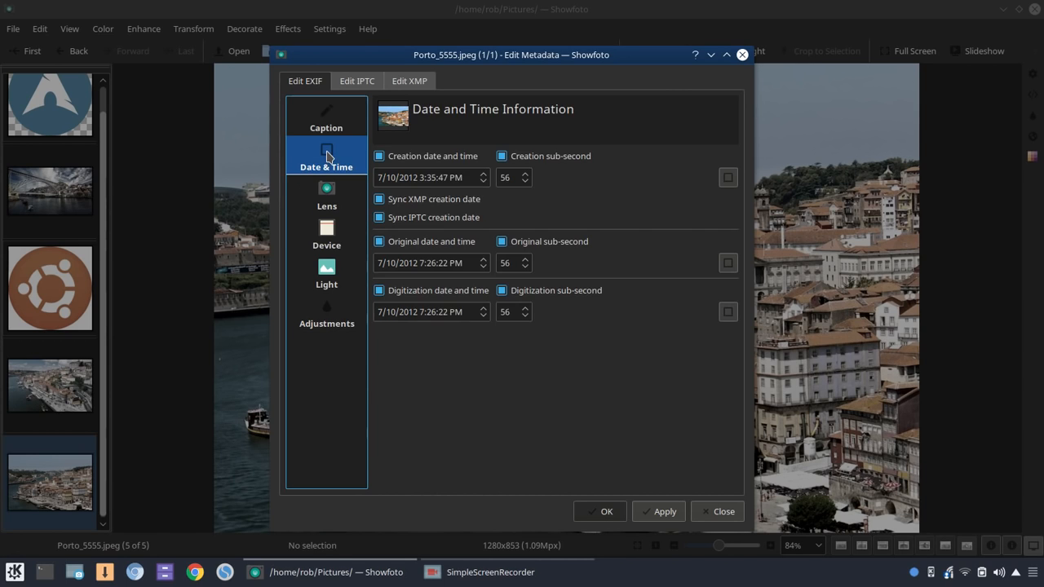
mouse_move(448, 257)
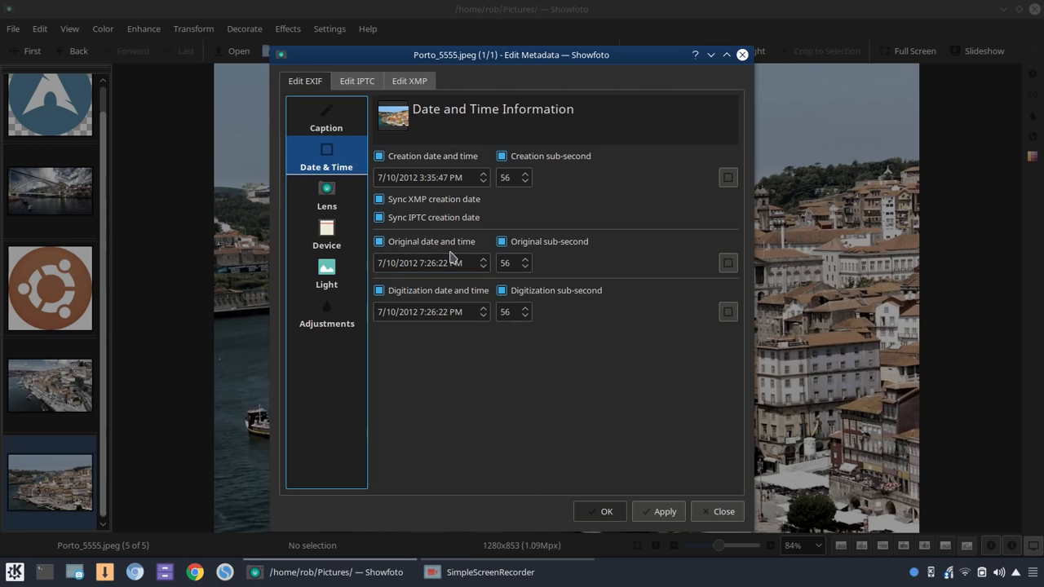
click(424, 263)
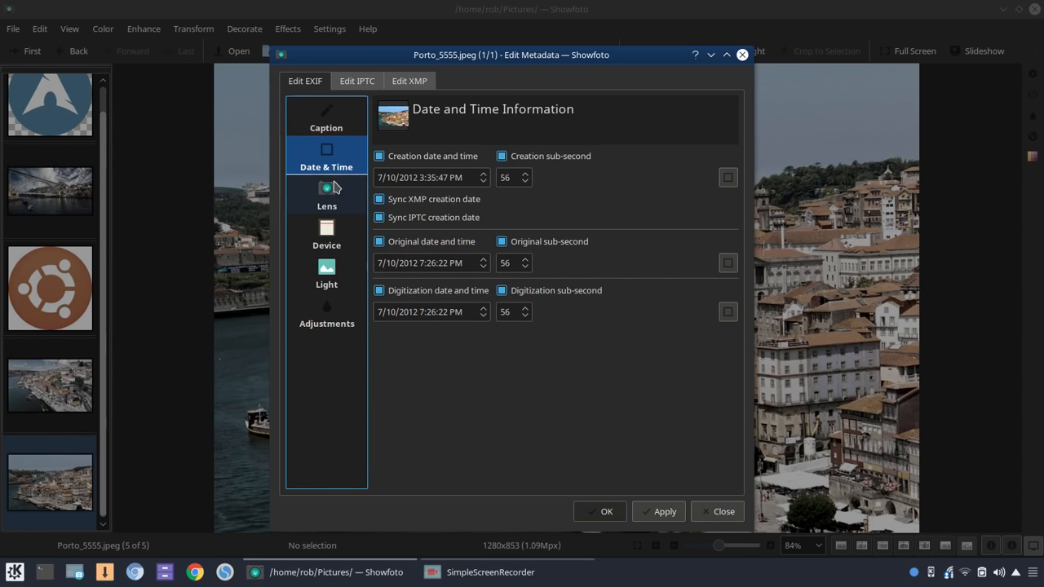
click(326, 117)
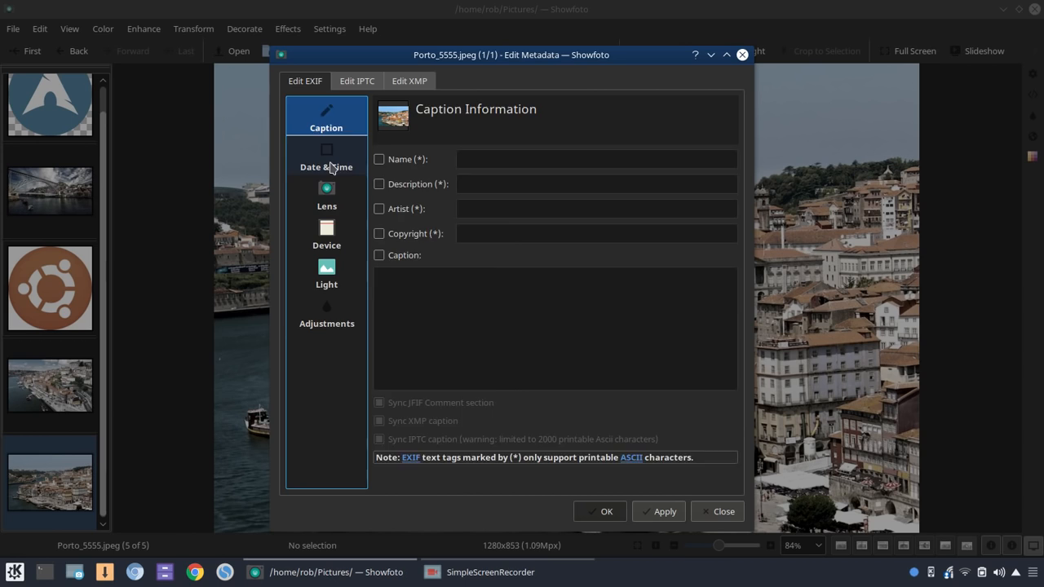
click(327, 195)
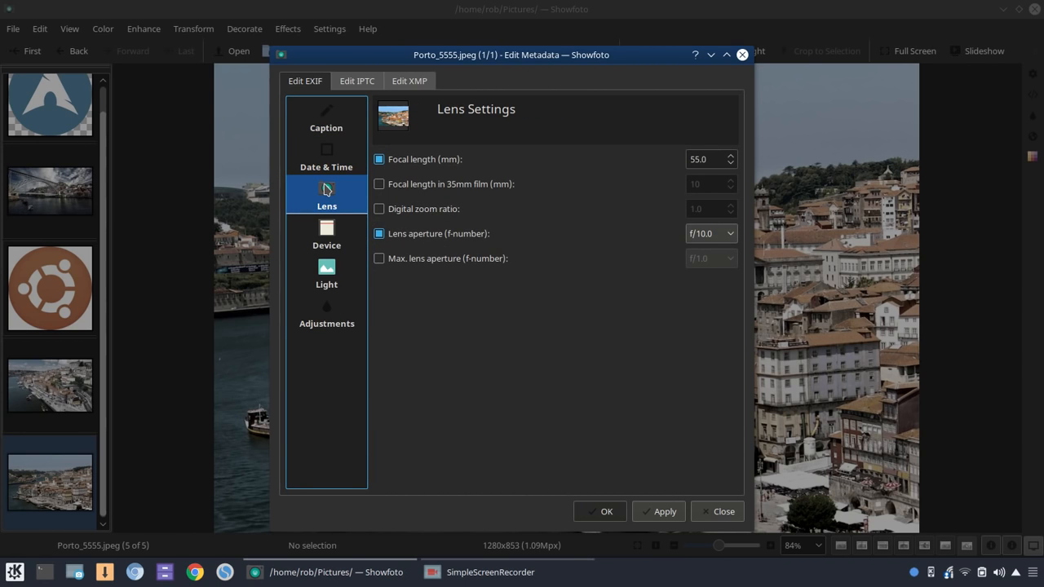
mouse_move(605, 209)
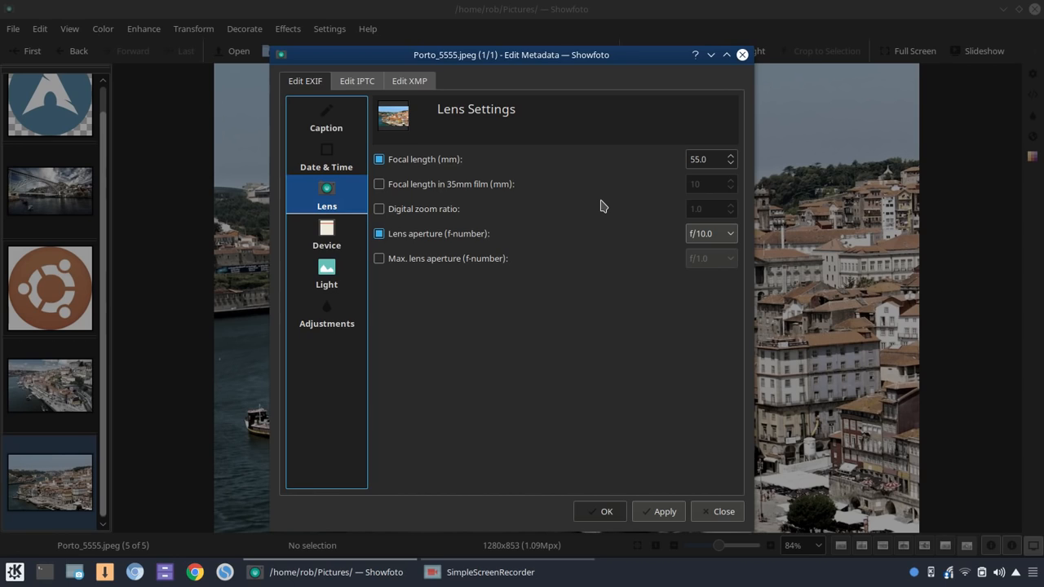
mouse_move(667, 251)
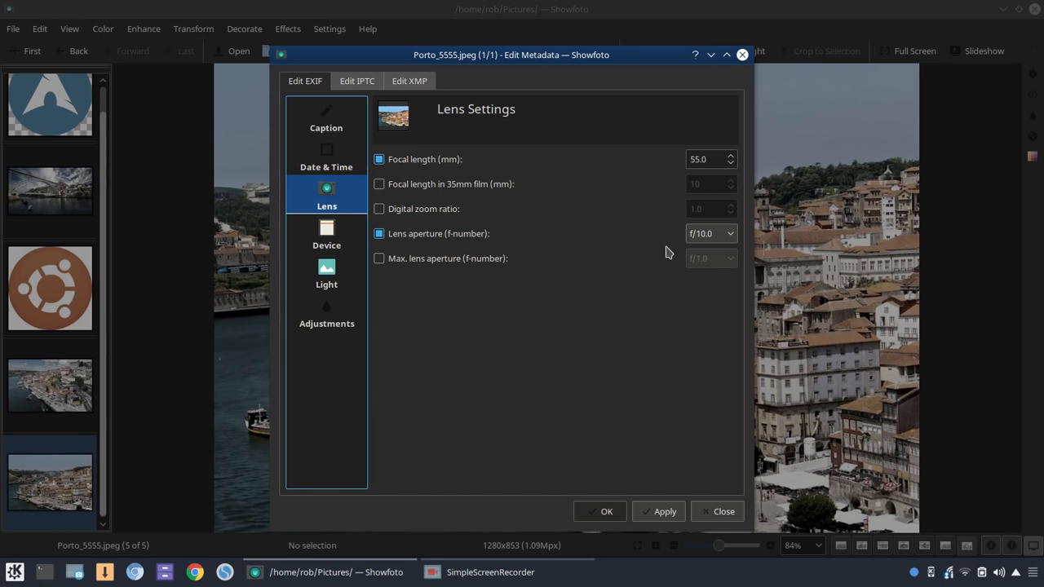
click(327, 232)
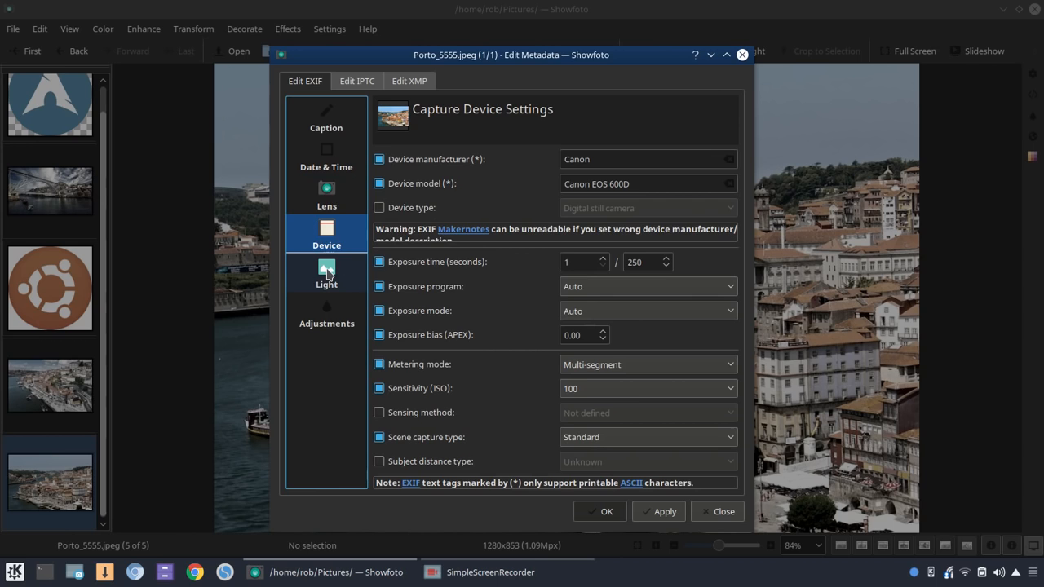
click(327, 274)
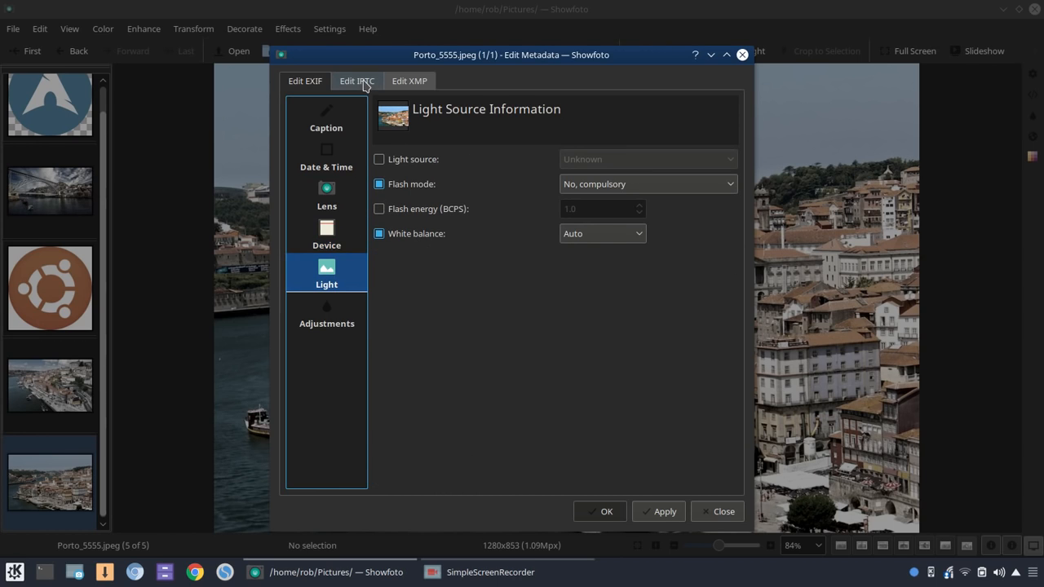
- Glance at the IPTC pages and EXIF Adjustments, then close the editor without saving
click(410, 81)
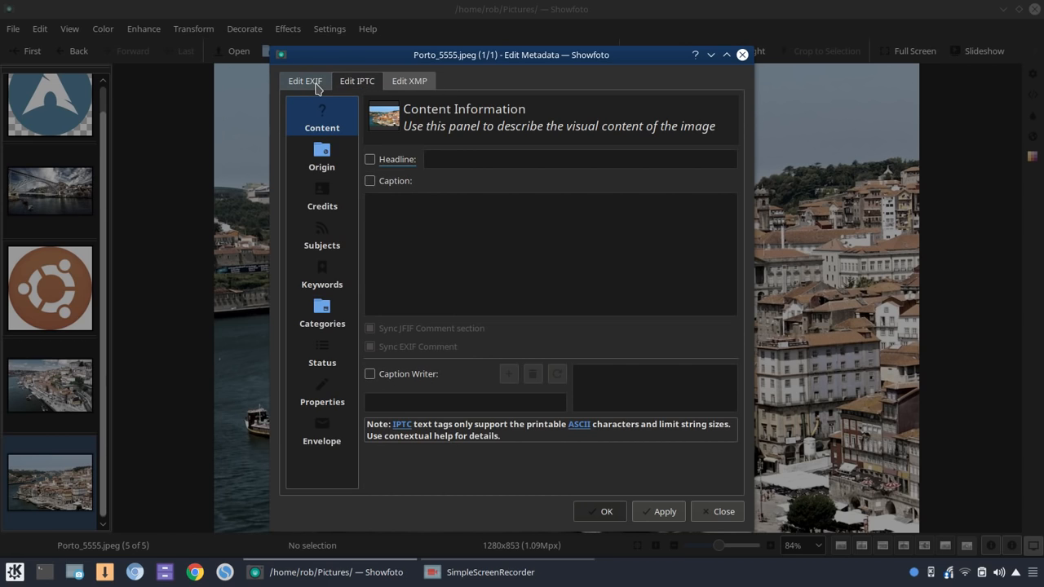
click(304, 80)
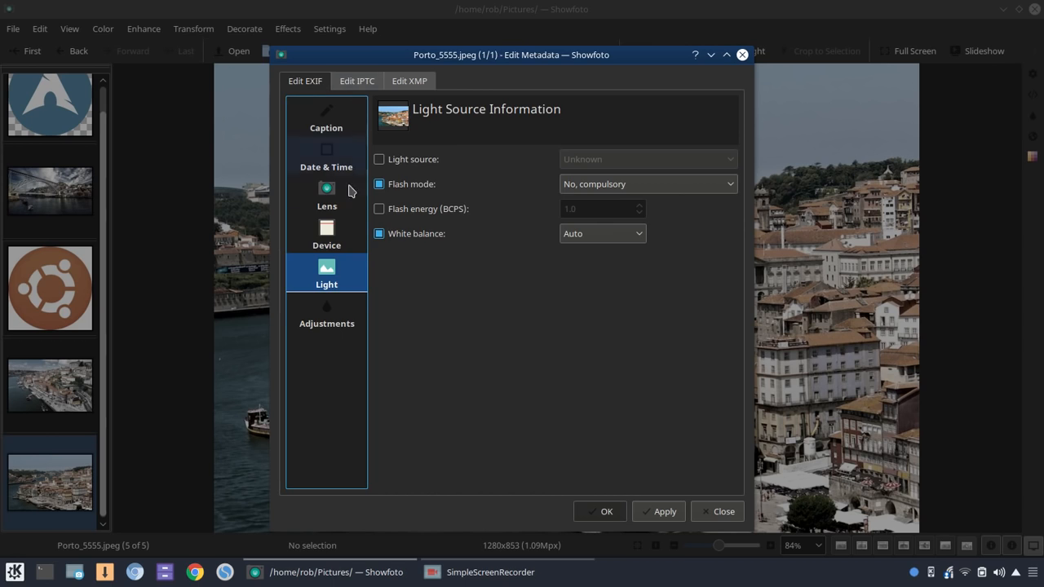
click(326, 313)
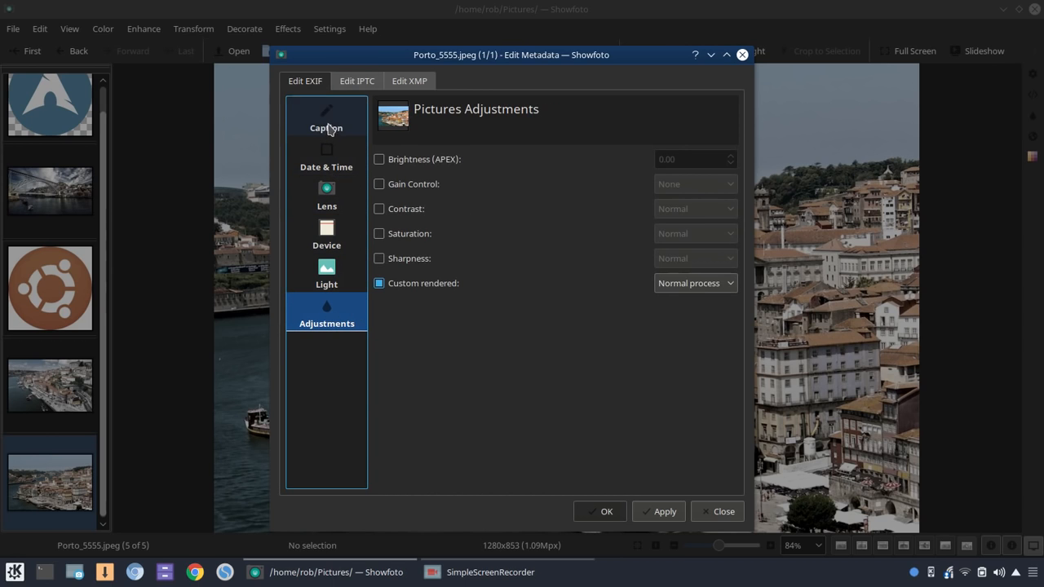
click(327, 117)
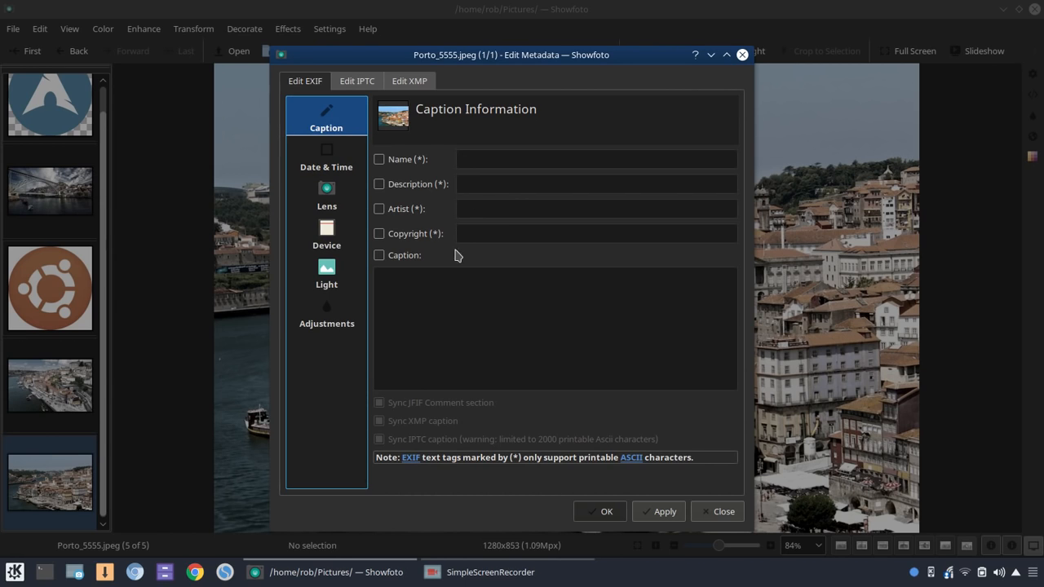
mouse_move(486, 186)
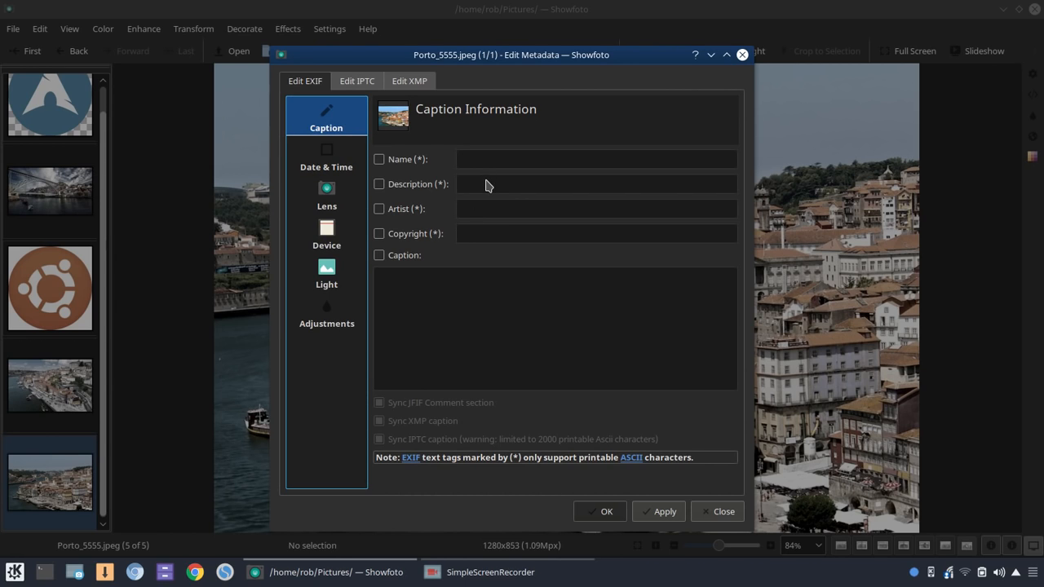
mouse_move(416, 294)
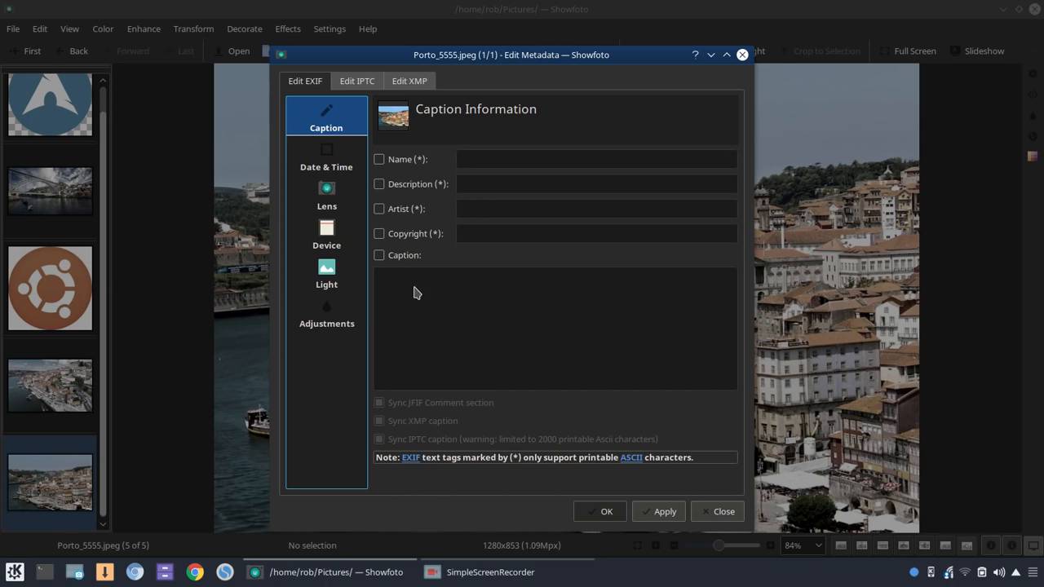
mouse_move(454, 290)
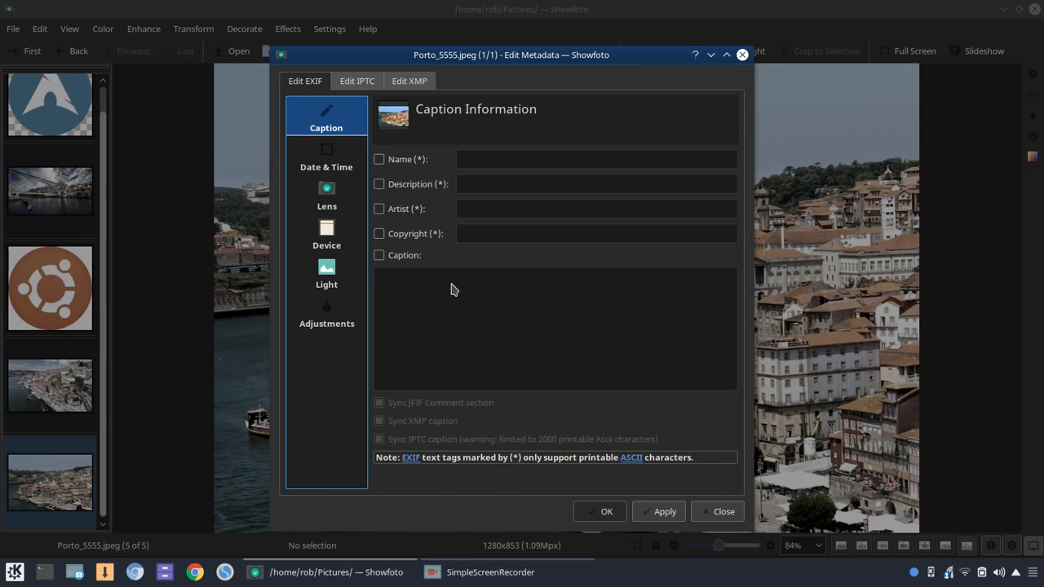
click(718, 512)
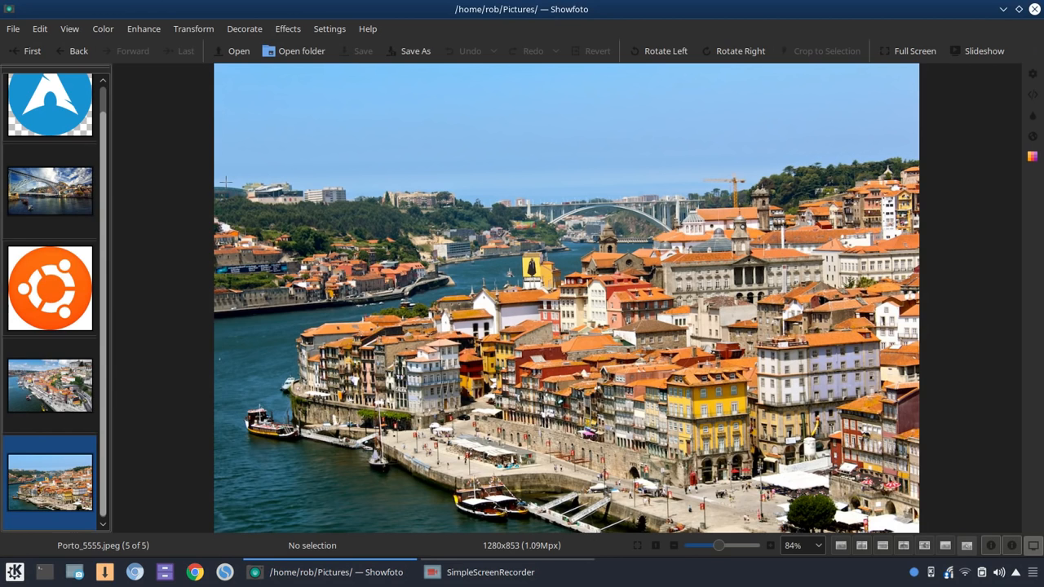
mouse_move(770, 568)
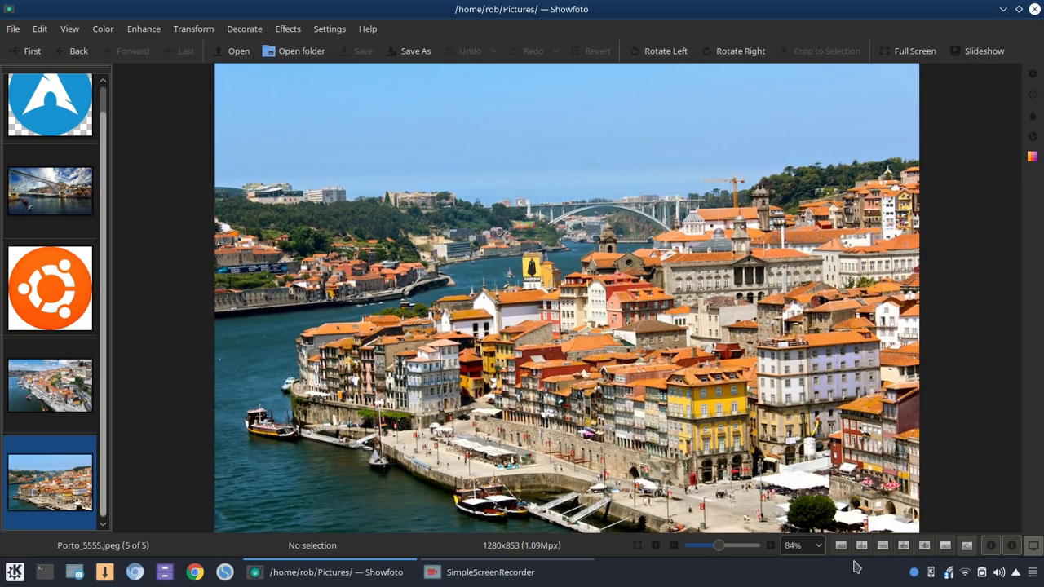
click(907, 50)
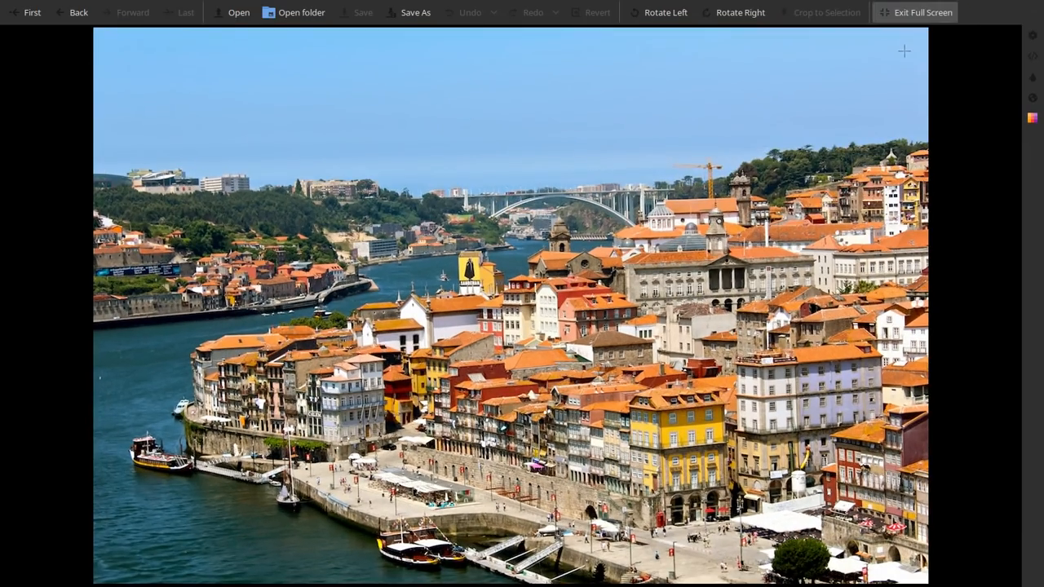
click(915, 13)
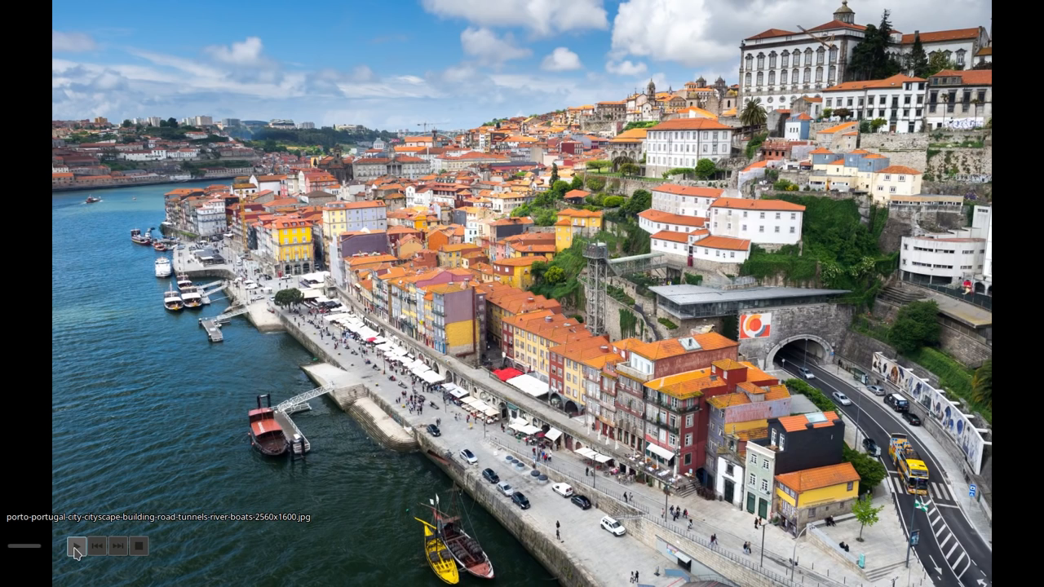
click(77, 545)
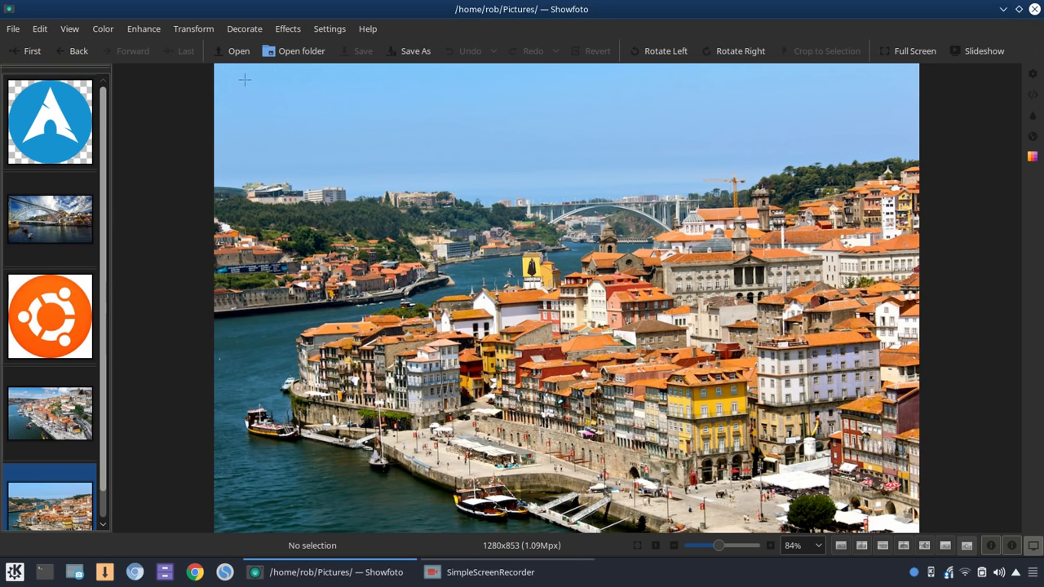
mouse_move(143, 29)
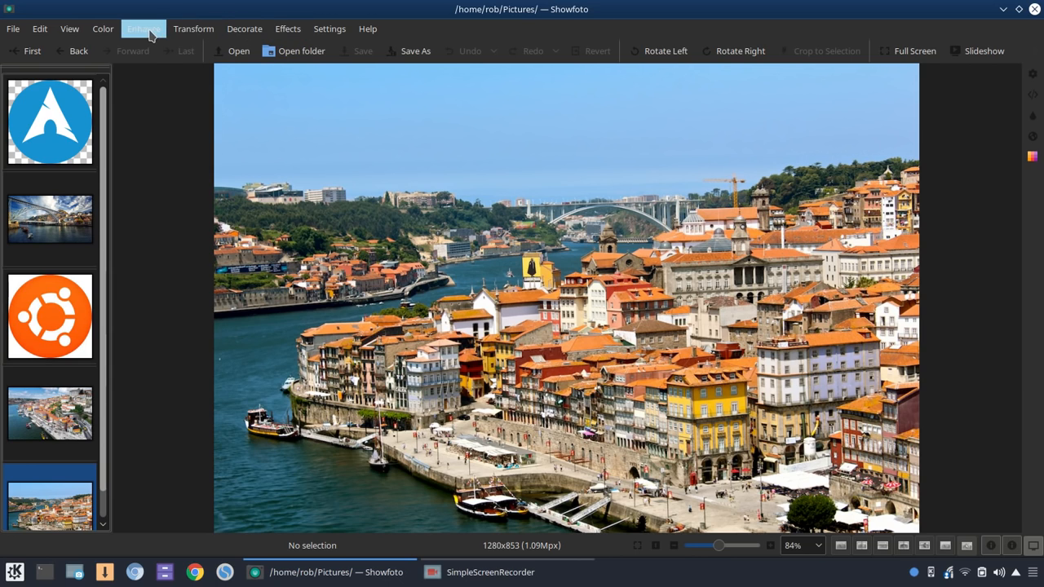
- Drag a rectangular selection across sky and town, then show the photo's Properties panel
click(68, 30)
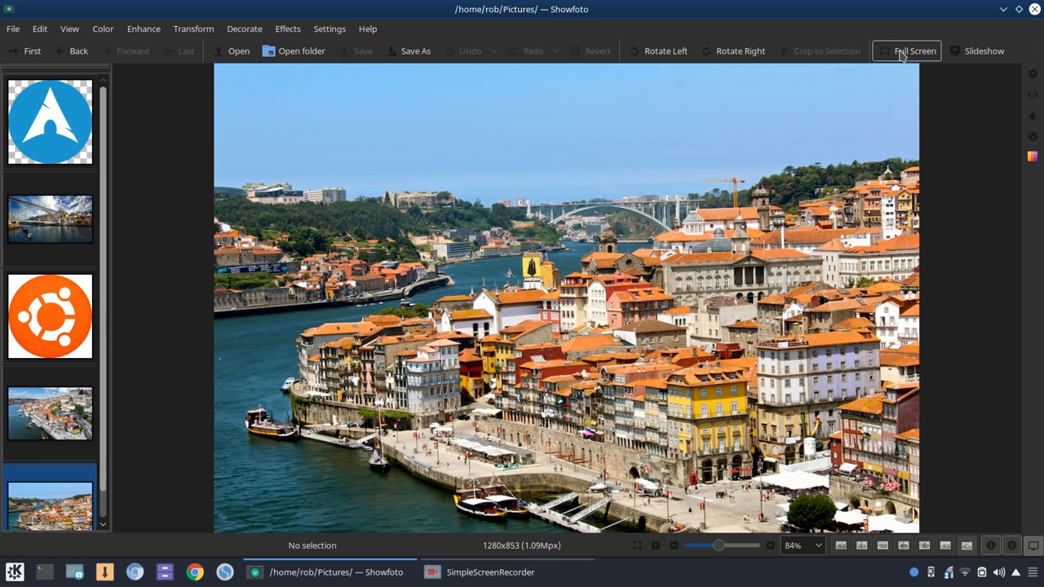
mouse_move(659, 51)
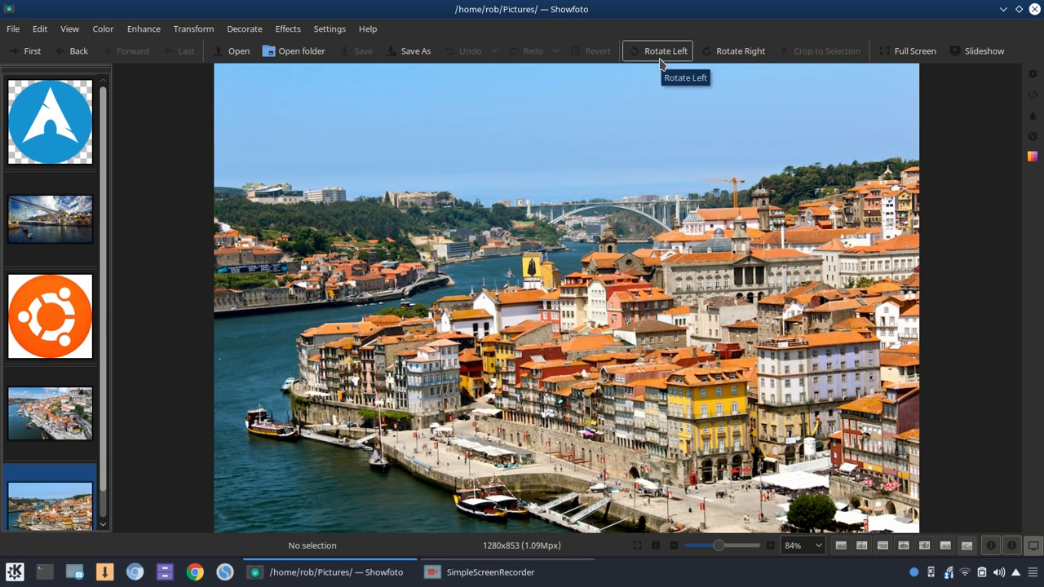
mouse_move(395, 101)
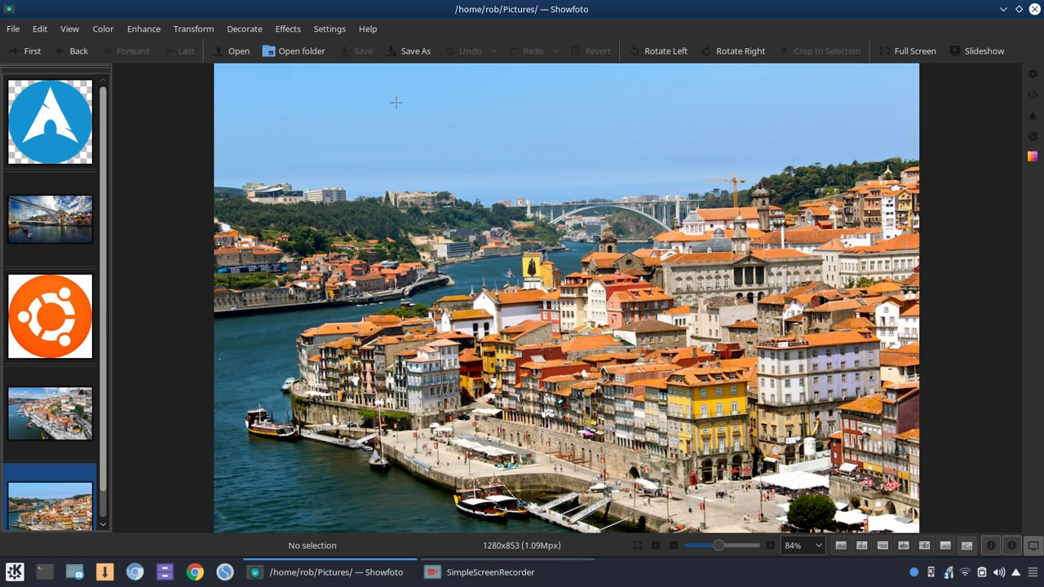
drag(395, 106, 871, 431)
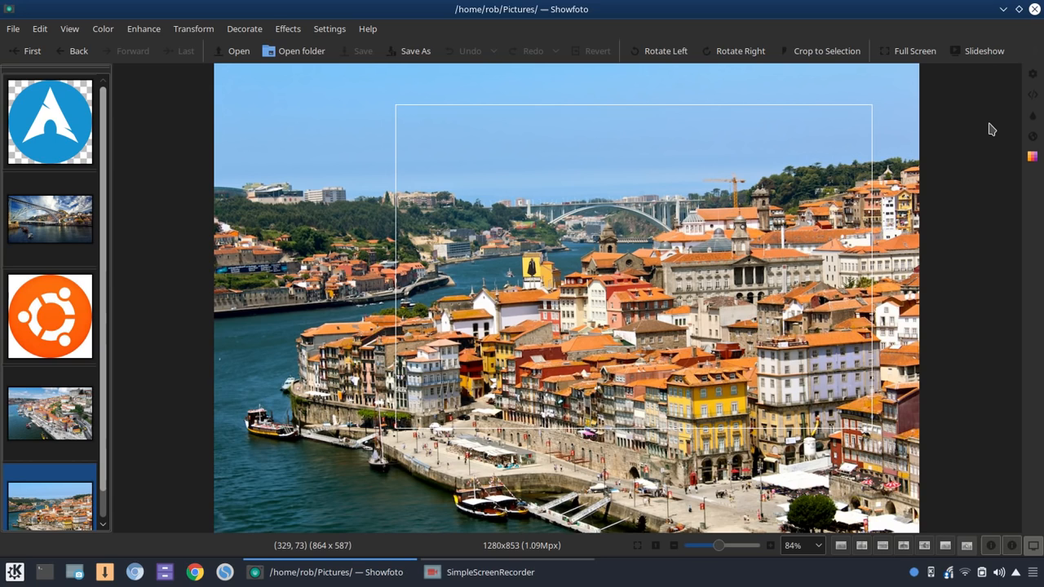
mouse_move(956, 128)
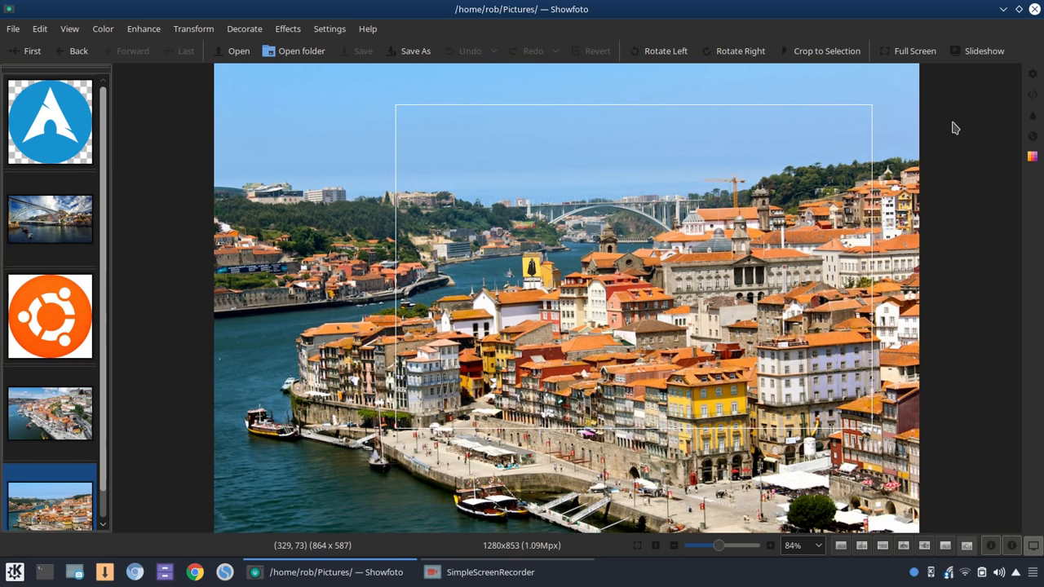
mouse_move(988, 98)
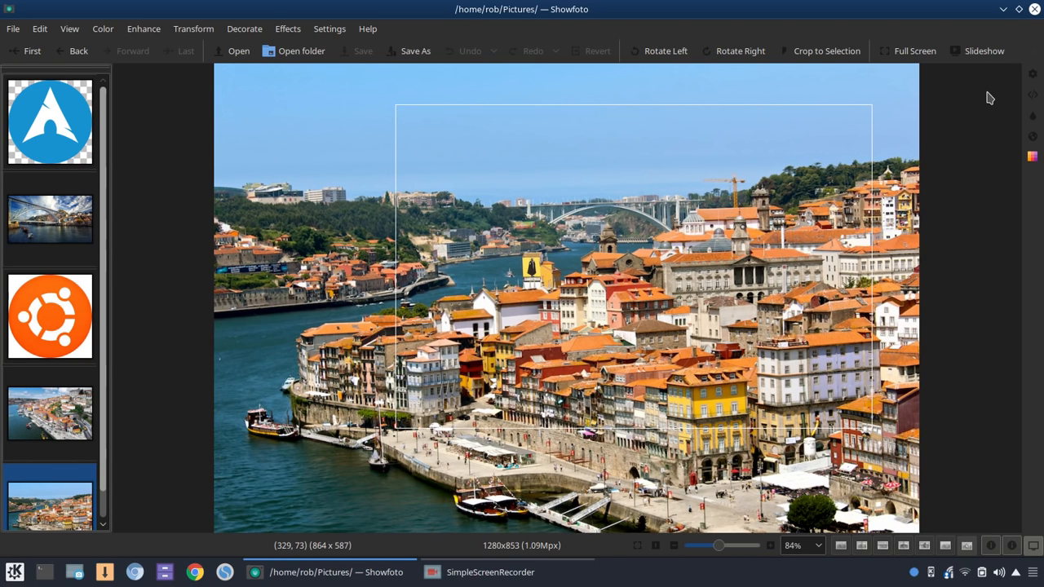
mouse_move(982, 103)
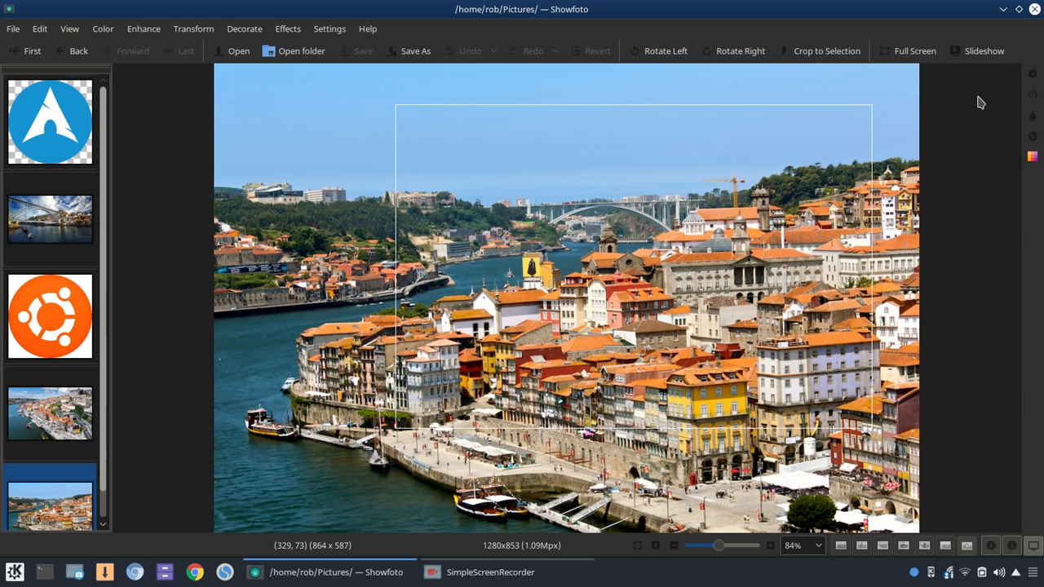
mouse_move(1031, 75)
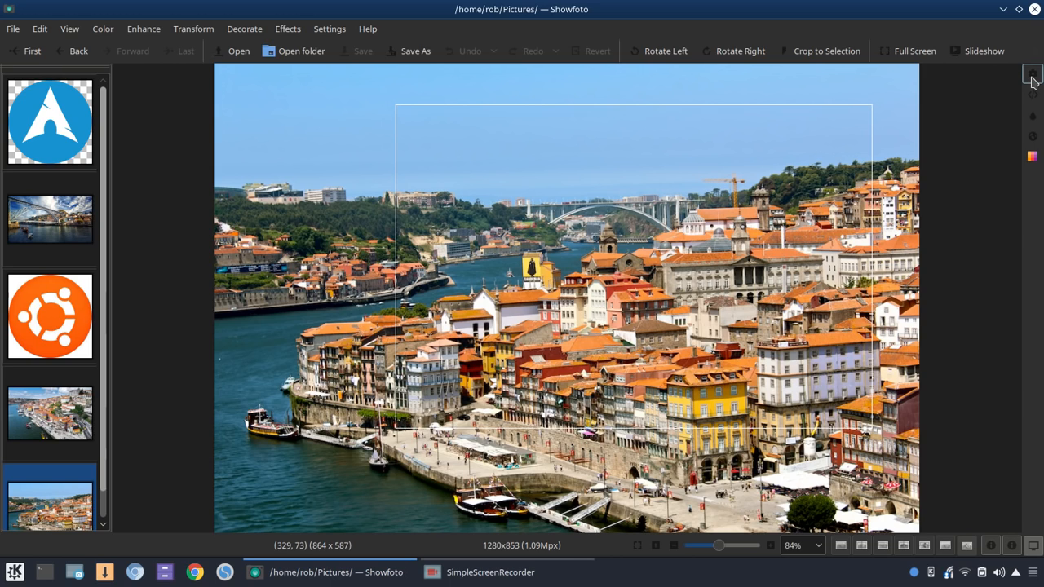
mouse_move(1031, 74)
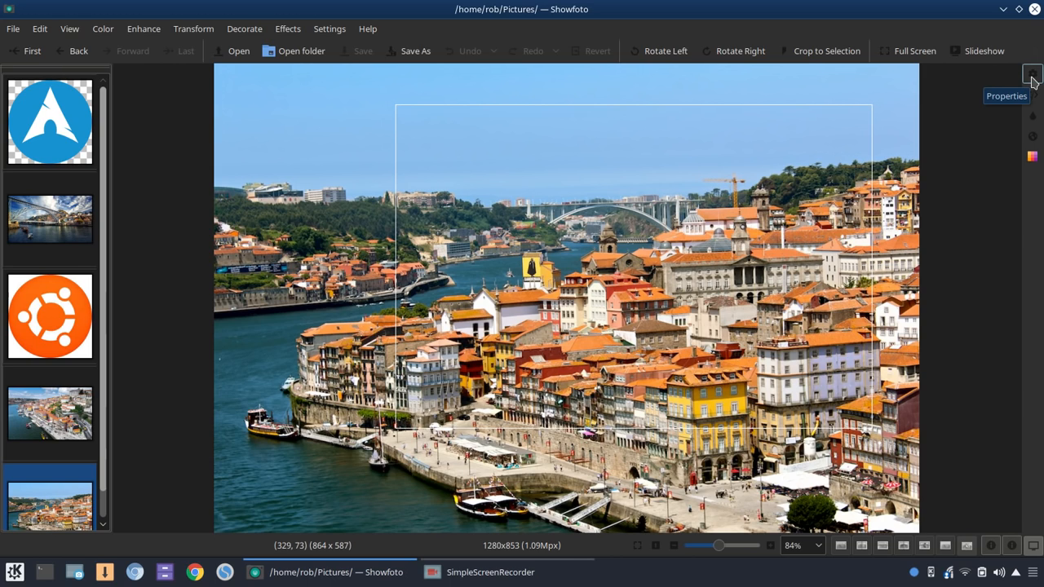
click(1031, 73)
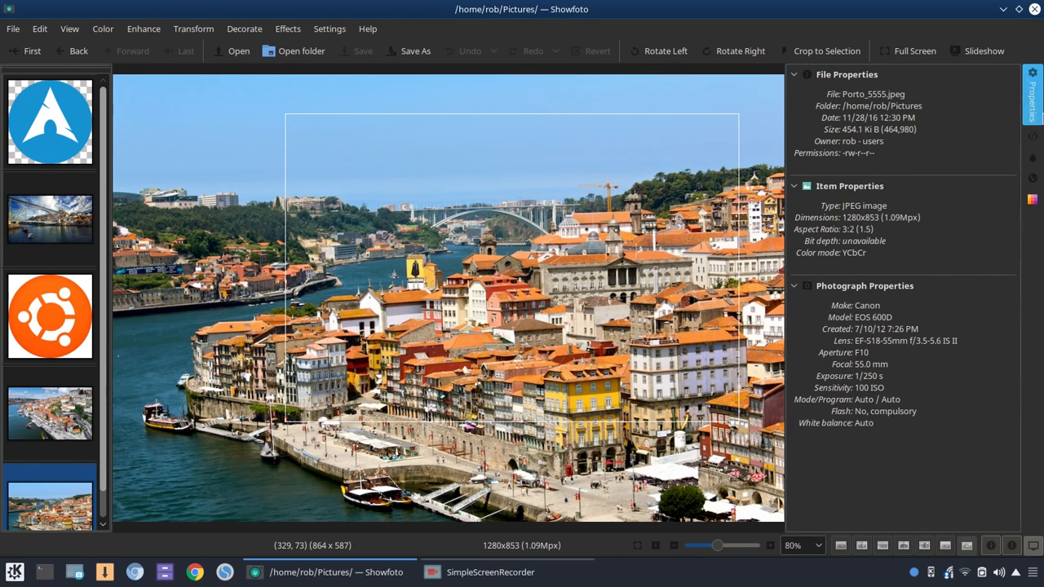
mouse_move(1031, 79)
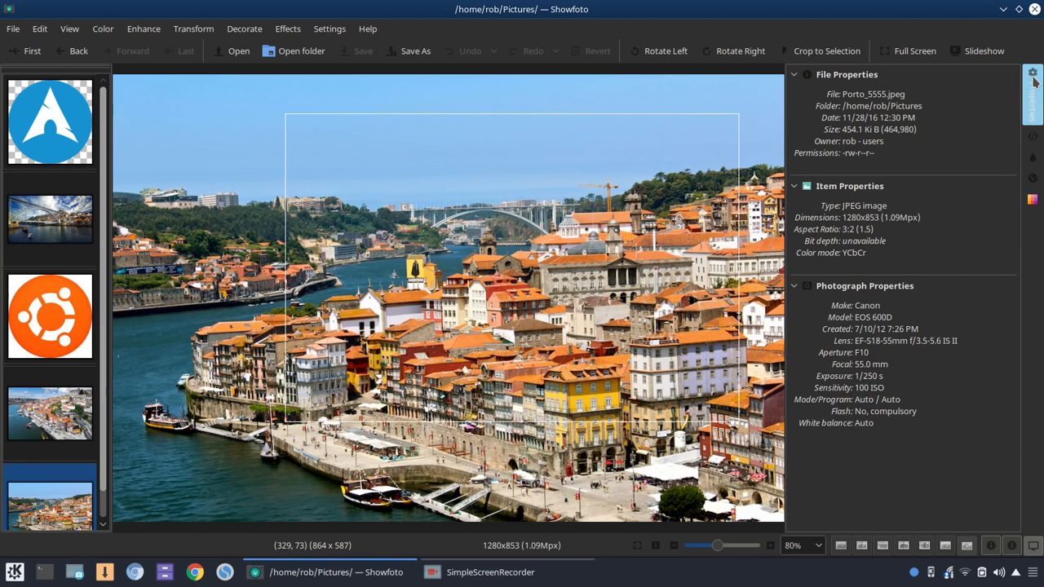
mouse_move(1031, 76)
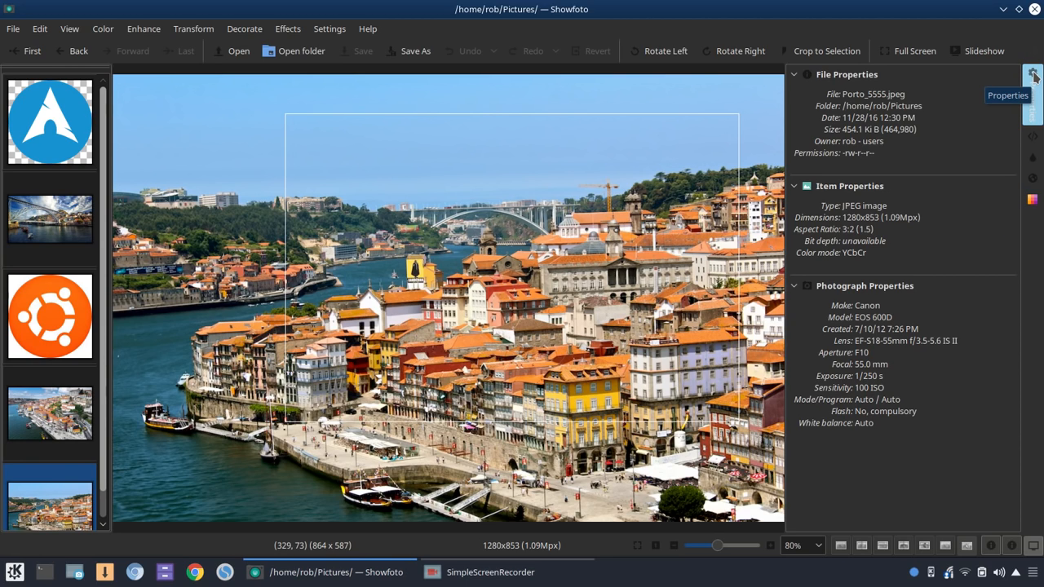
mouse_move(926, 212)
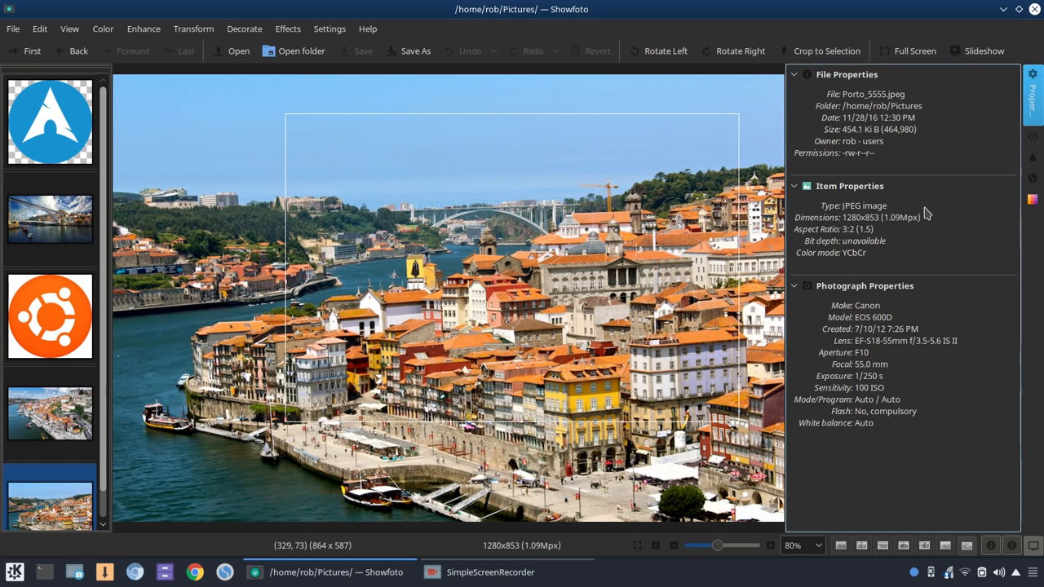
mouse_move(1024, 130)
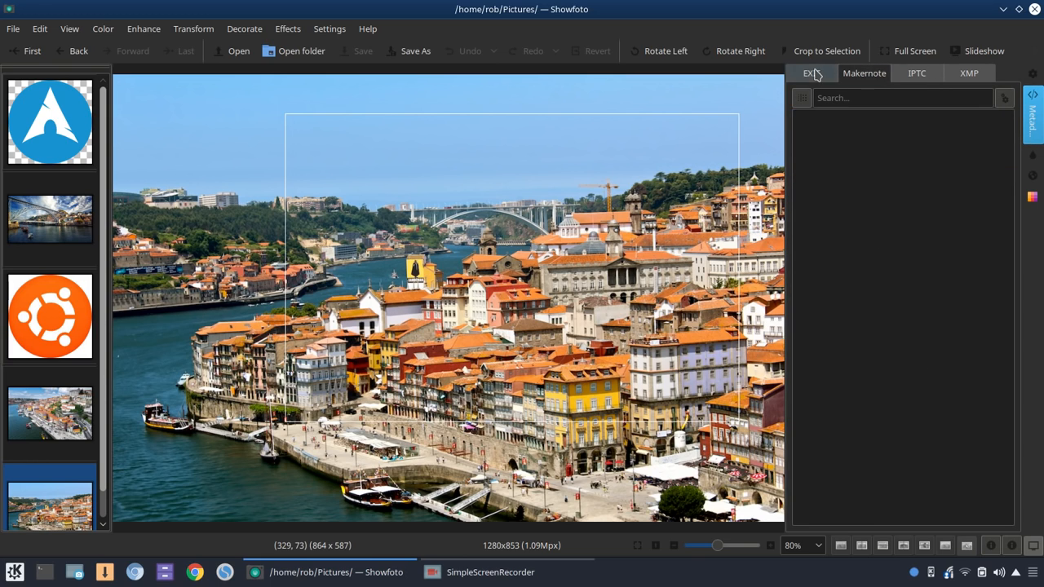
- Browse the EXIF, IPTC and XMP metadata, then display the Colors histogram and statistics
click(811, 74)
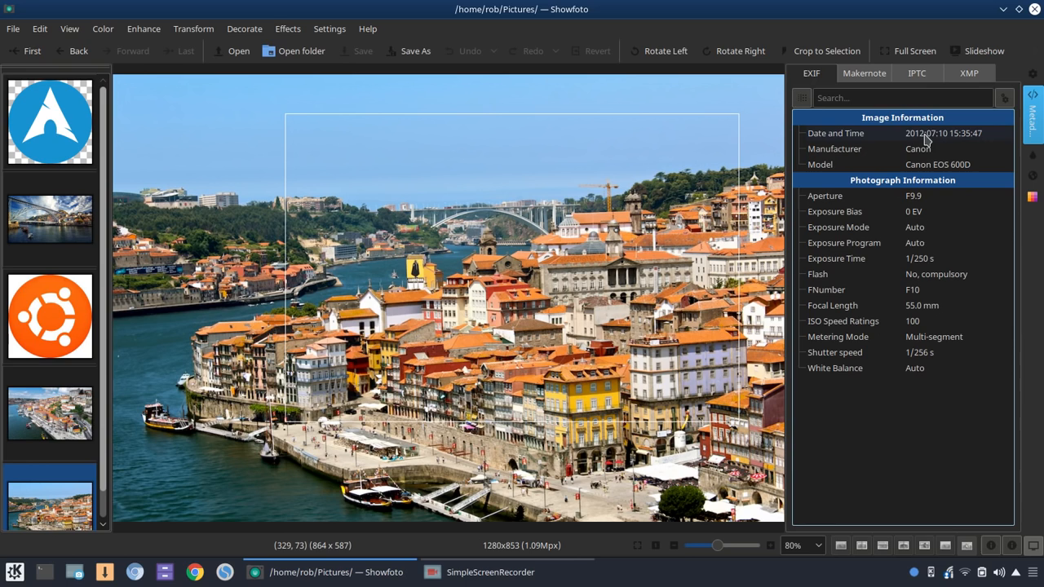
click(917, 74)
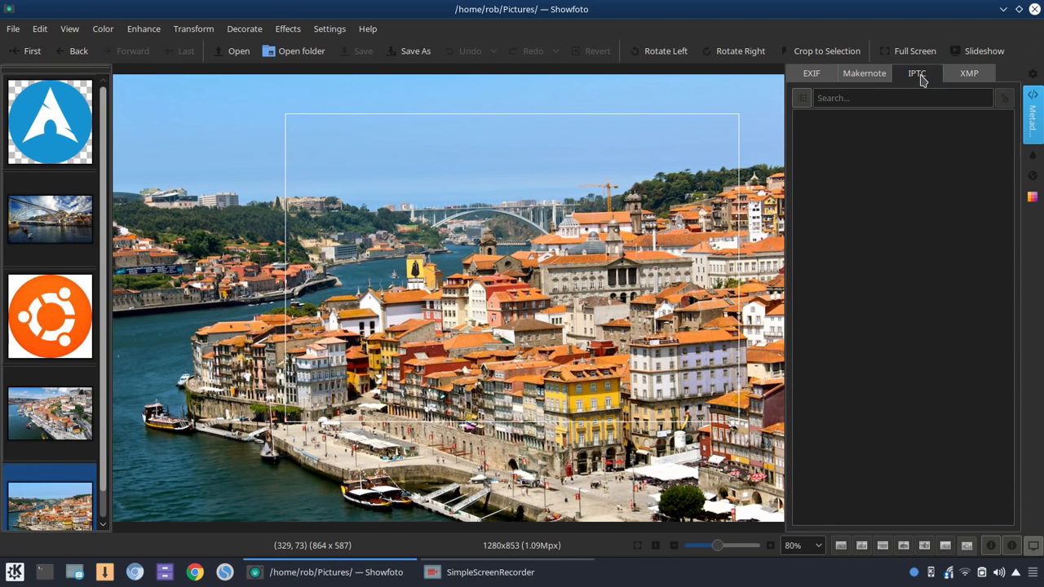
click(969, 72)
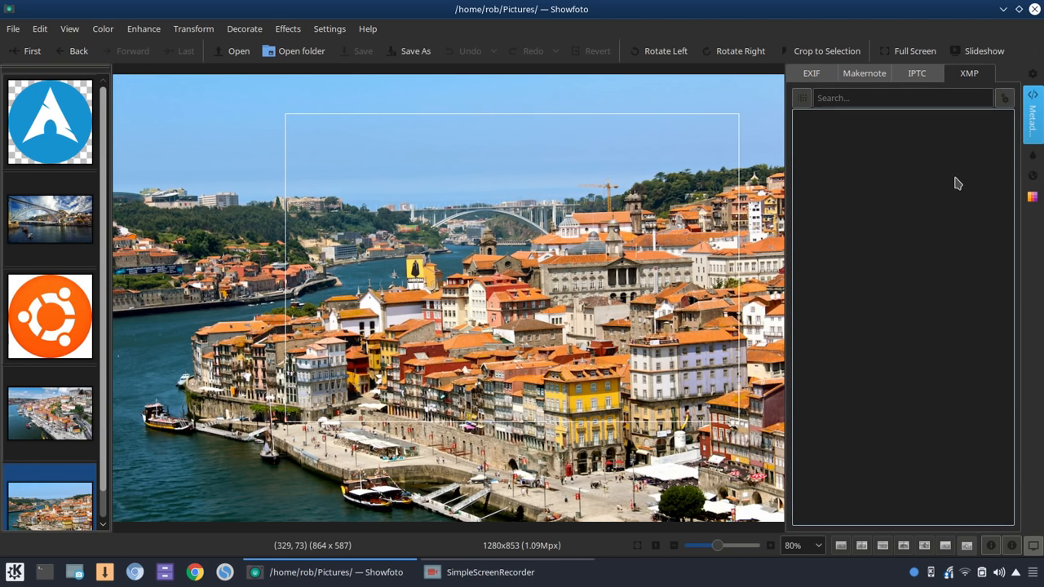
click(811, 72)
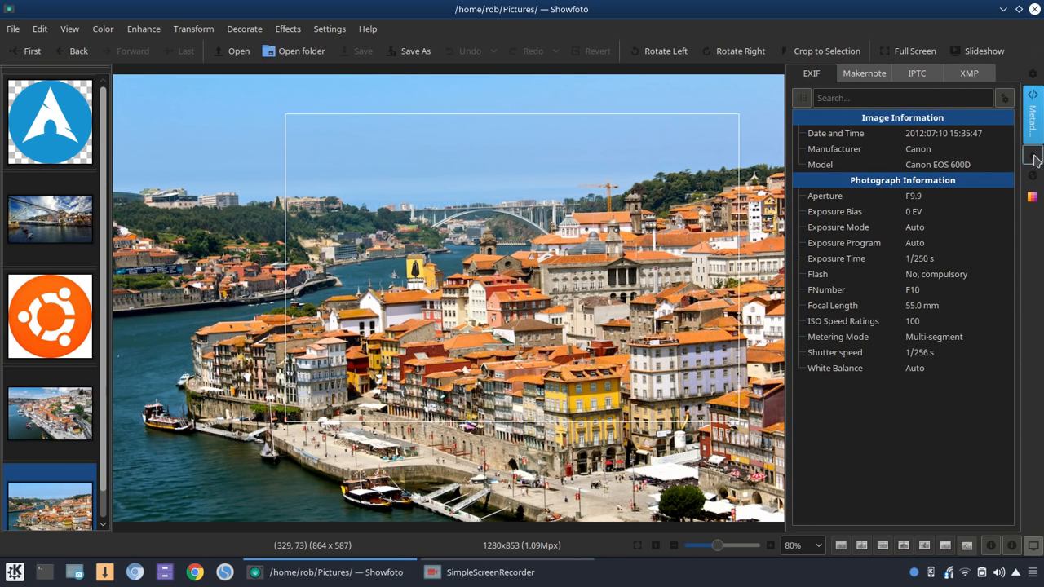
click(1033, 130)
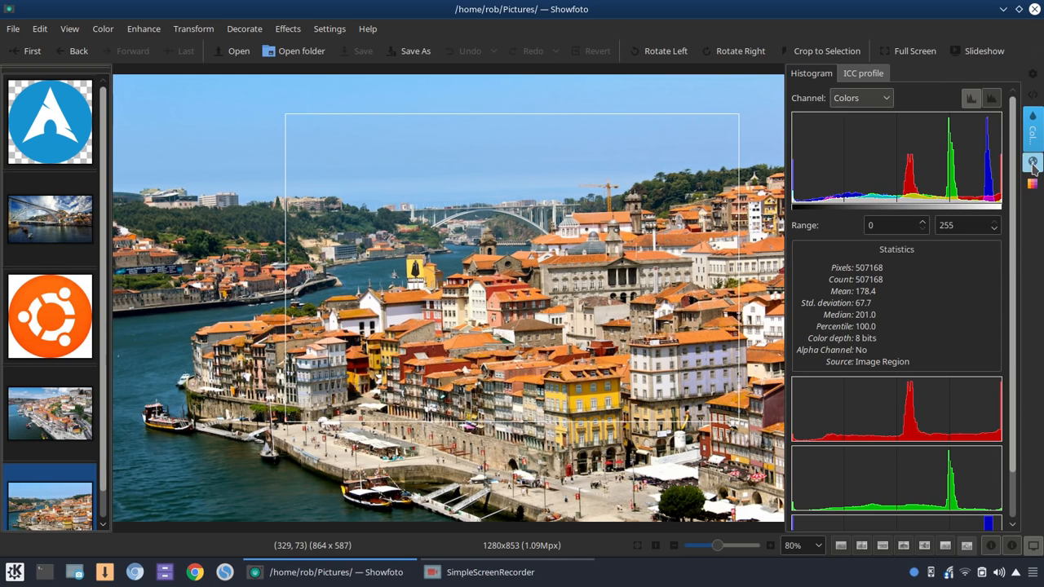
- Show the photo's world map location, then the list of transform, decorate and effects tools
click(1033, 147)
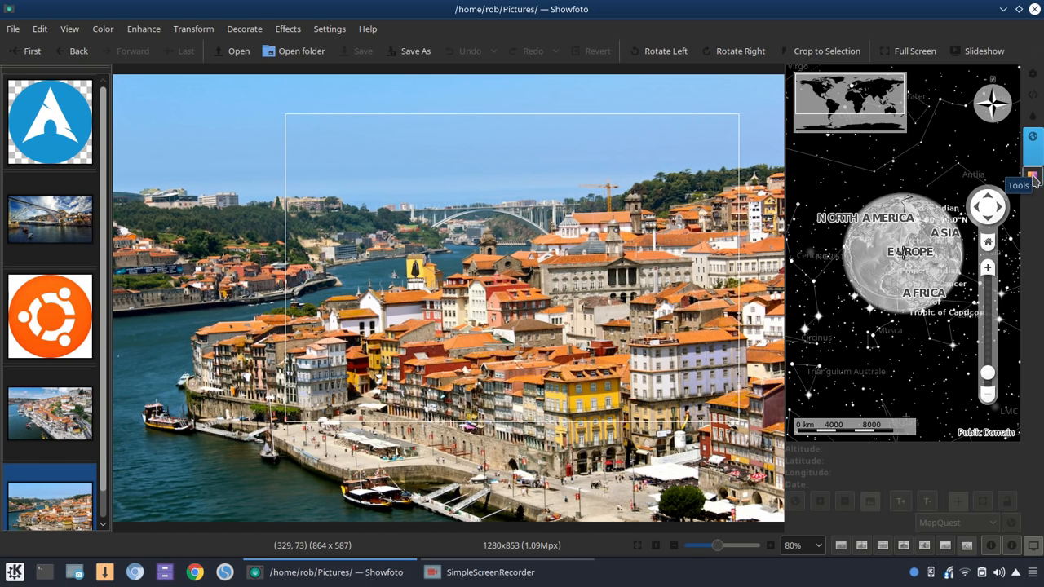
click(1031, 155)
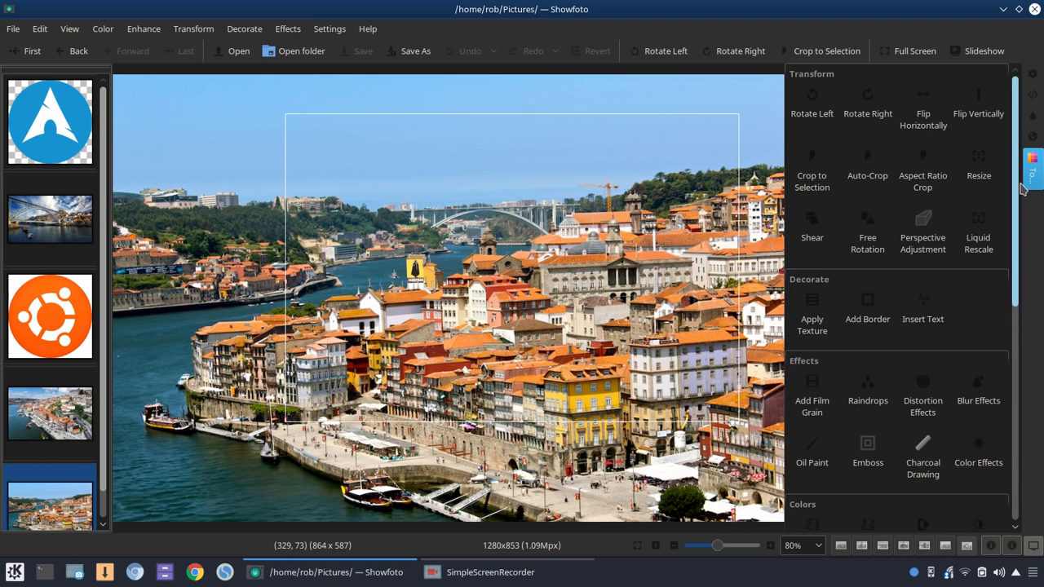
mouse_move(960, 319)
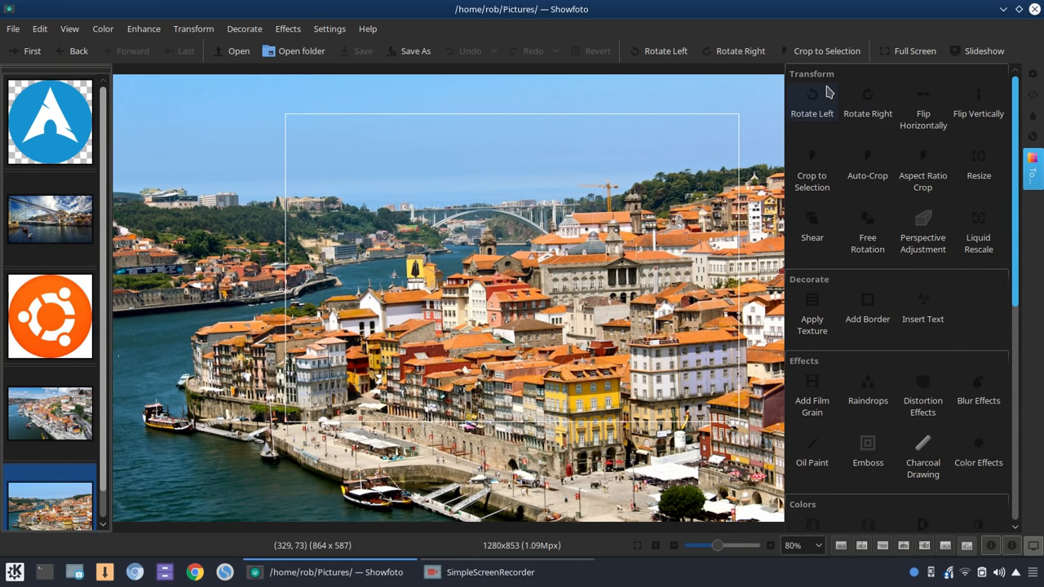
- Rotate the photo and back, leave and return to Porto_5555 discarding the rotation
scroll(down, 3)
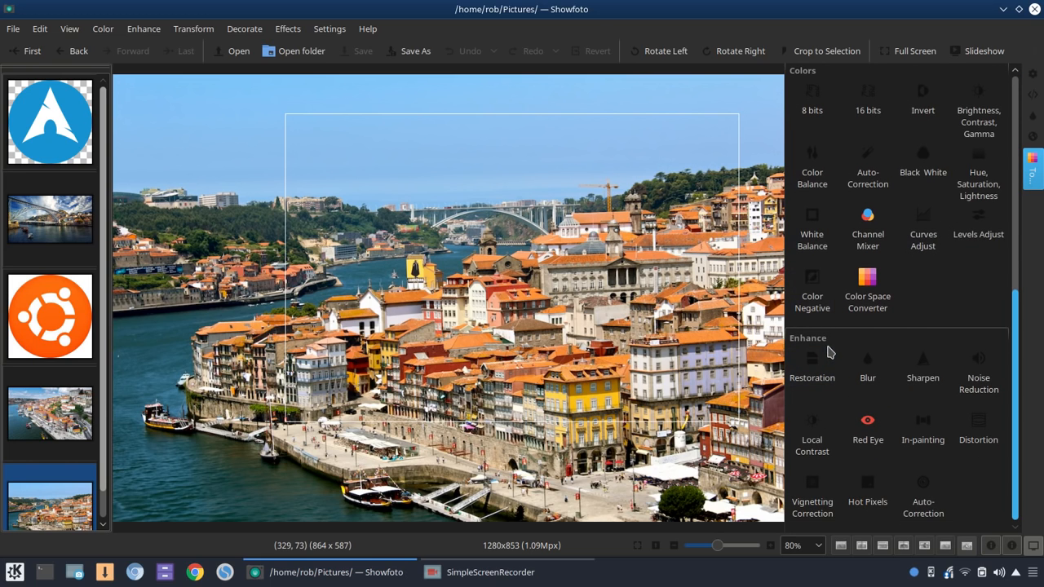
mouse_move(832, 475)
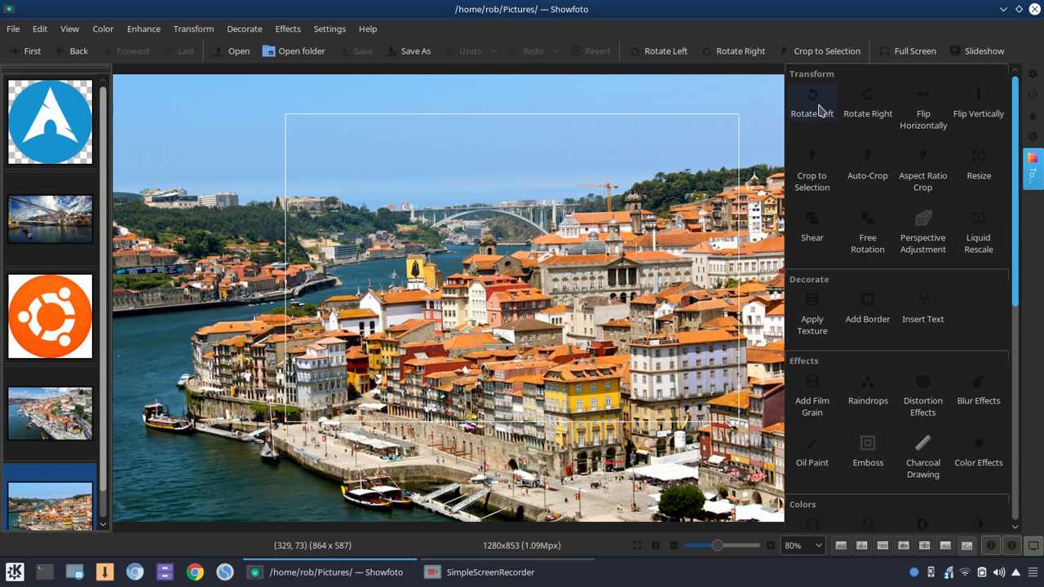
click(868, 97)
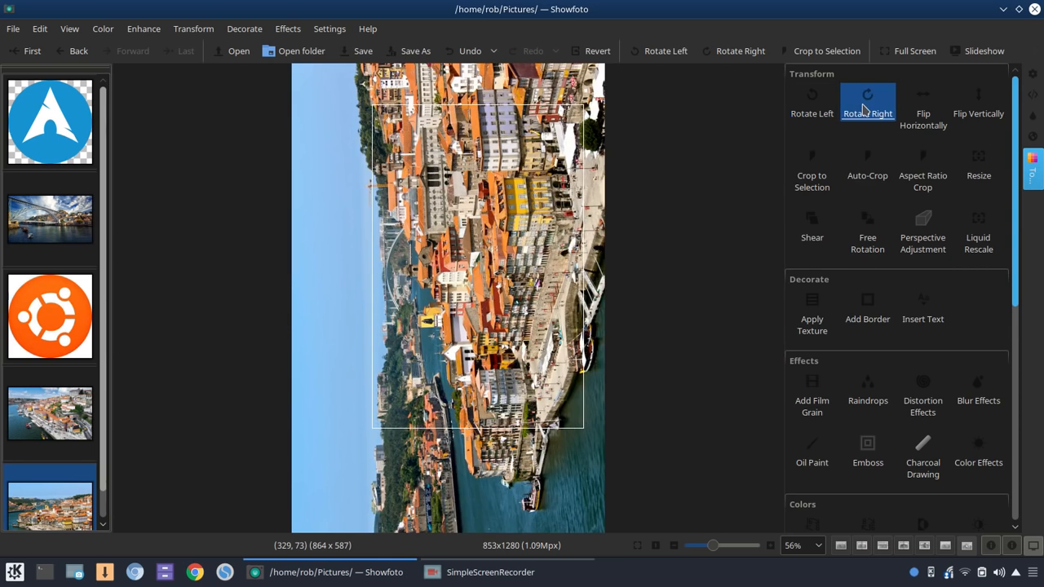
click(867, 98)
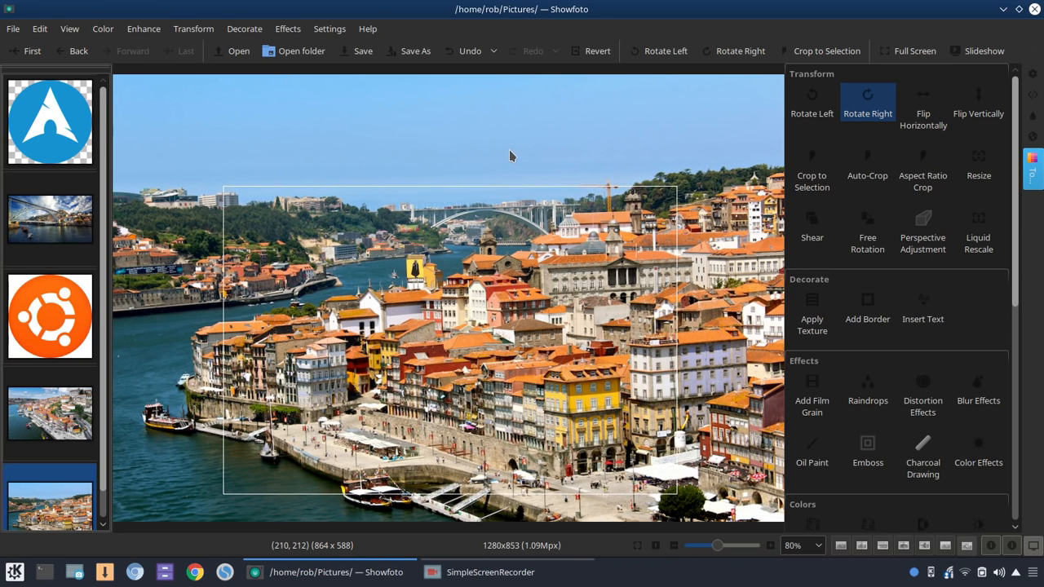
click(78, 51)
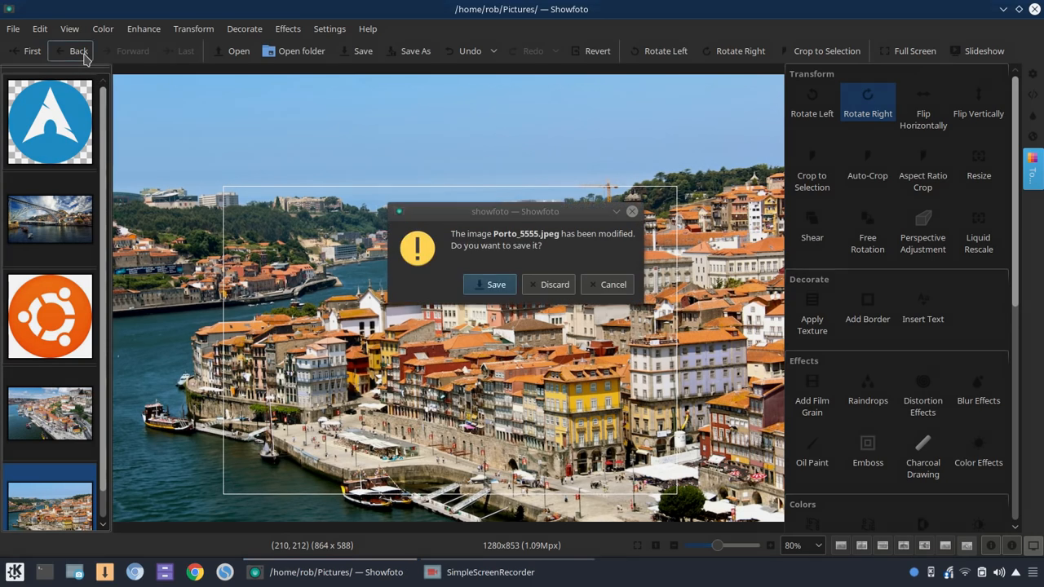
click(555, 284)
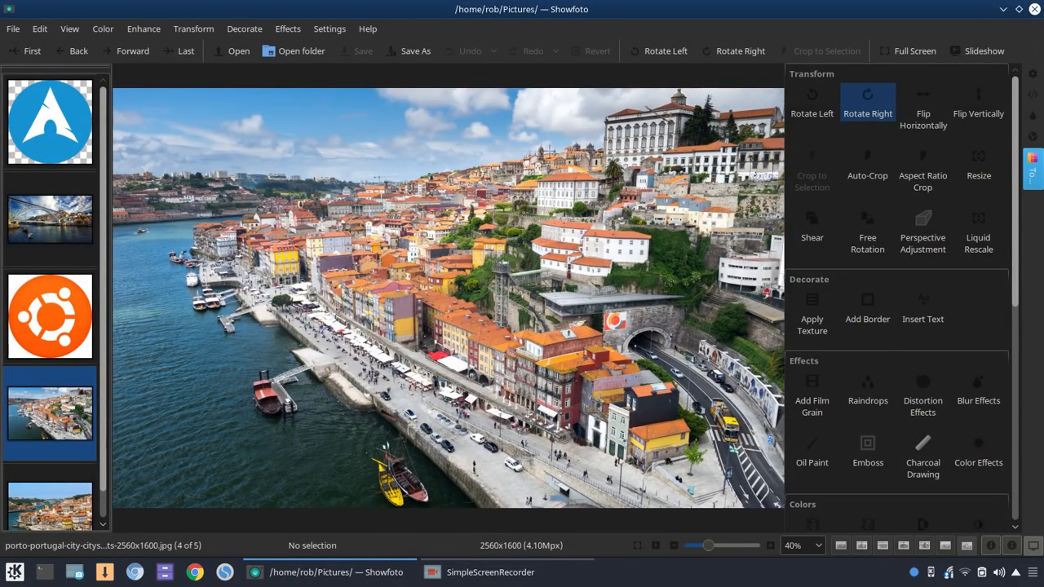
click(49, 477)
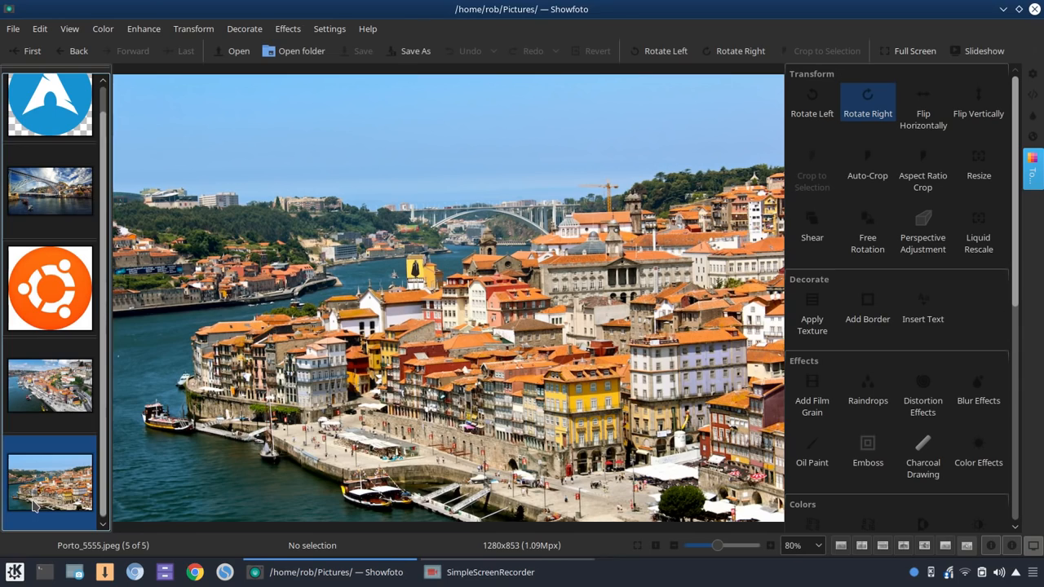
mouse_move(887, 149)
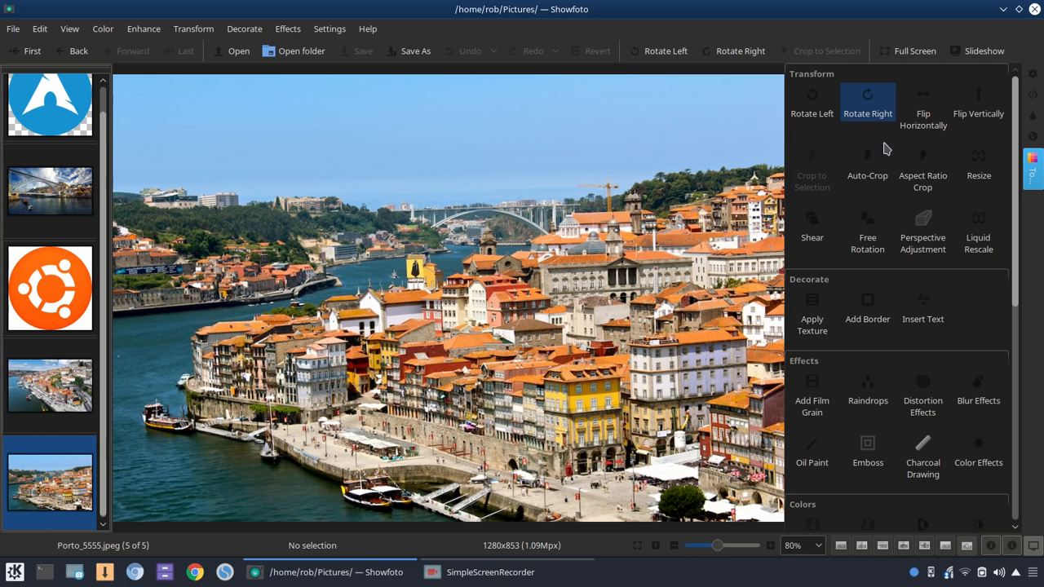
- Mirror the photo horizontally and start the Perspective Adjustment tool
click(924, 114)
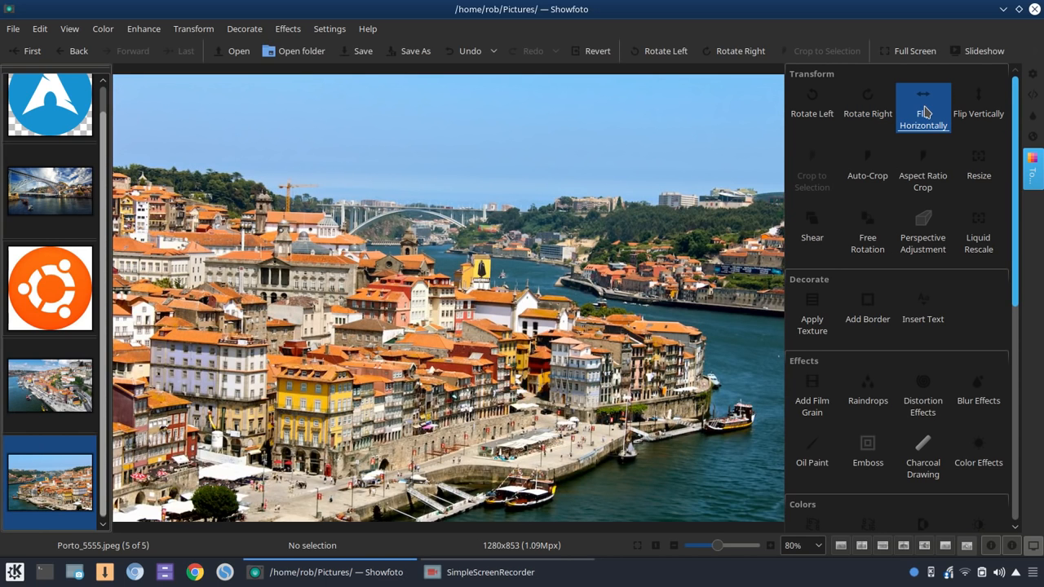
mouse_move(868, 161)
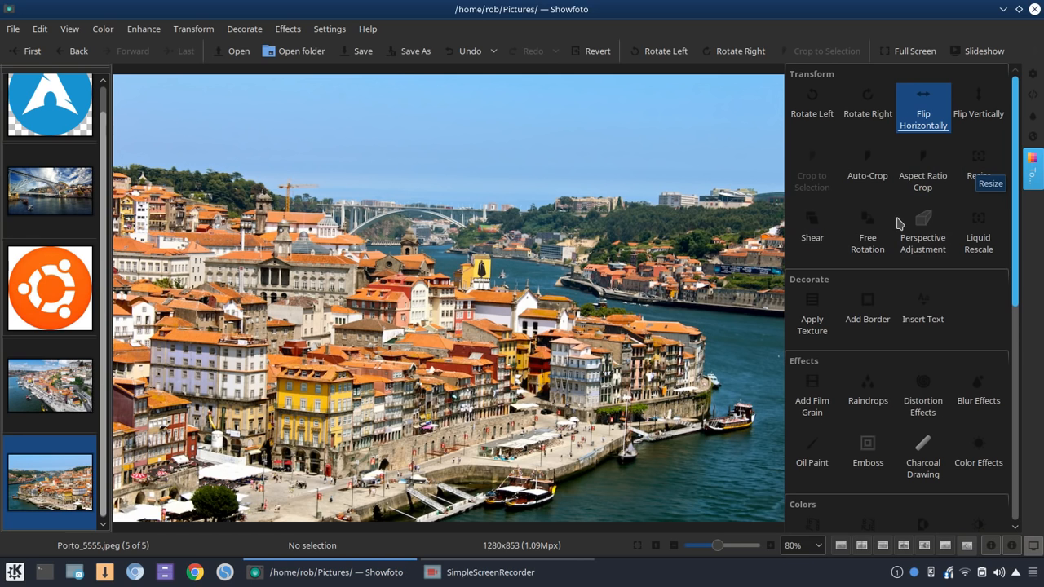
click(923, 232)
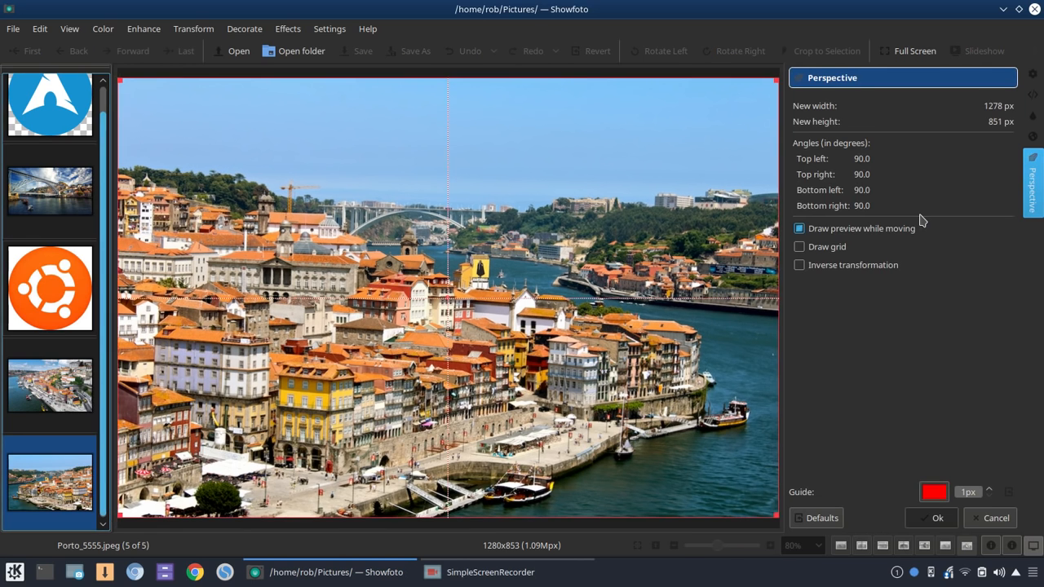
- Skew a corner of the perspective grid and pull it back, then cancel leaving the photo unchanged
click(799, 229)
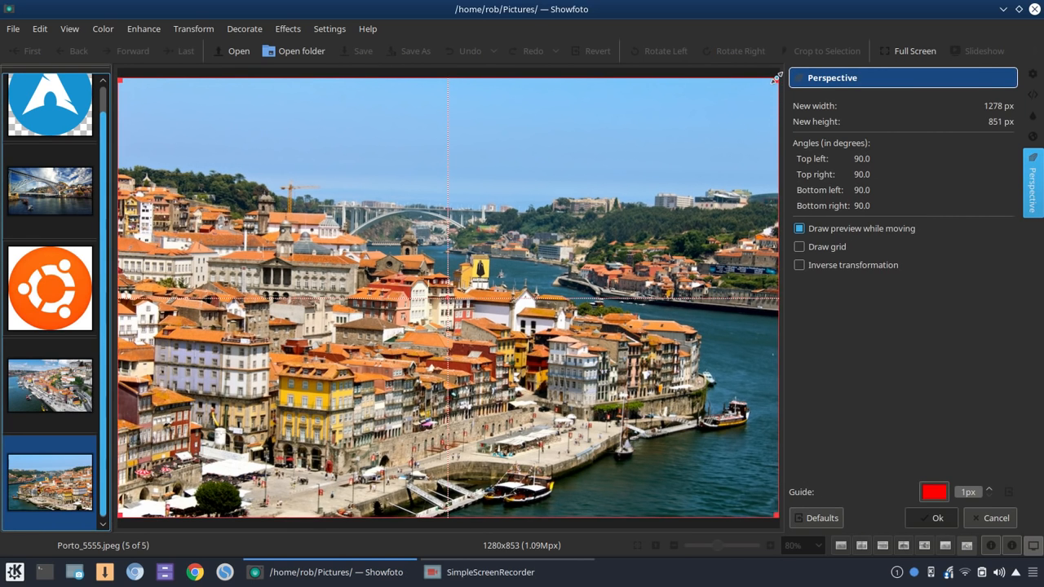
drag(775, 73, 604, 274)
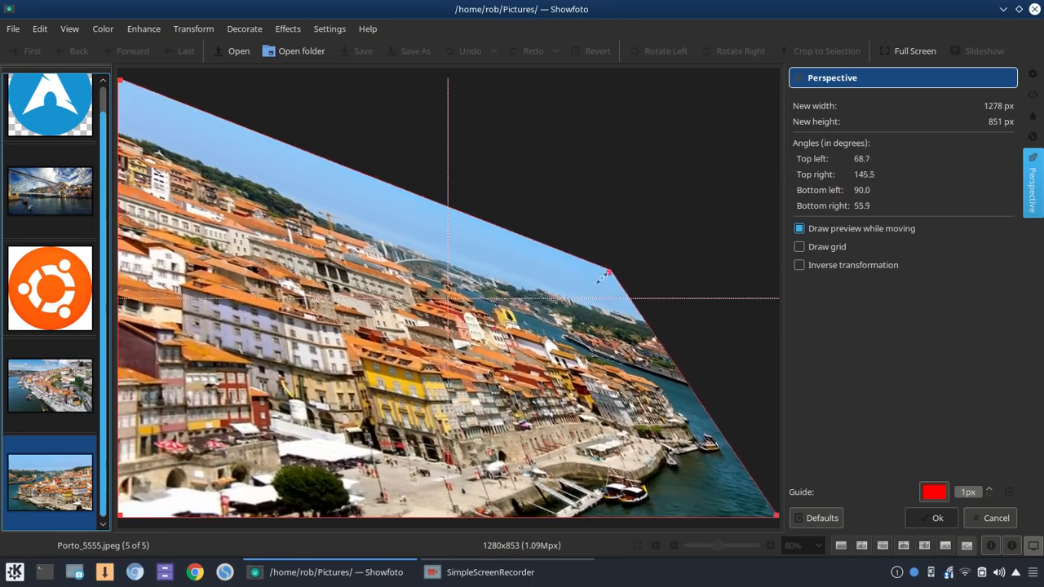
drag(603, 274, 780, 122)
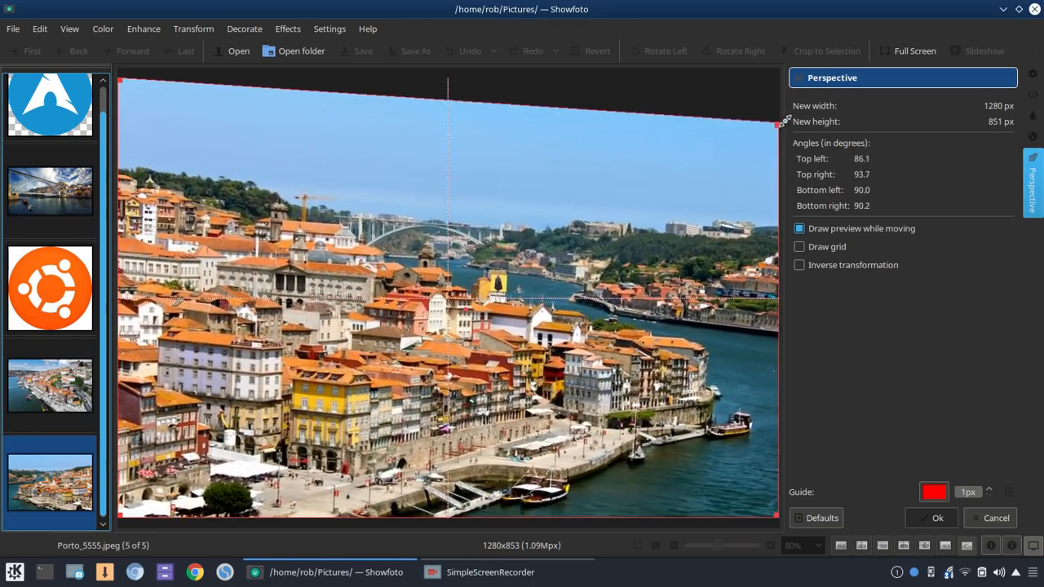
drag(780, 123, 776, 79)
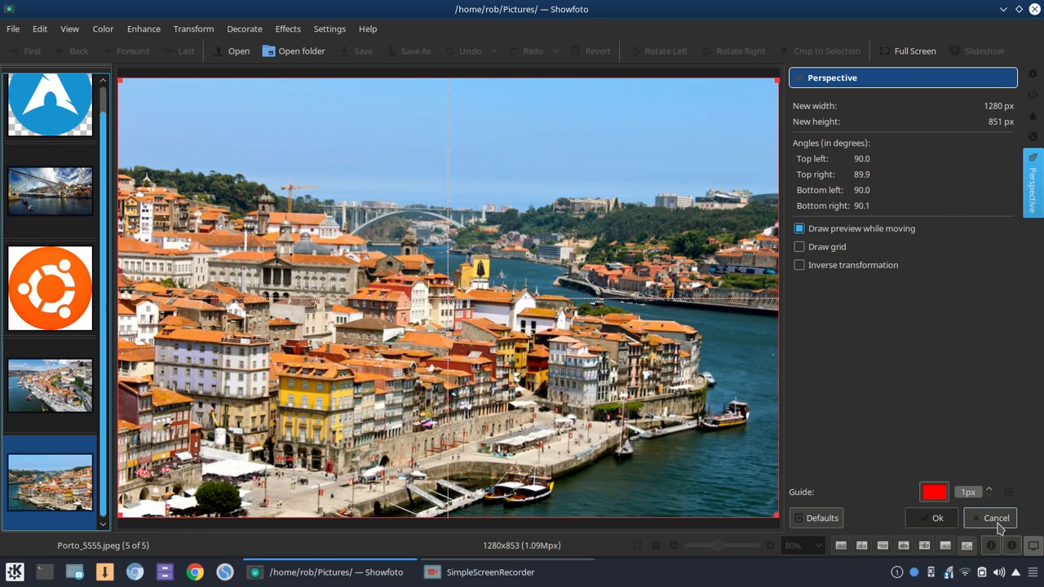
click(995, 518)
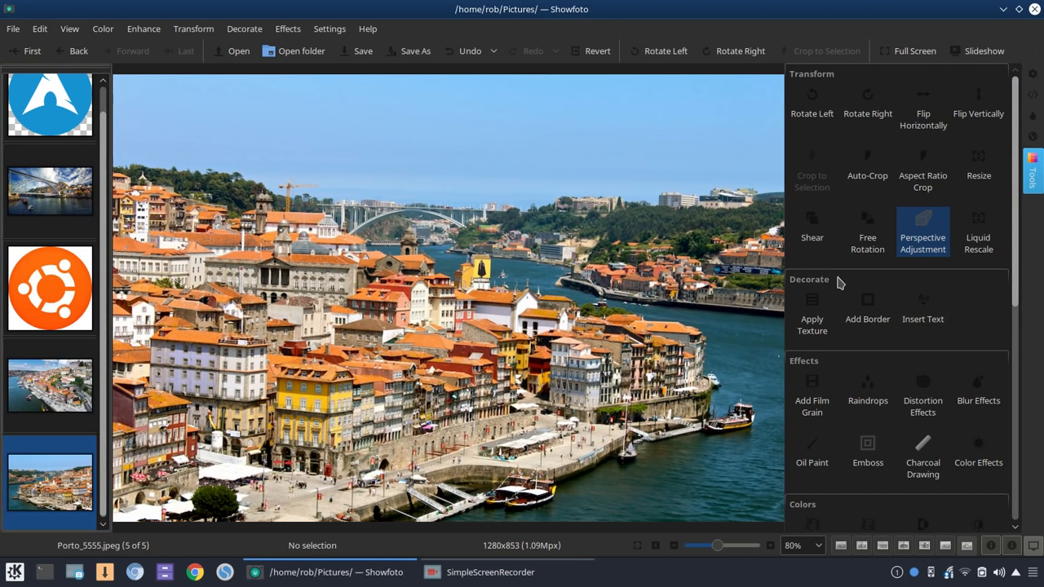
mouse_move(812, 300)
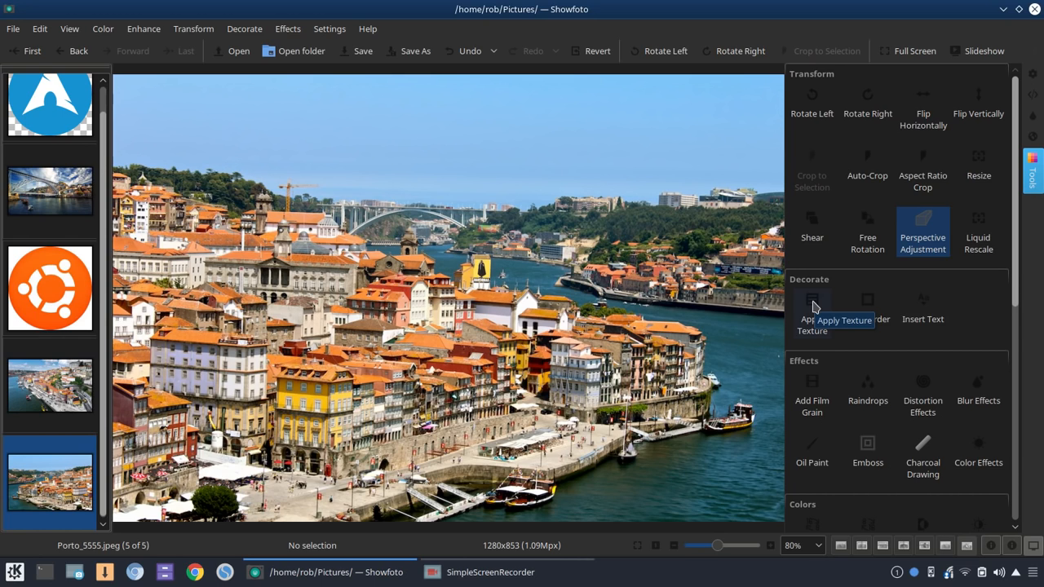
click(813, 310)
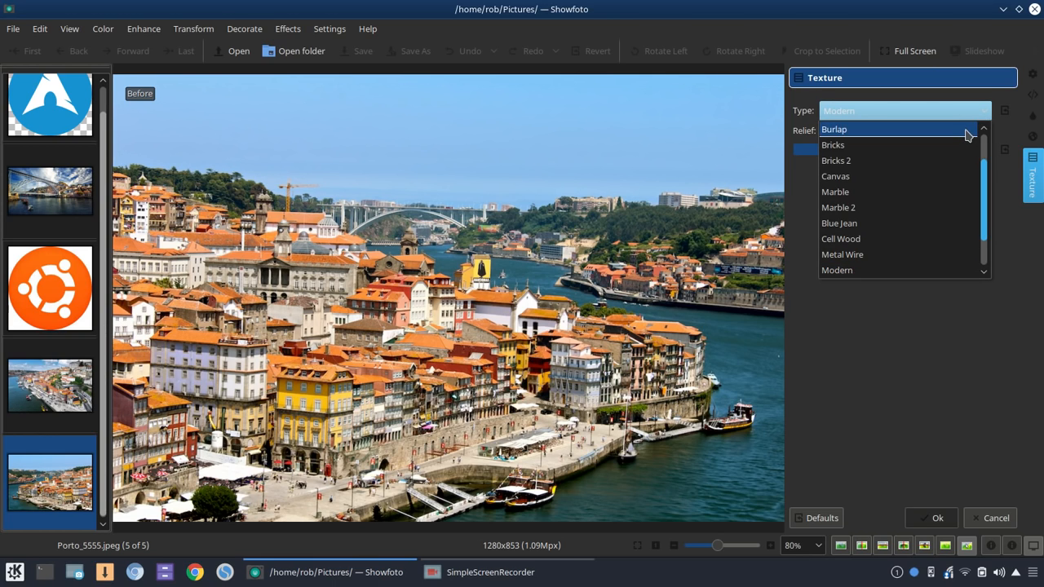
click(834, 129)
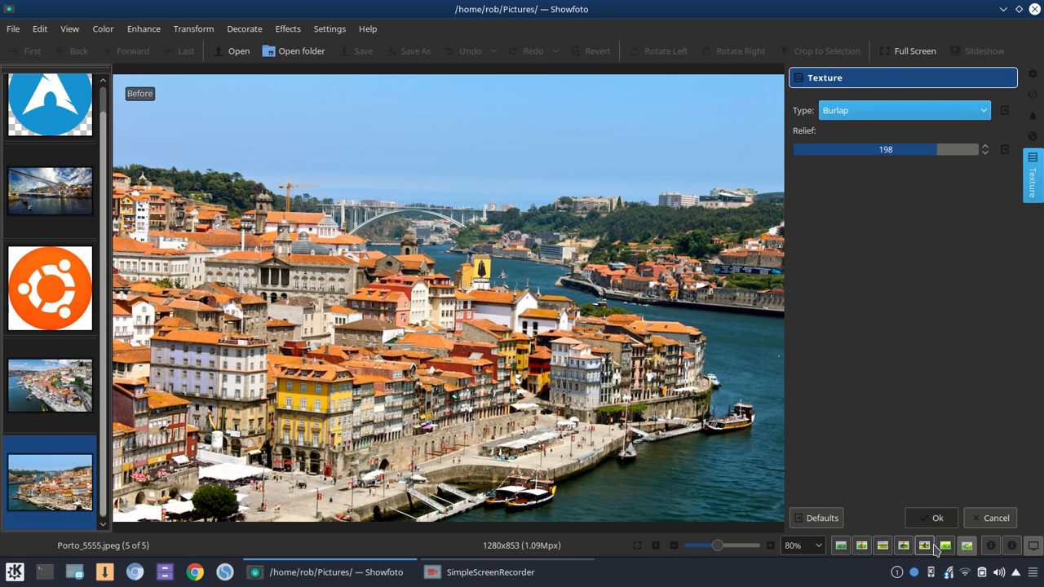
mouse_move(861, 545)
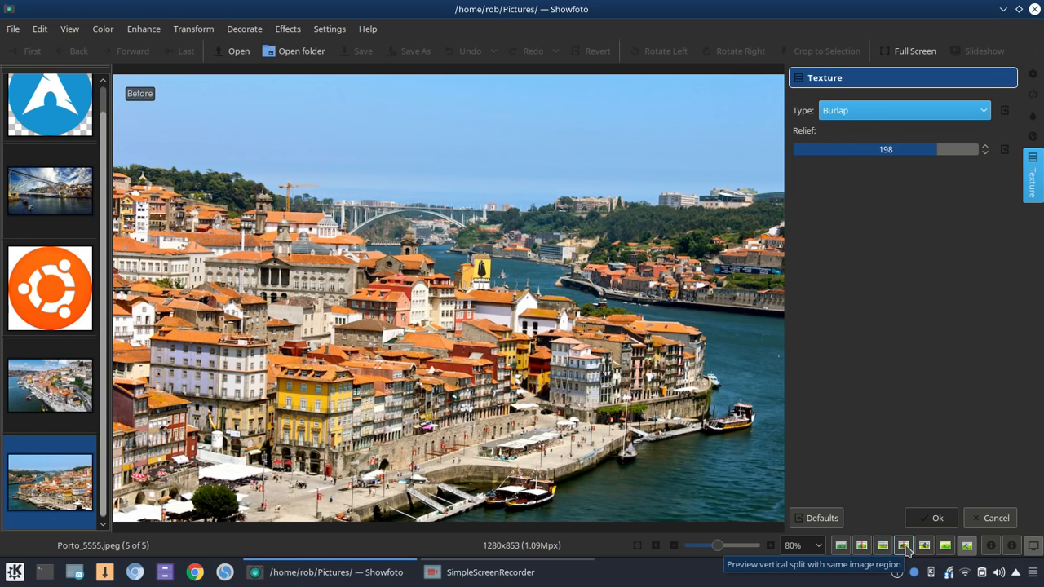
click(904, 545)
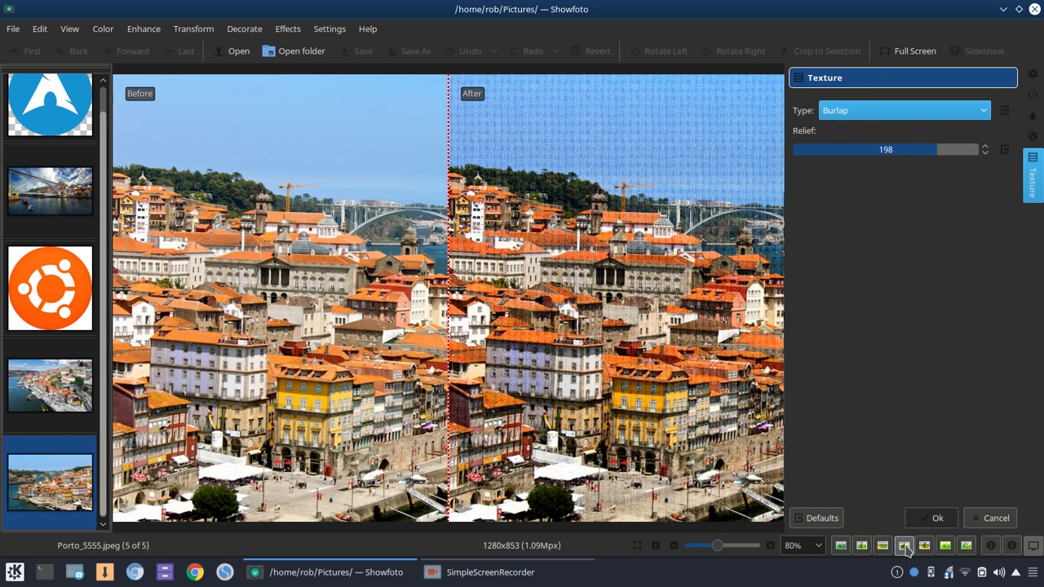
mouse_move(584, 368)
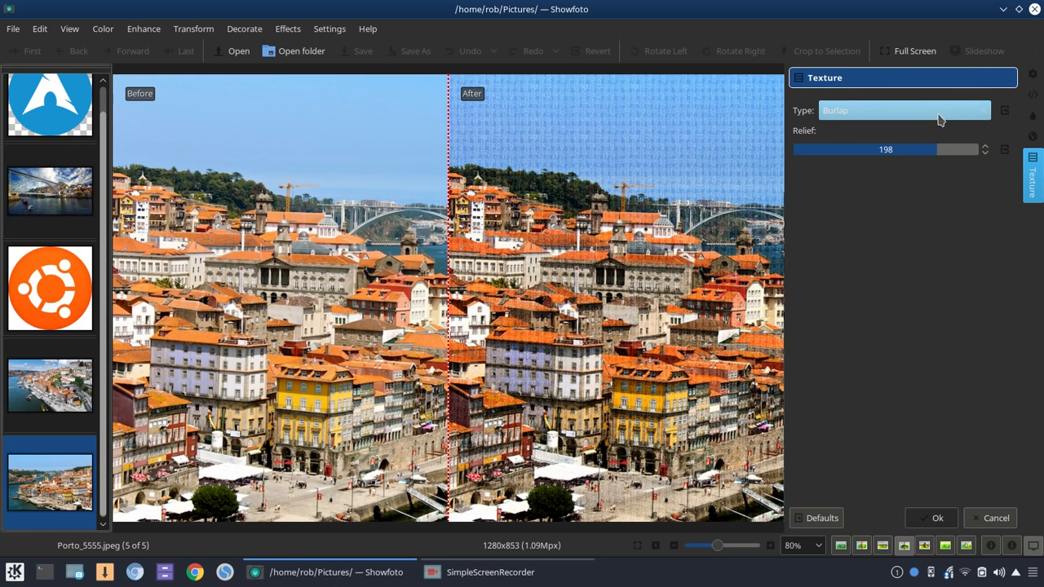
click(903, 111)
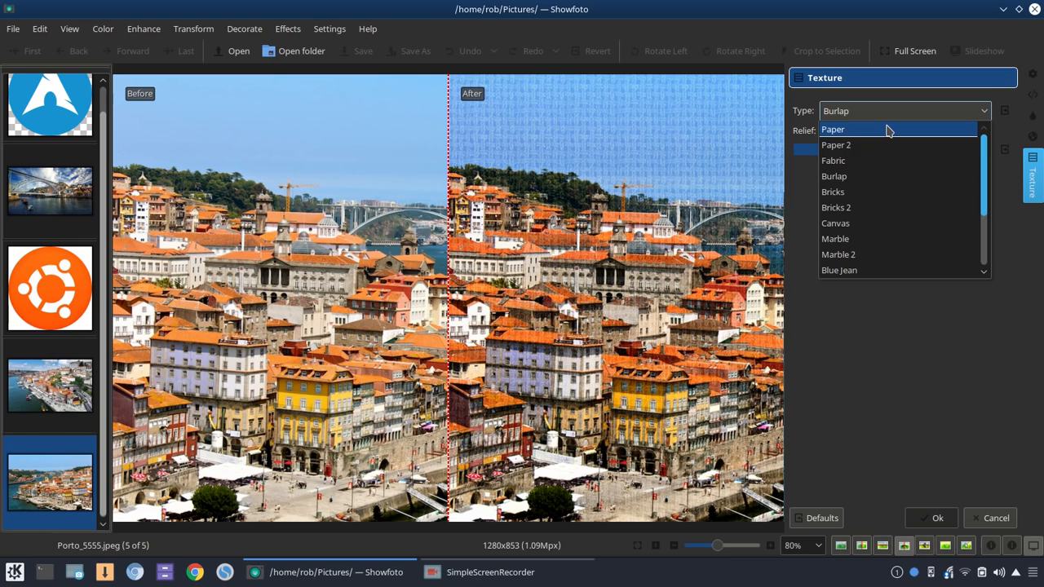
scroll(down, 3)
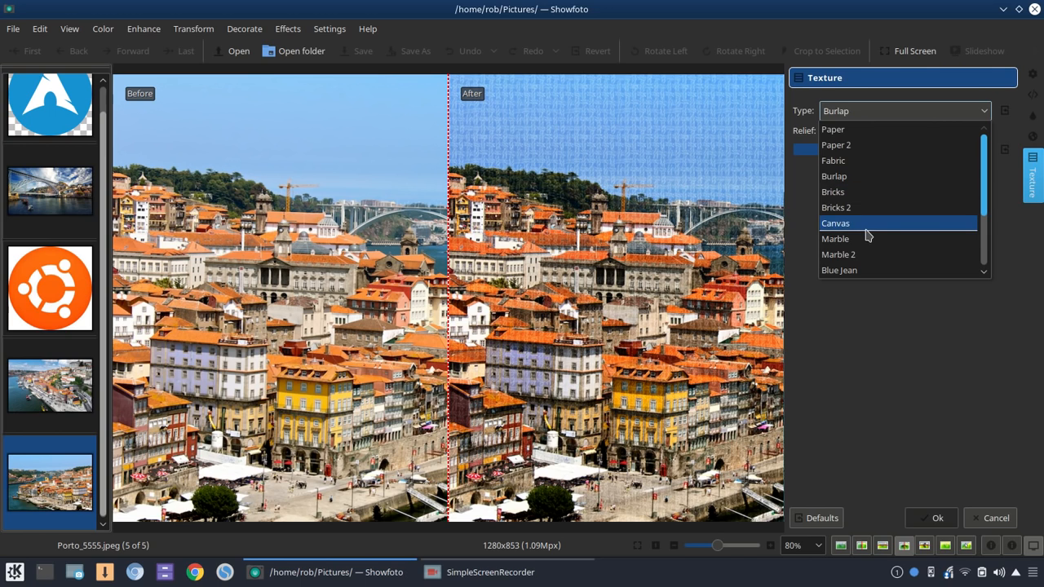
click(835, 222)
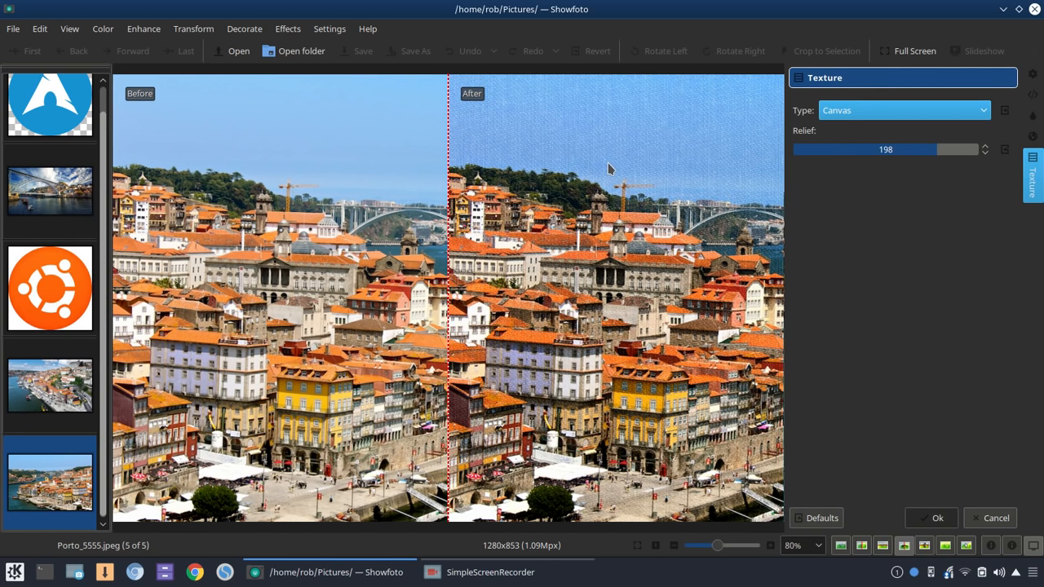
mouse_move(926, 155)
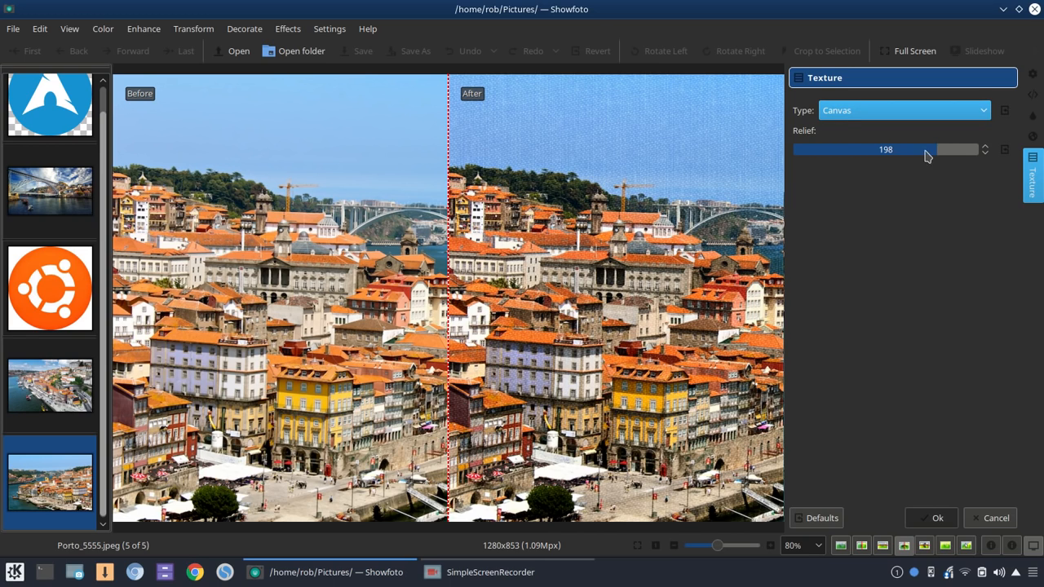
drag(926, 151, 897, 150)
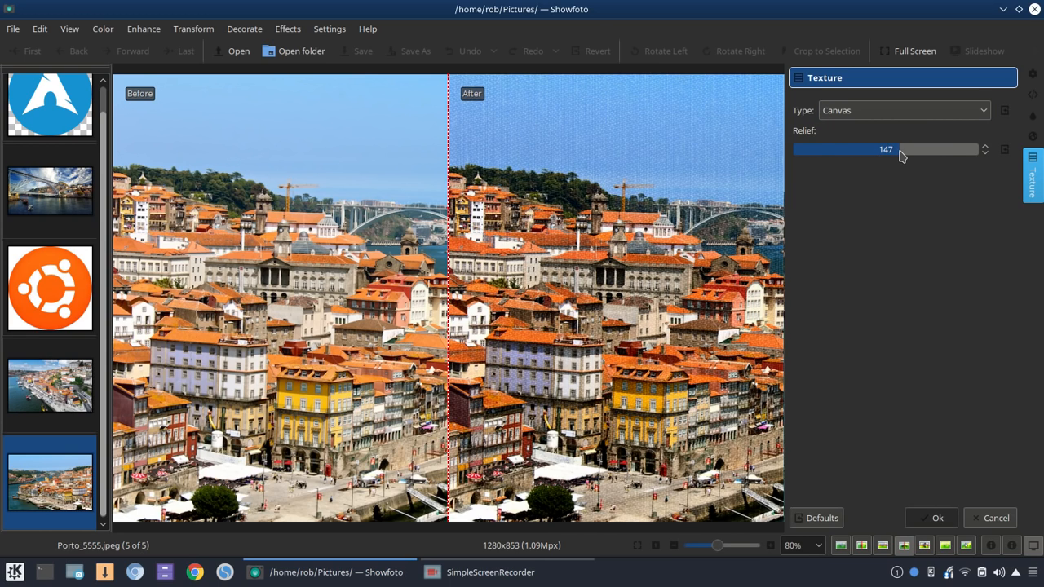
drag(897, 150, 881, 151)
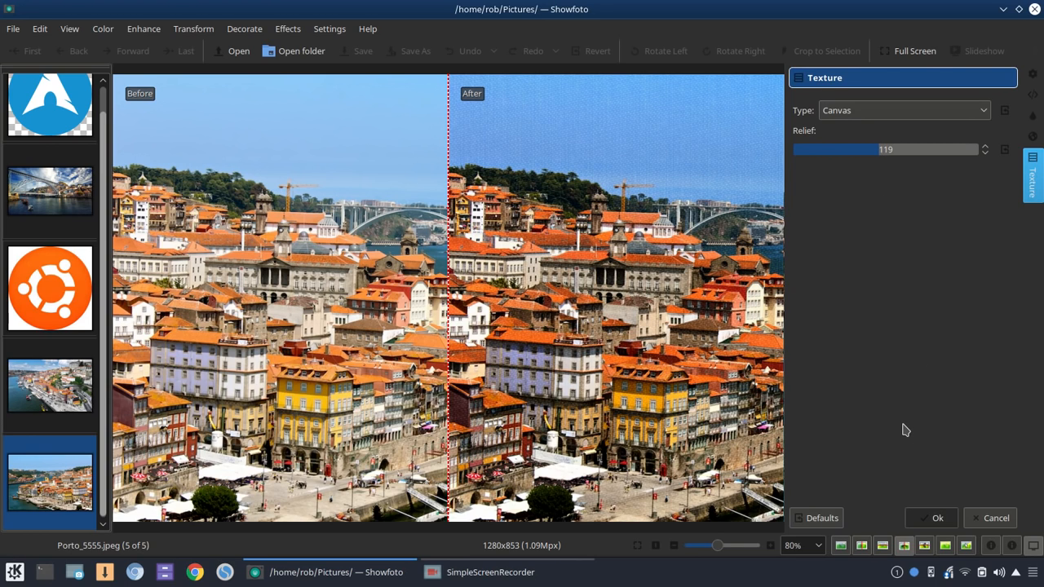
mouse_move(989, 519)
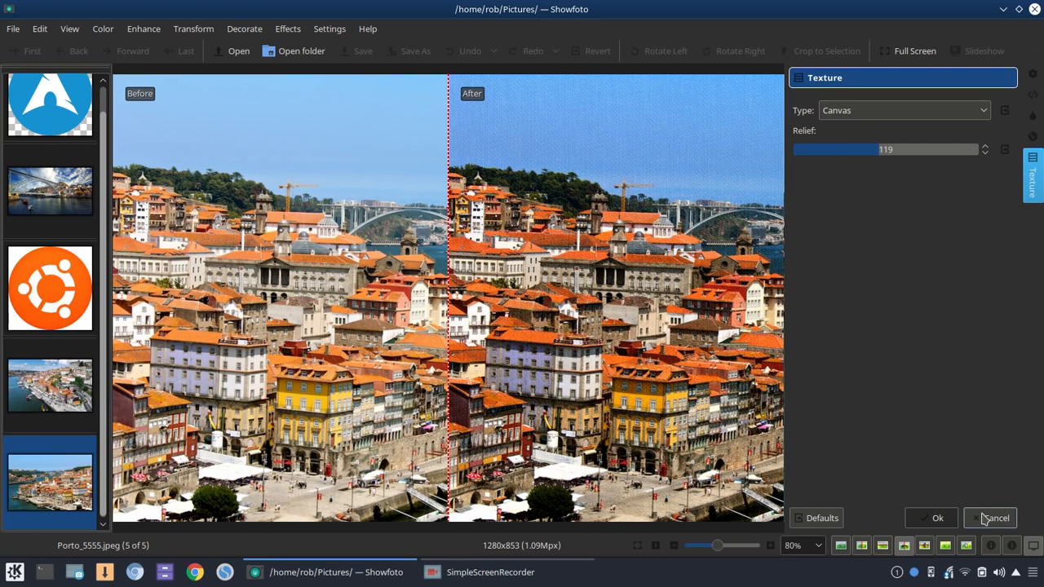
click(995, 518)
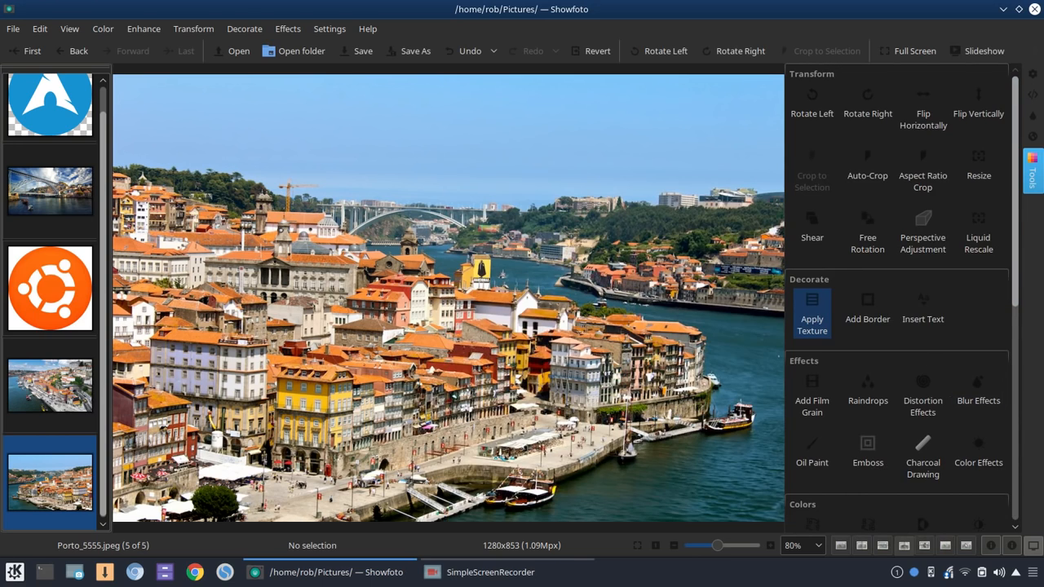
click(868, 307)
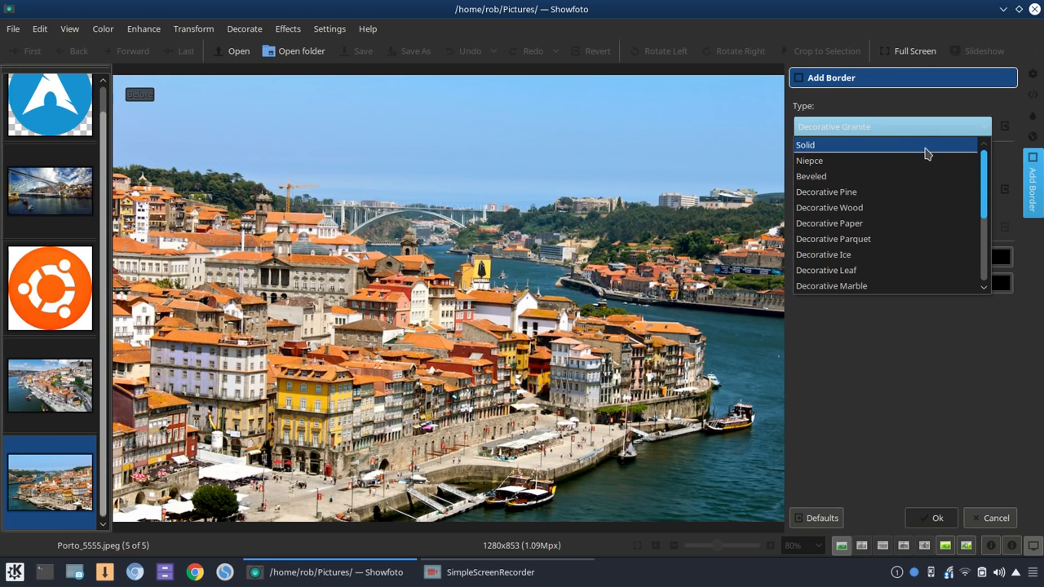
click(811, 176)
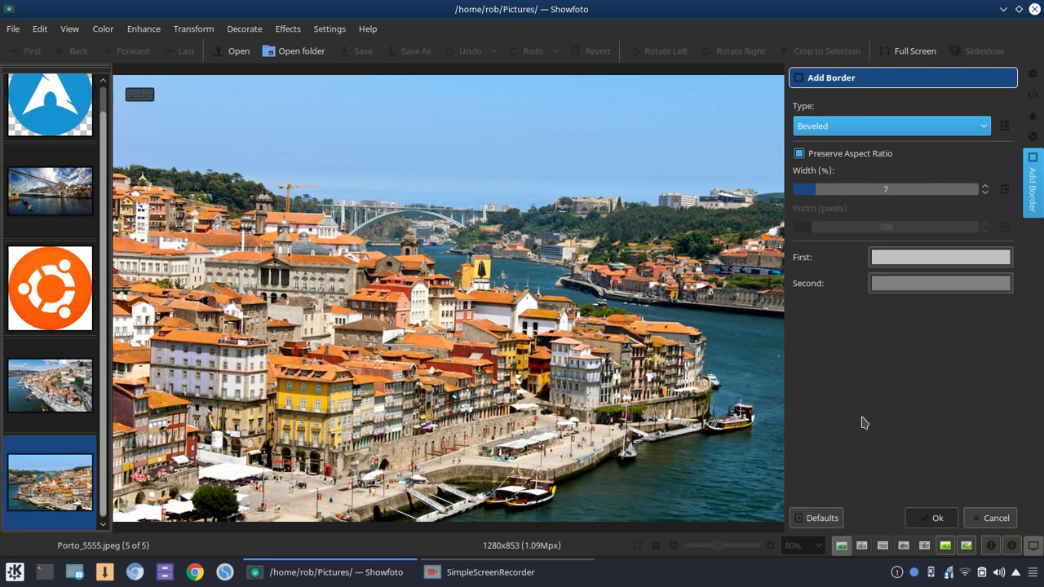
mouse_move(923, 545)
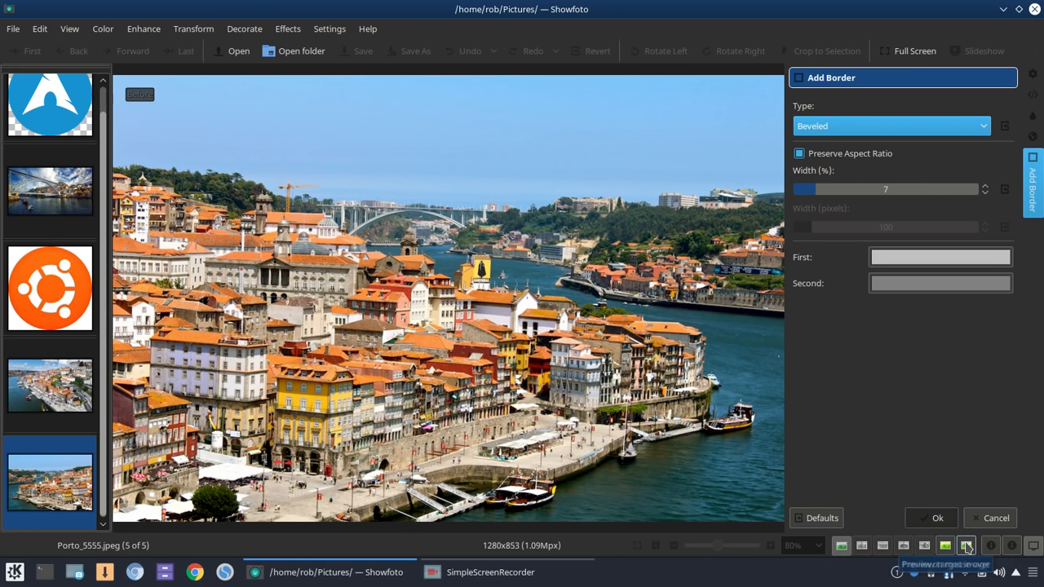
mouse_move(966, 545)
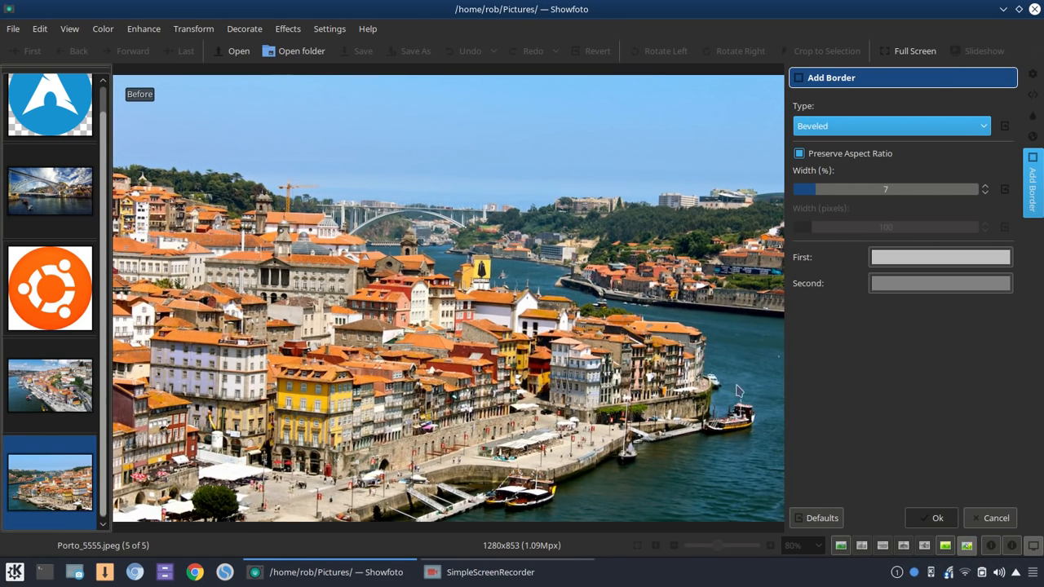
mouse_move(594, 359)
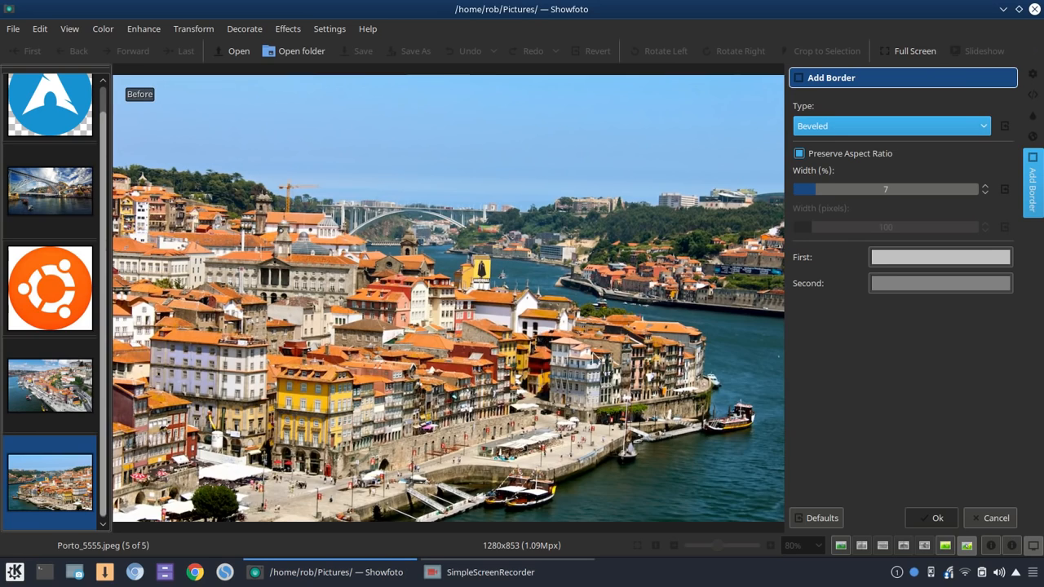
drag(805, 190, 859, 189)
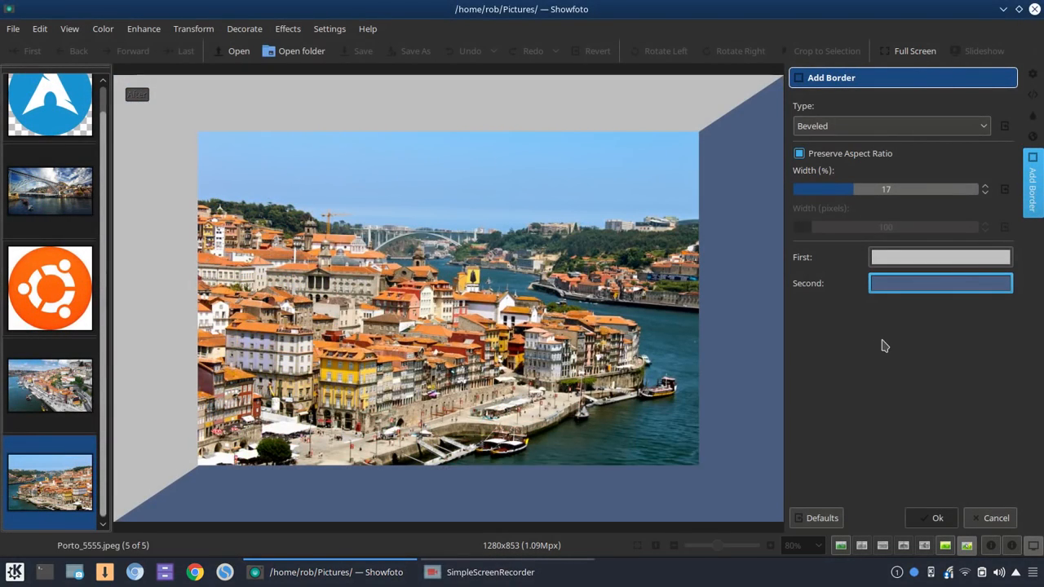
mouse_move(877, 434)
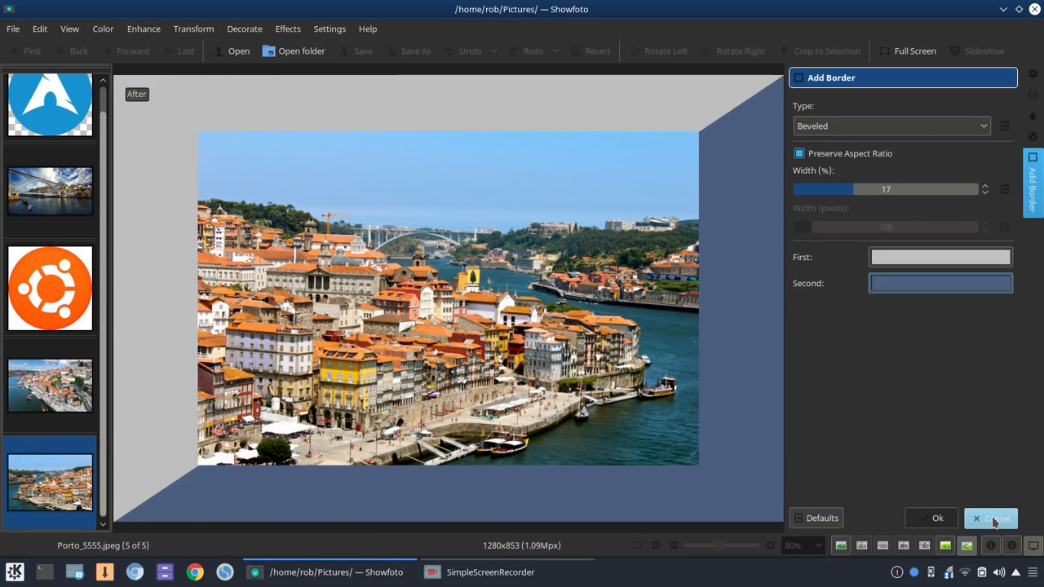
click(989, 519)
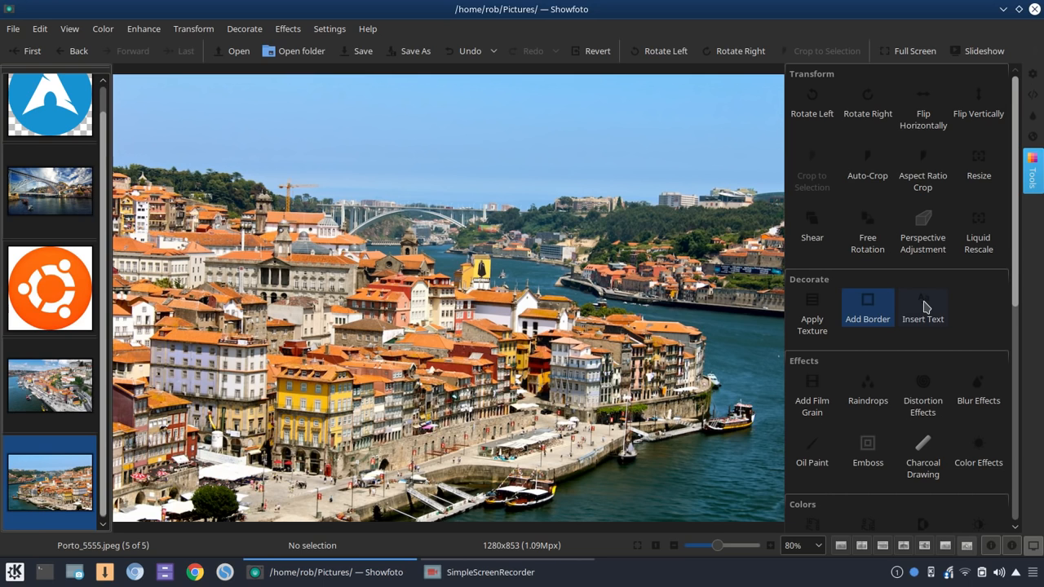
- Bring up the Insert Text tool on the Porto photo and look over its options
click(923, 307)
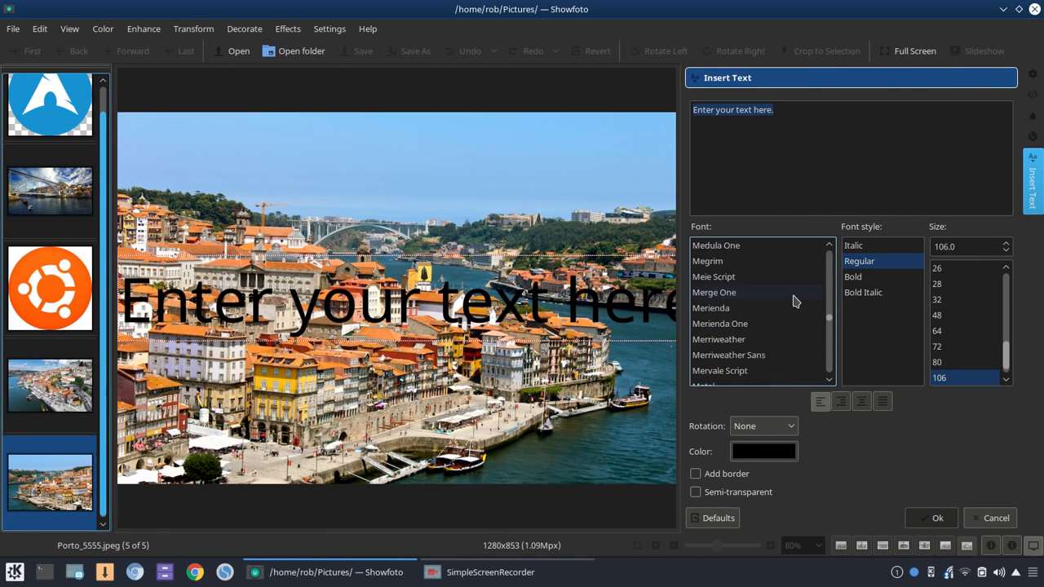
scroll(down, 3)
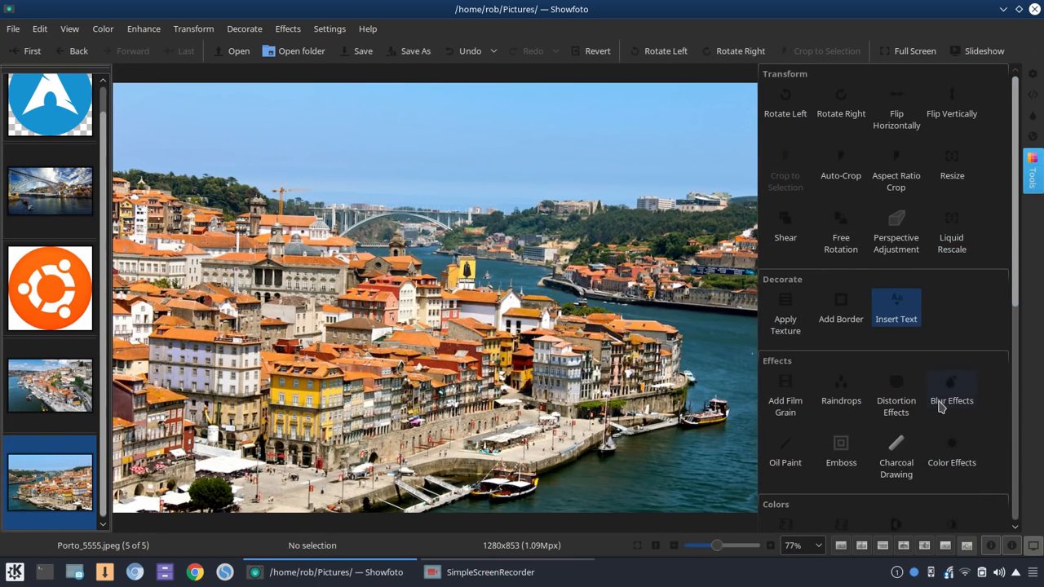
- Show Add Film Grain in a vertical before/after split and lower luminance noise intensity to 42
scroll(down, 3)
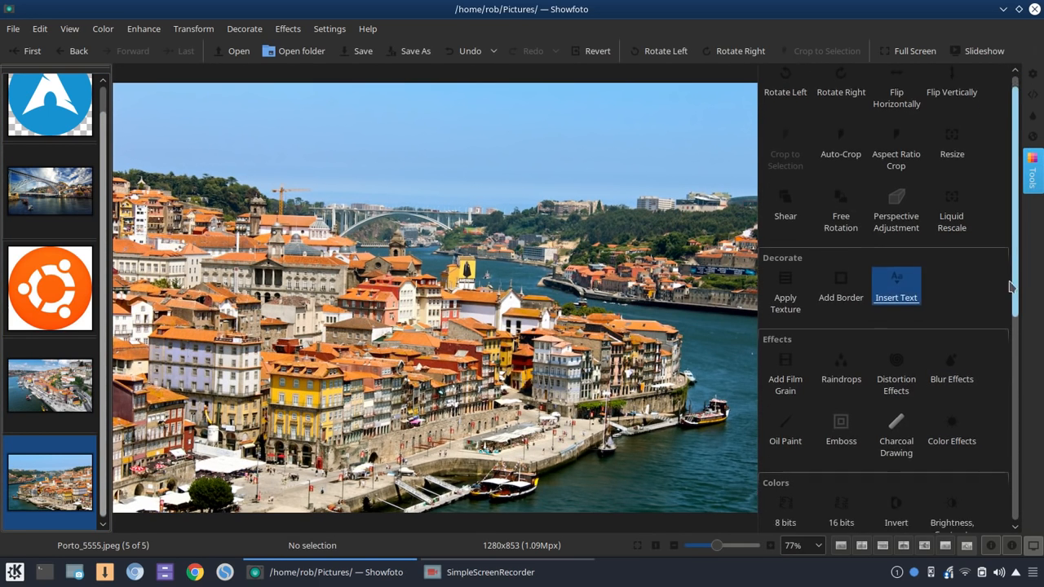
scroll(down, 3)
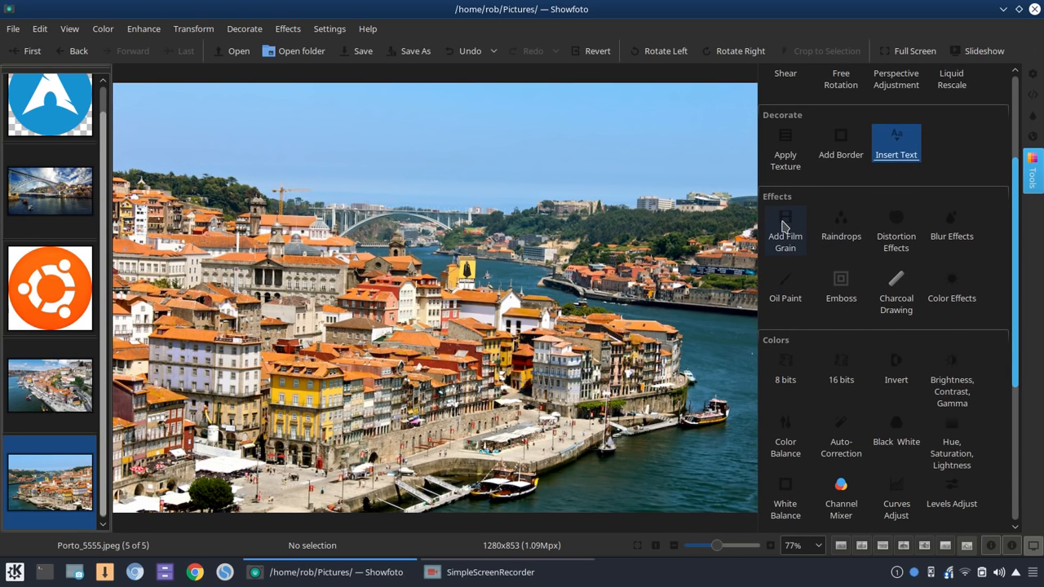
mouse_move(784, 232)
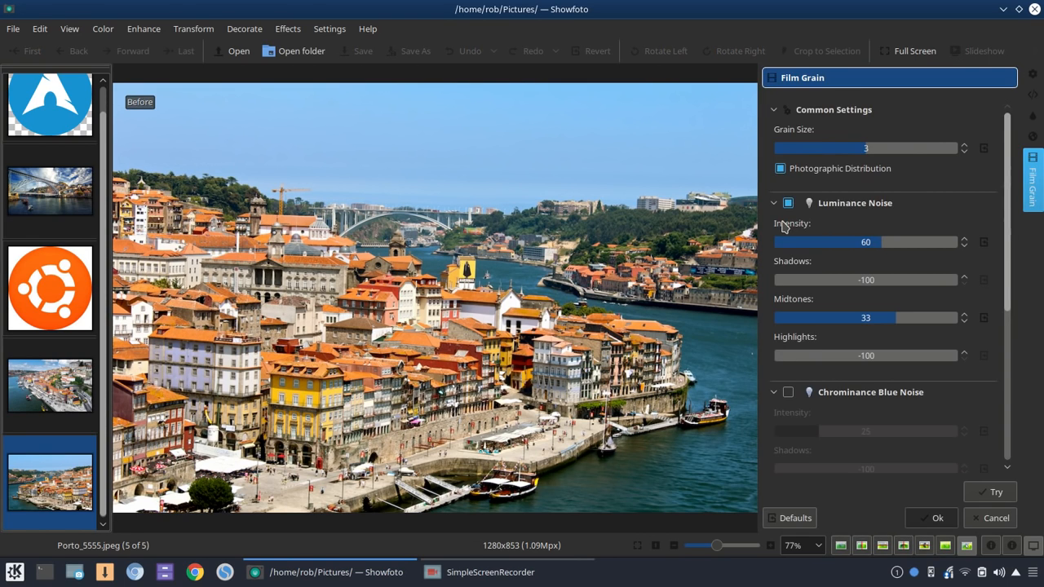
mouse_move(917, 307)
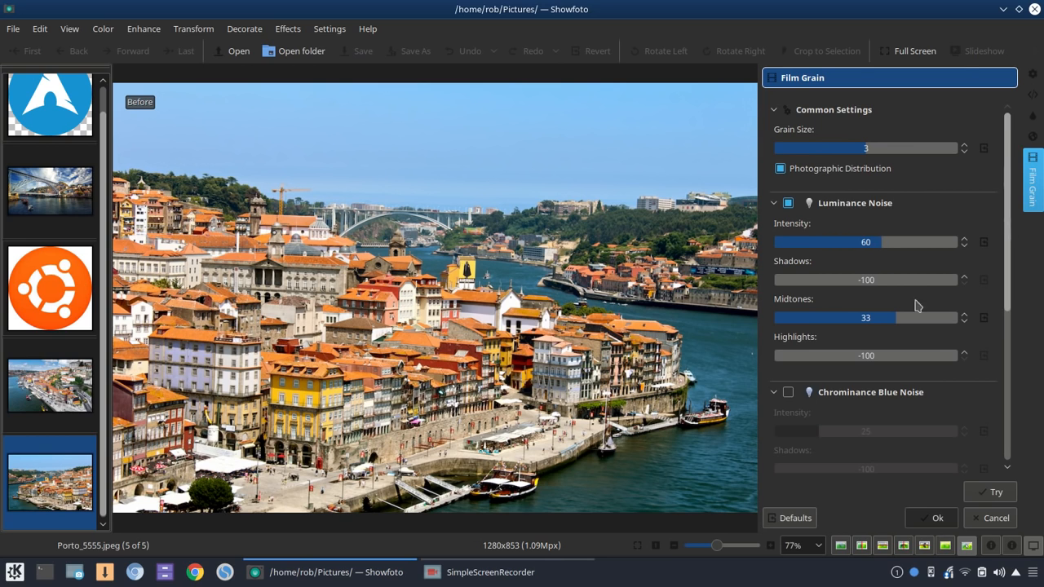
mouse_move(904, 545)
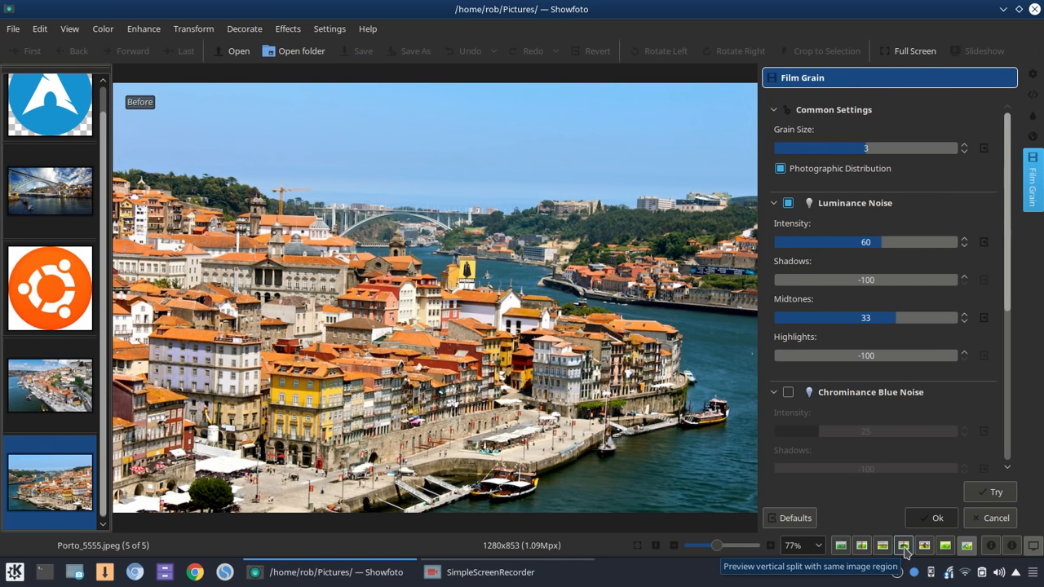
click(904, 545)
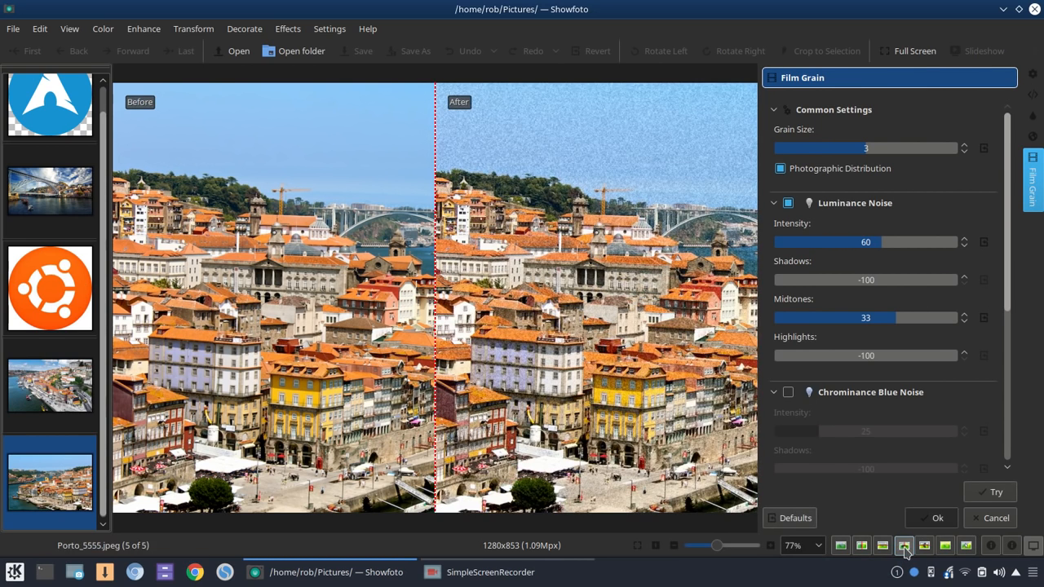
click(995, 493)
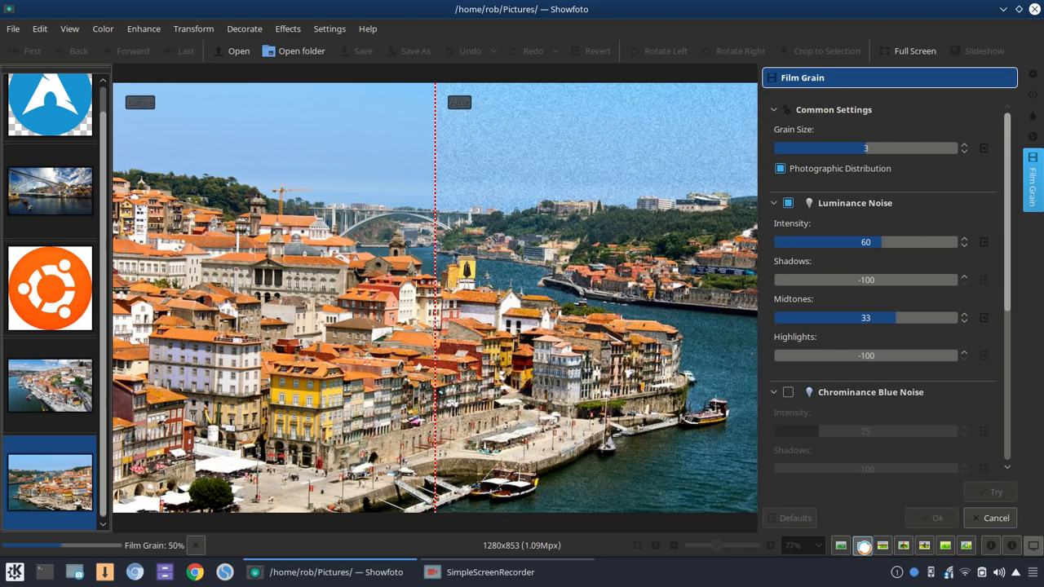
click(989, 491)
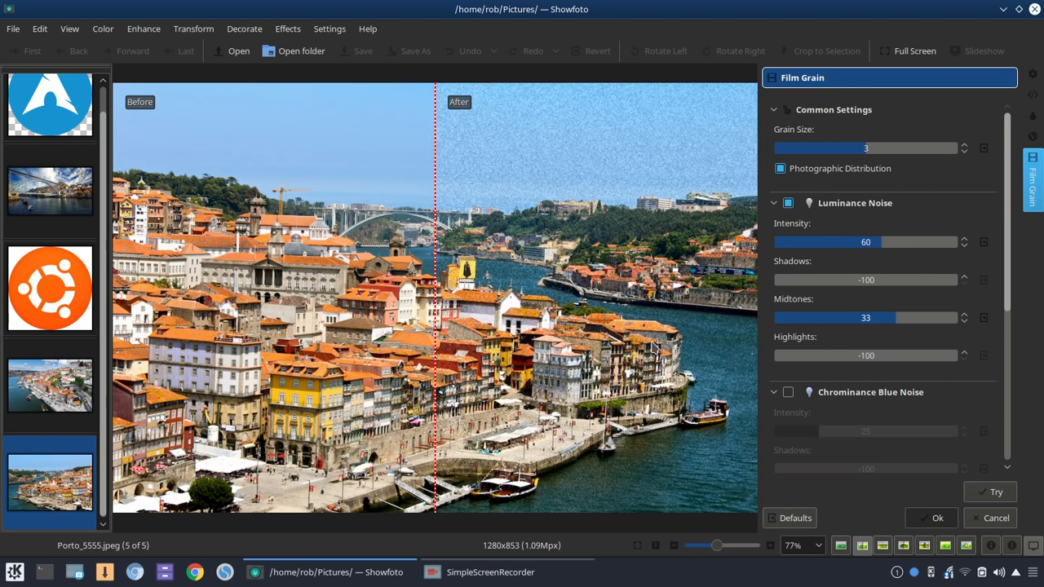
mouse_move(773, 188)
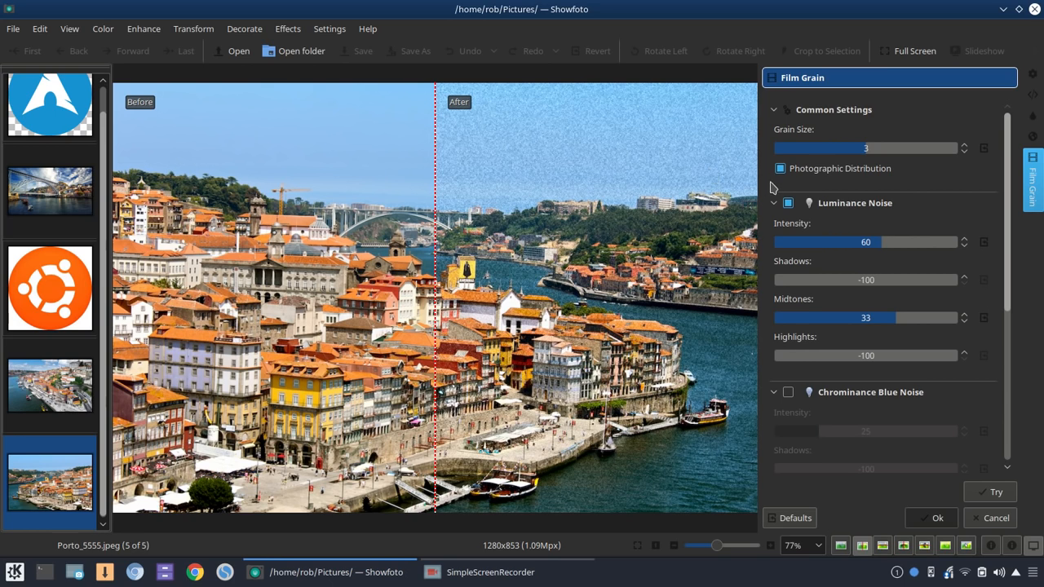
mouse_move(866, 264)
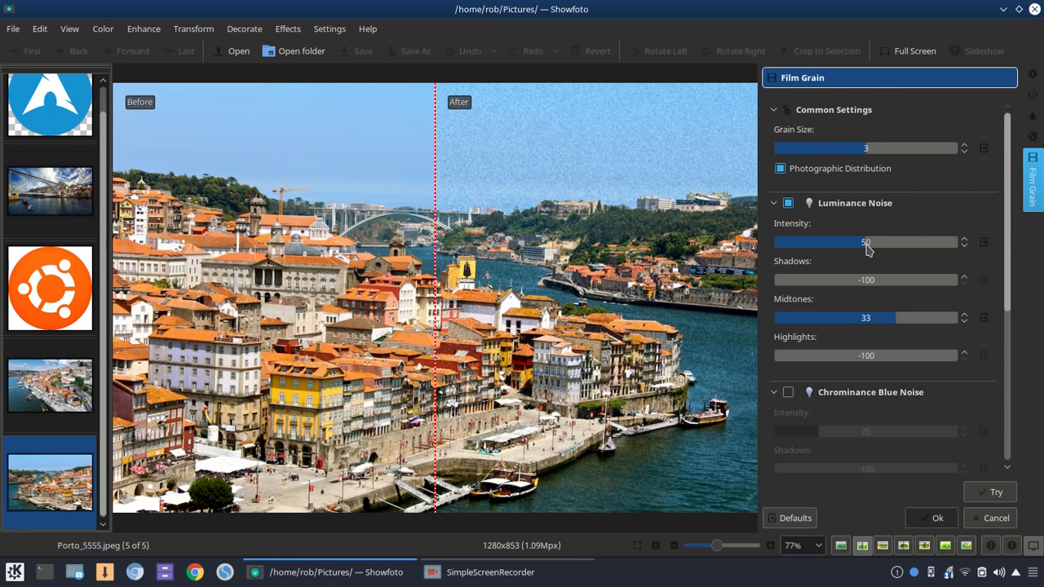
drag(867, 242, 851, 242)
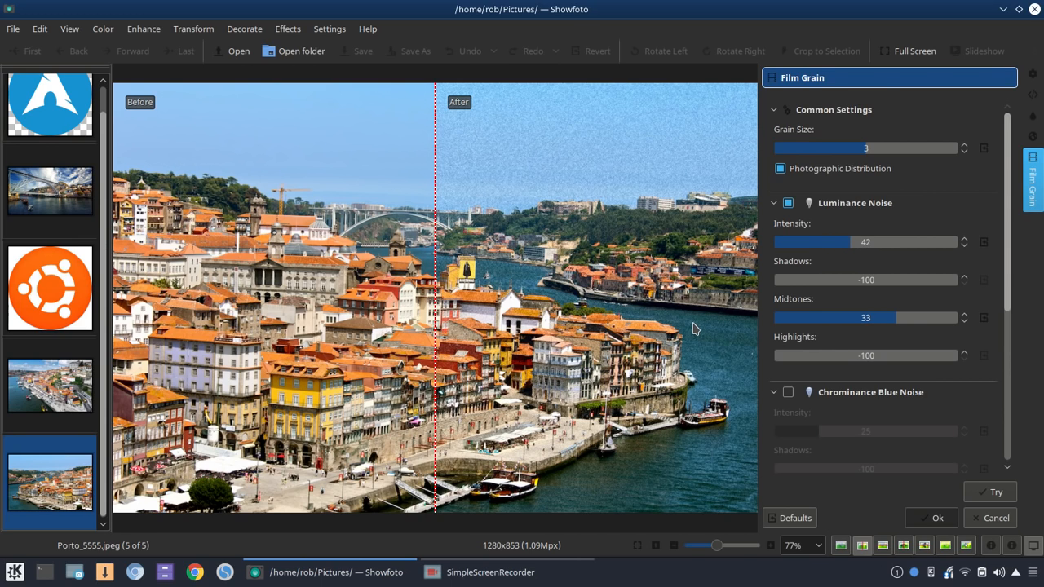
mouse_move(700, 333)
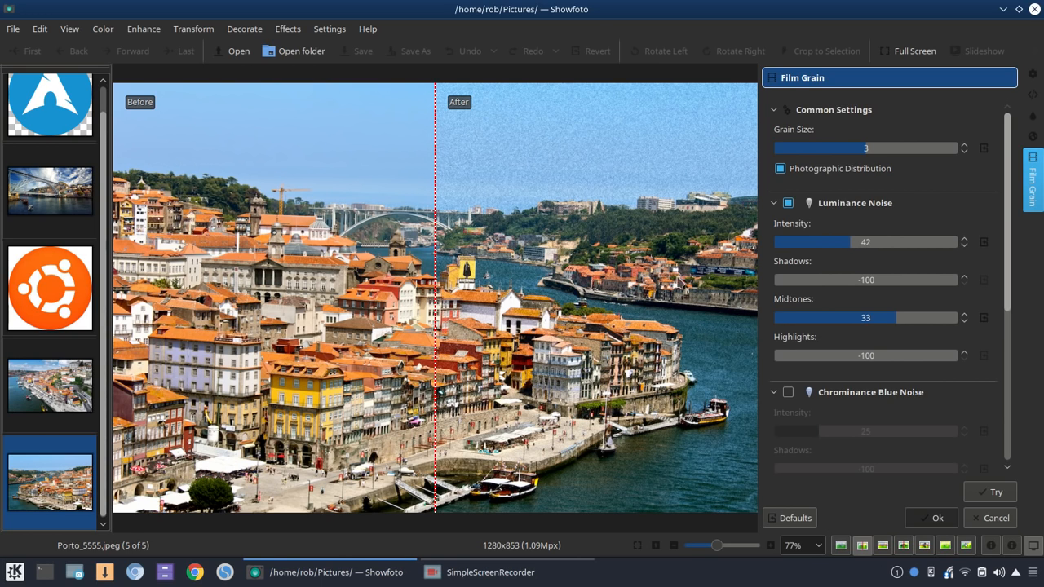
mouse_move(669, 334)
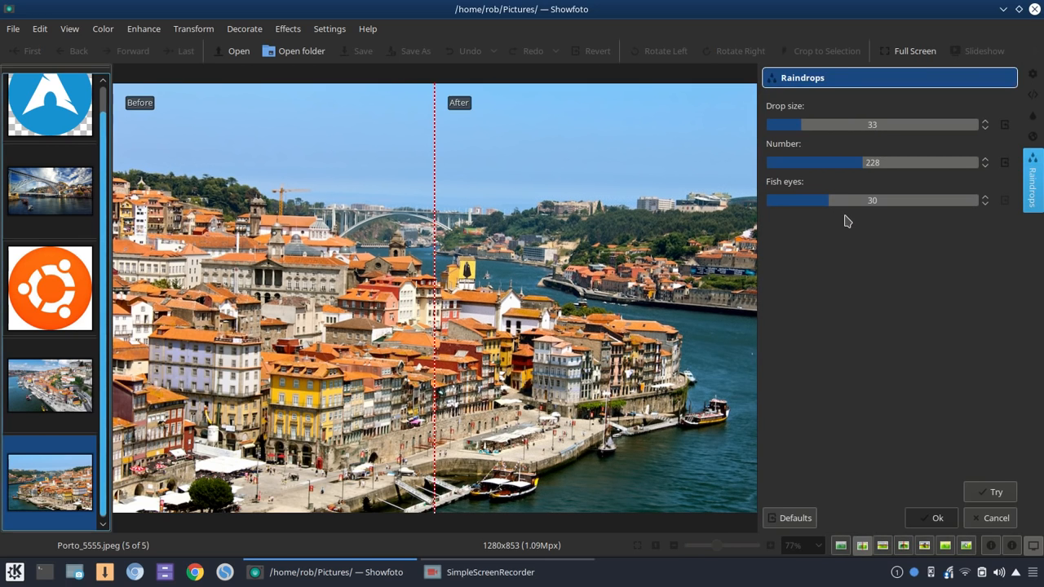
mouse_move(823, 127)
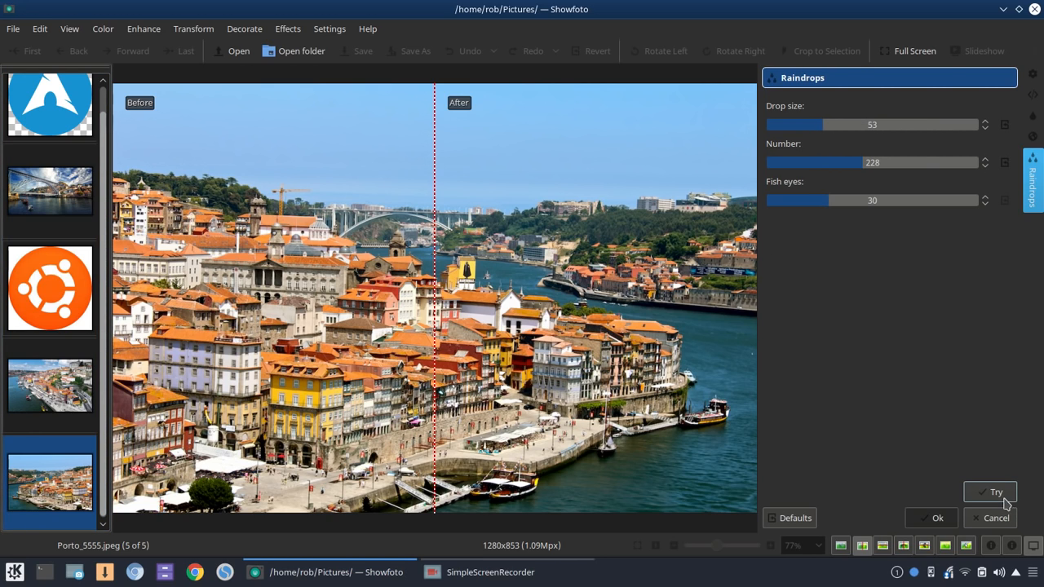
mouse_move(989, 492)
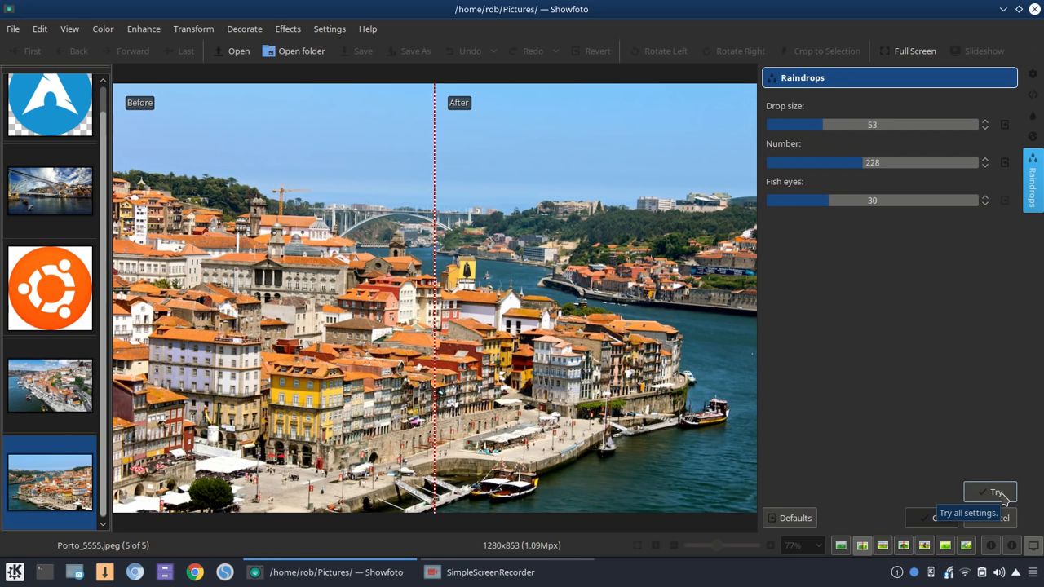
- Preview the Raindrops effect on the photo, then cancel it
click(991, 493)
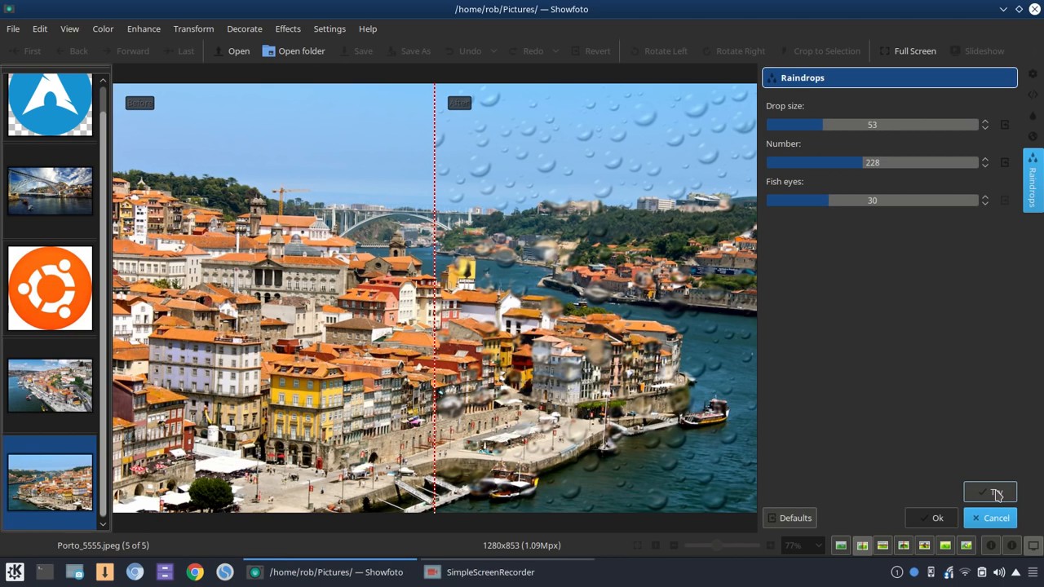
mouse_move(822, 161)
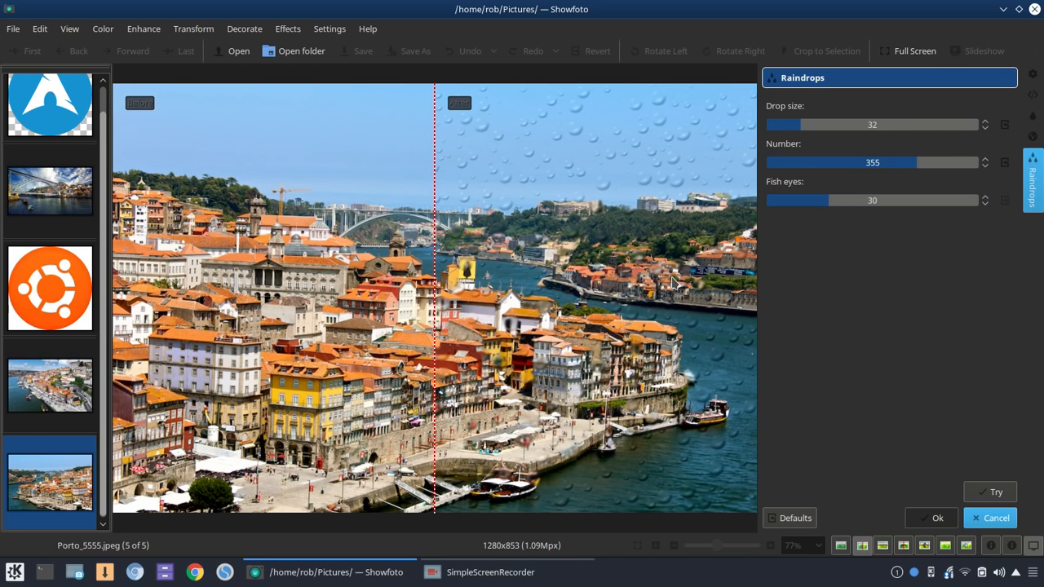
click(990, 519)
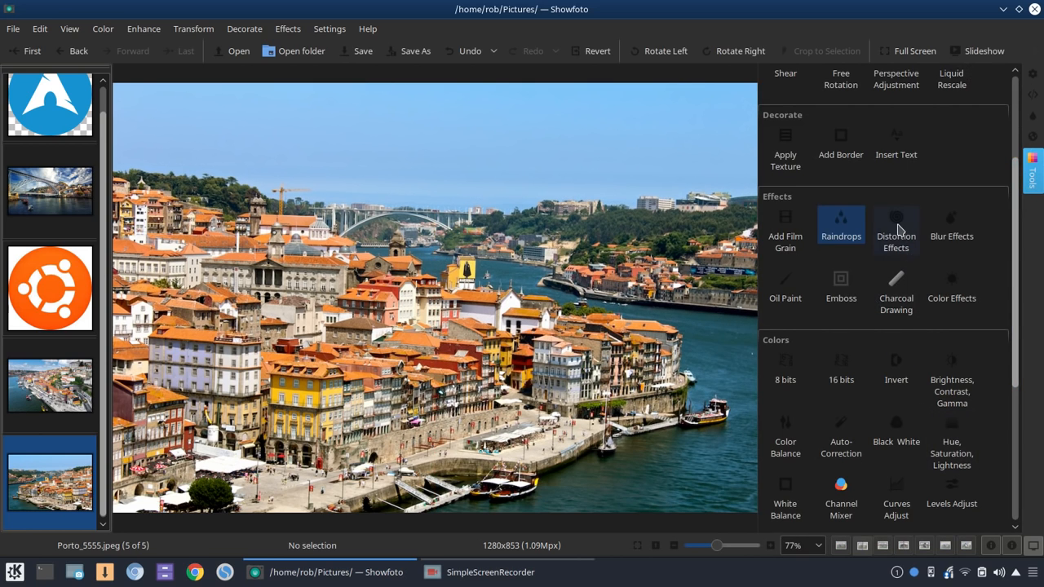
- In Distortion Effects, preview Circular Waves 1, then switch the type to Unpolar Coordinates
click(896, 228)
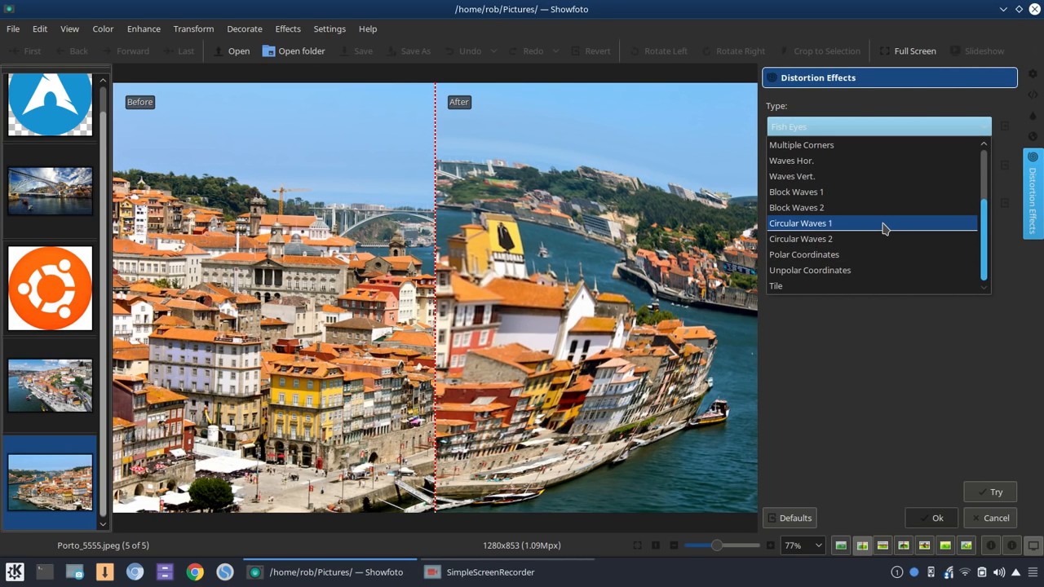
click(800, 221)
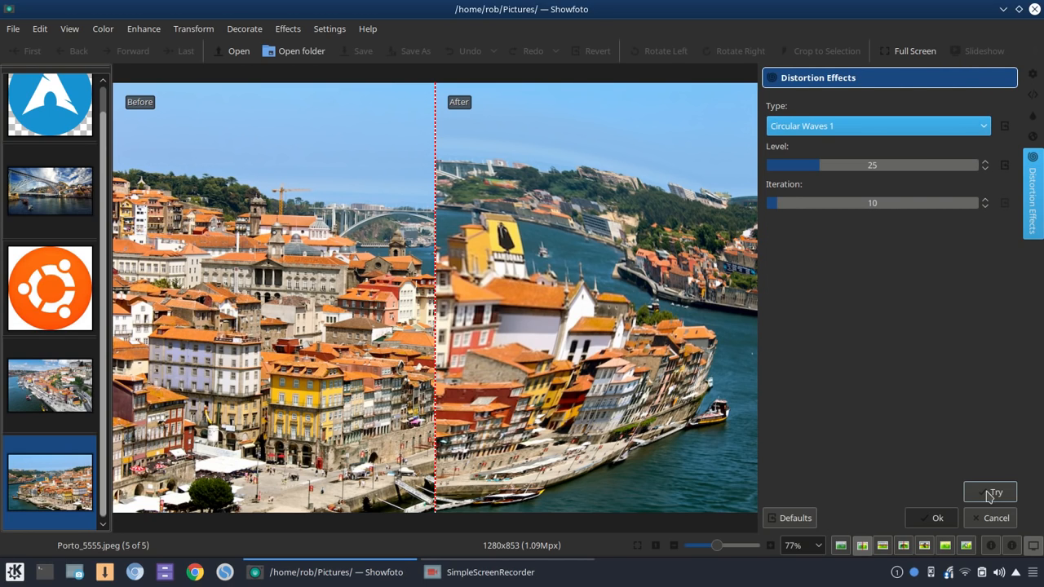
click(988, 492)
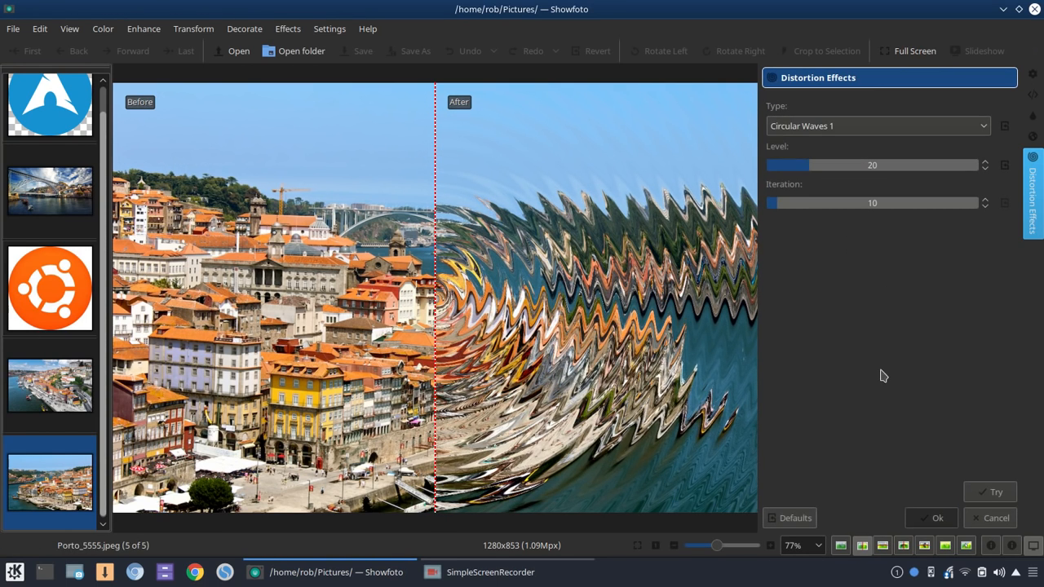
click(878, 126)
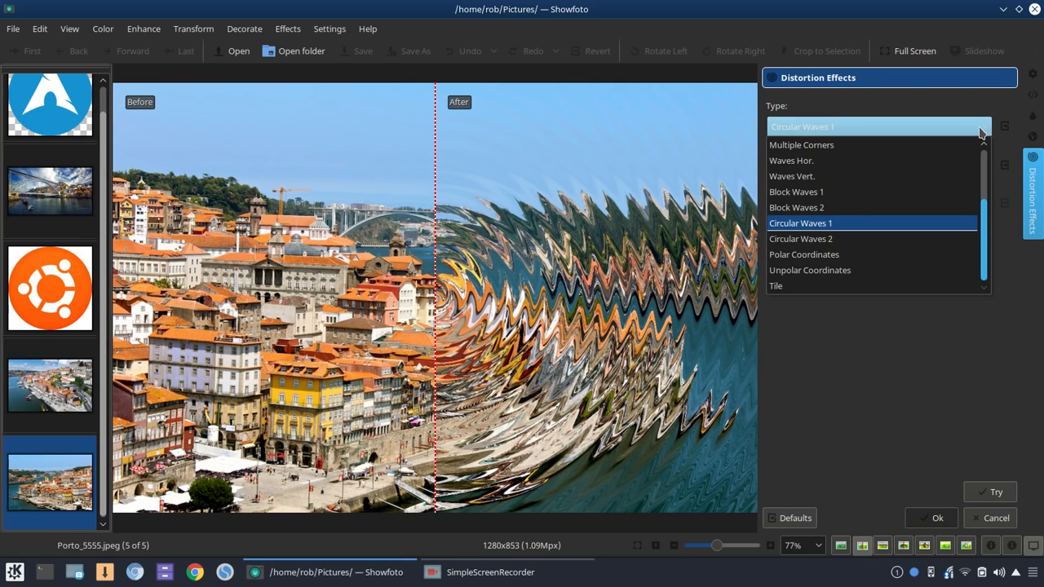
mouse_move(888, 271)
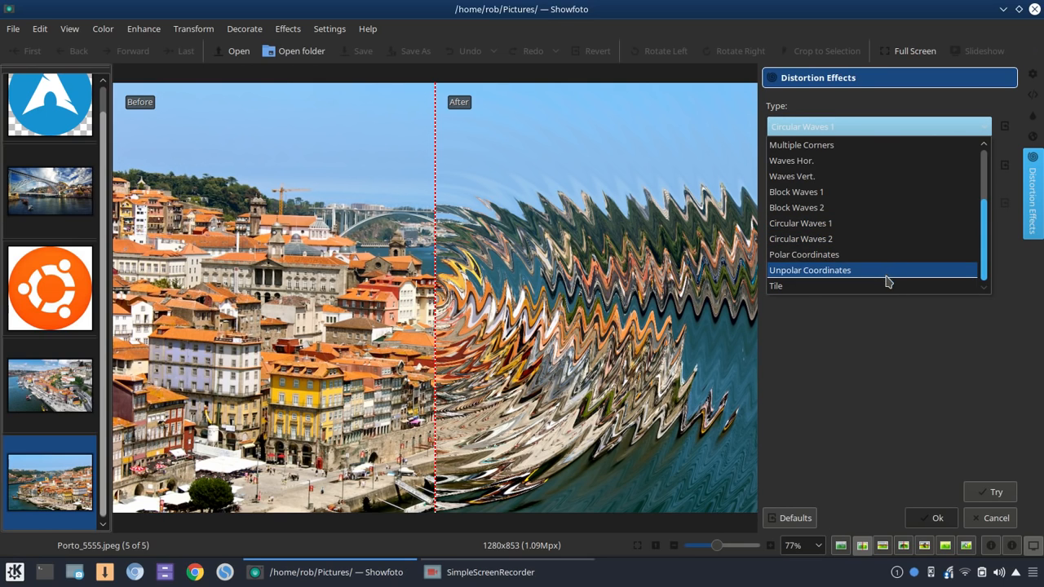
click(776, 285)
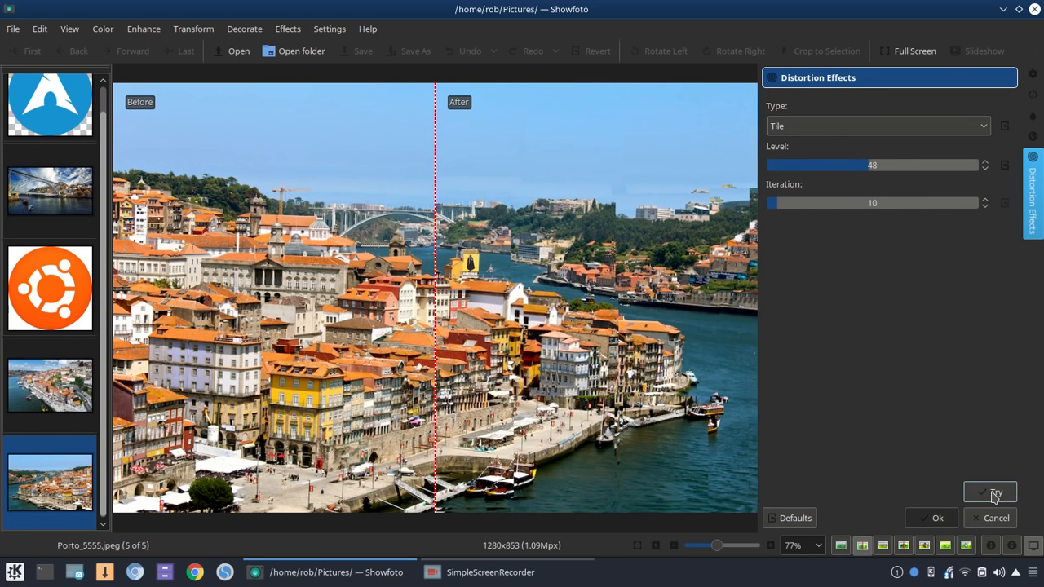
mouse_move(990, 493)
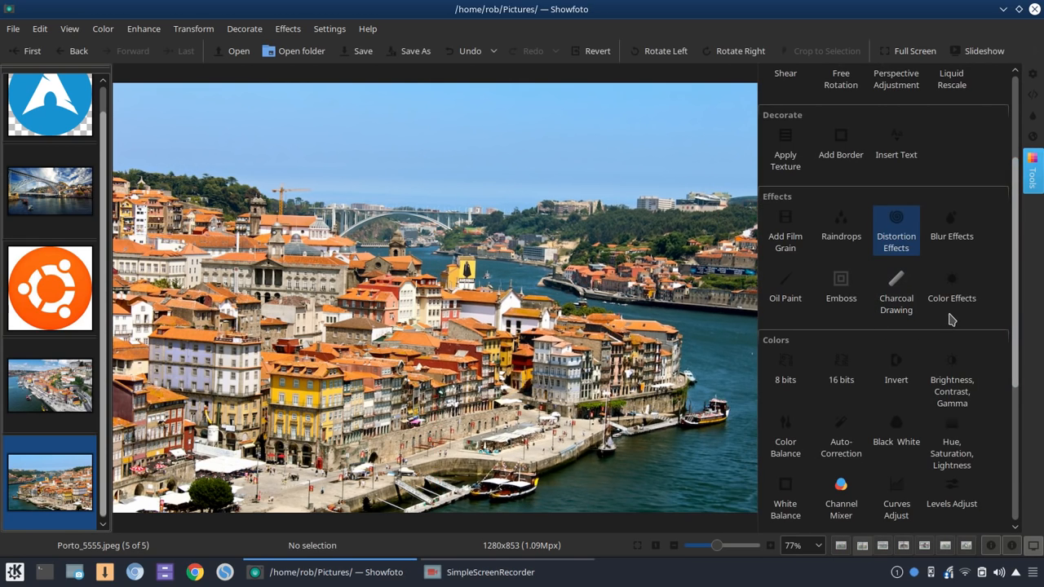
mouse_move(784, 290)
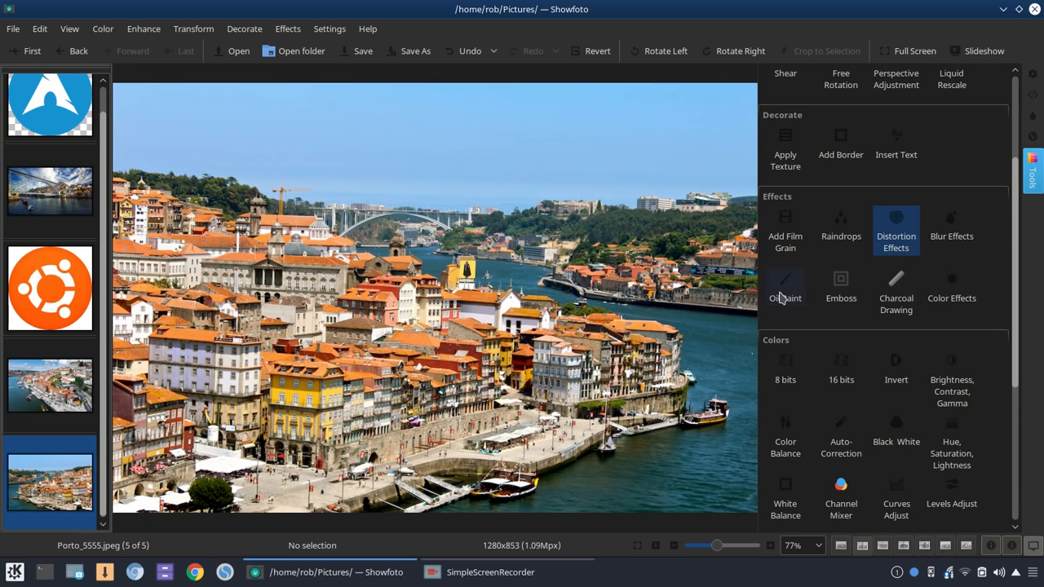
- Preview the Oil Paint effect, then discard the Emboss effect without applying it
click(786, 286)
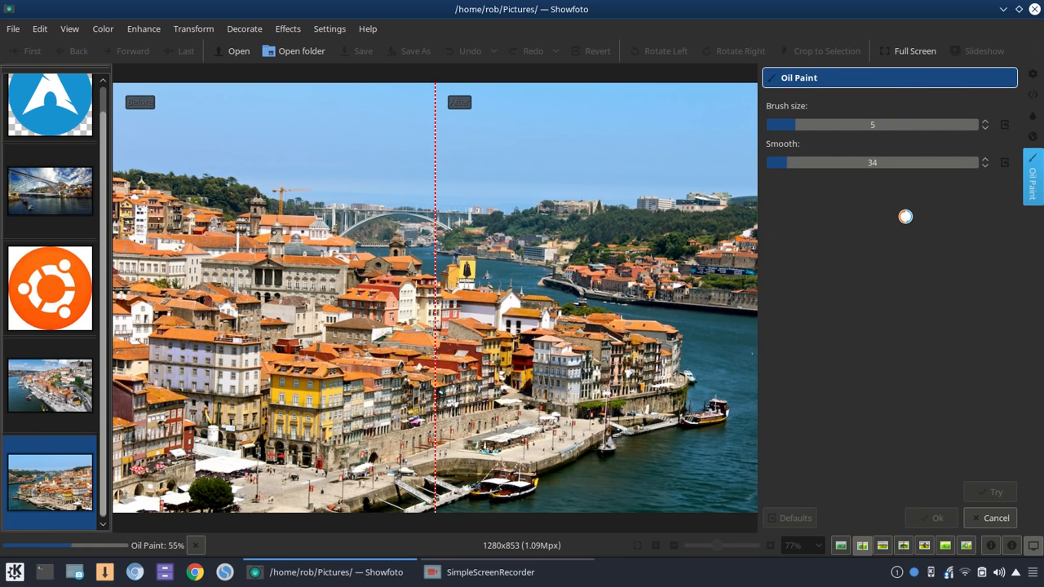
click(989, 491)
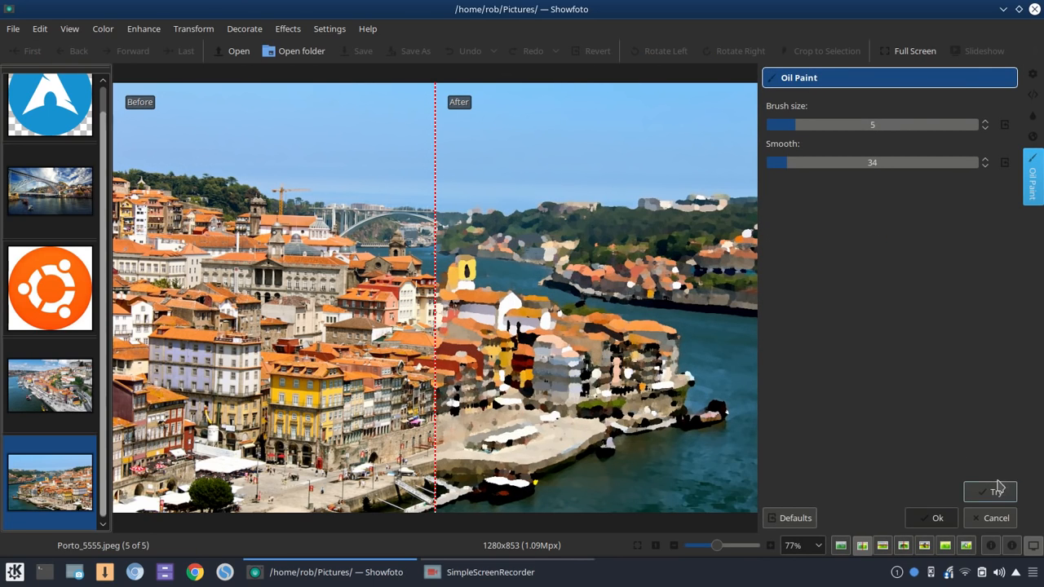
mouse_move(595, 253)
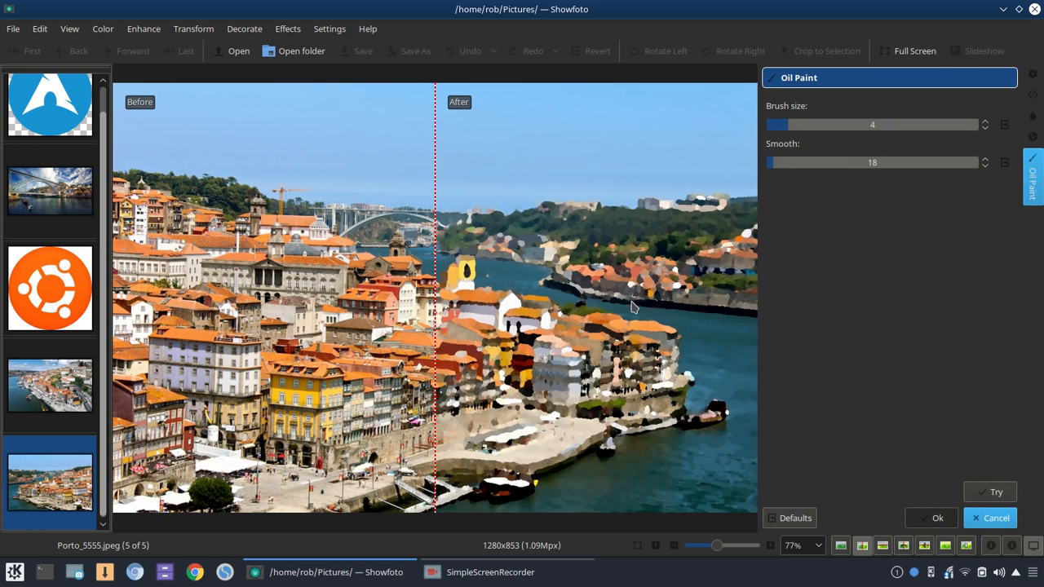
mouse_move(990, 519)
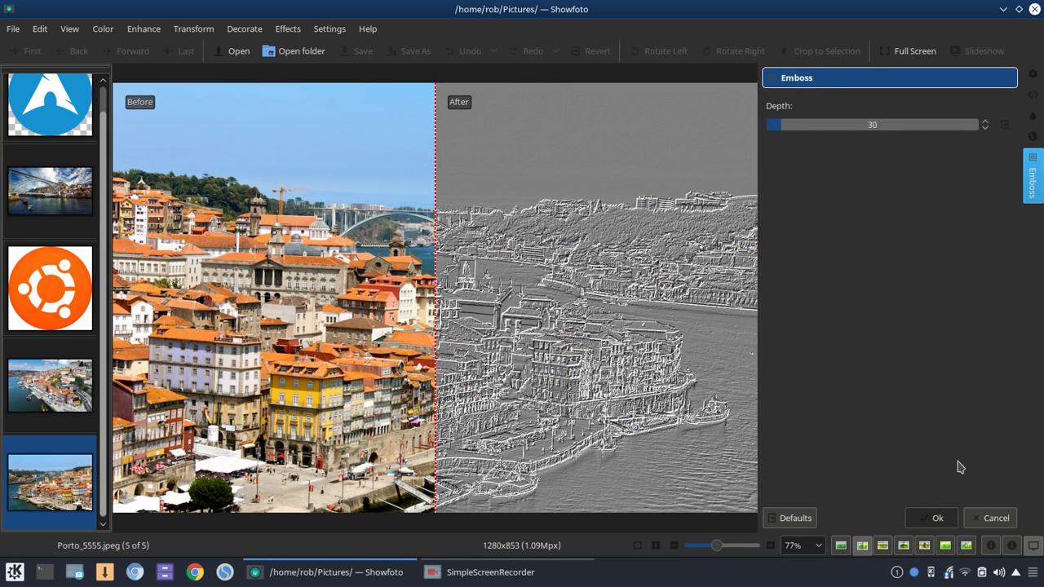
click(996, 519)
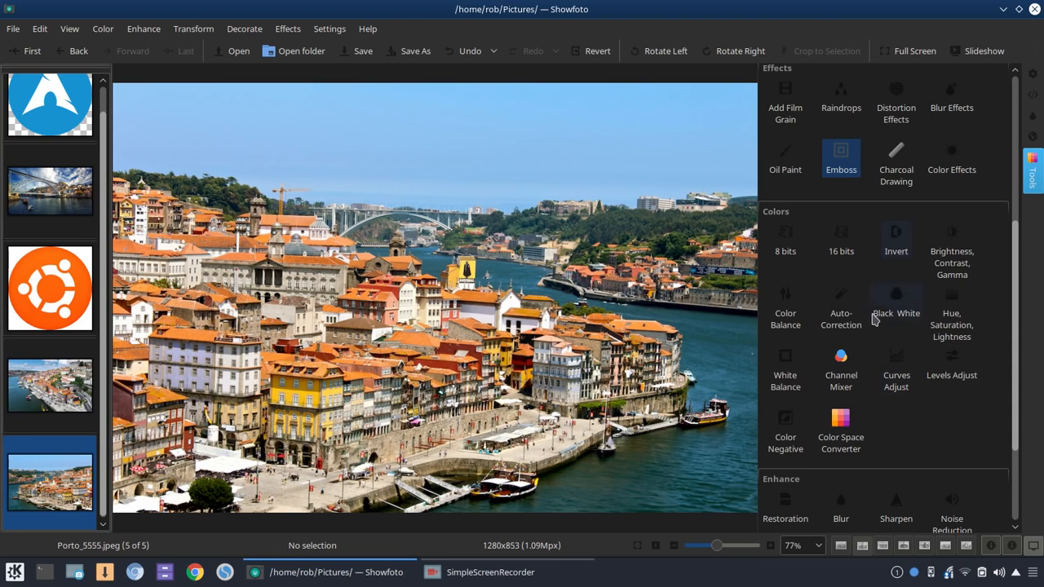
mouse_move(790, 268)
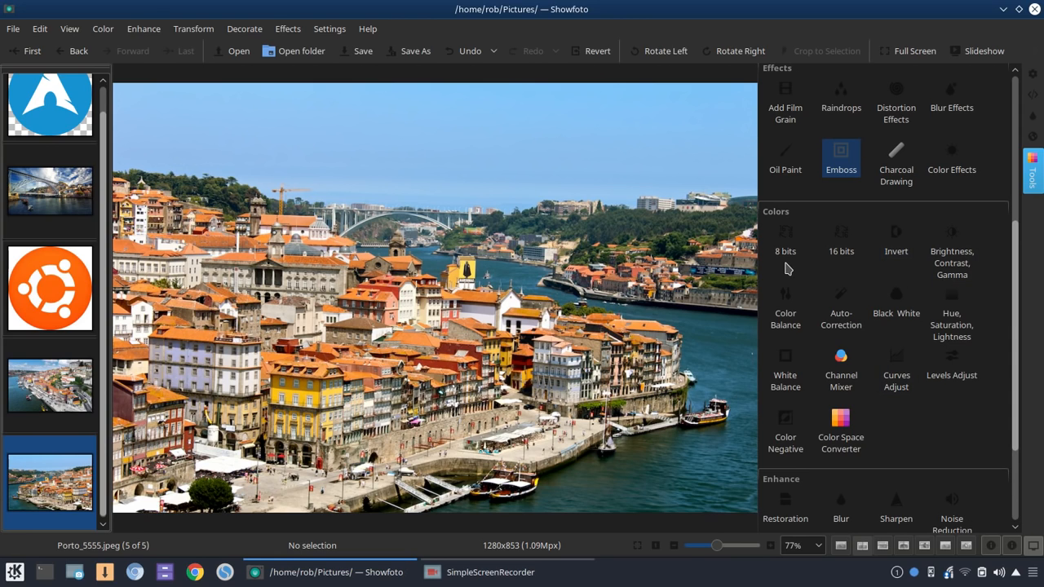
mouse_move(877, 276)
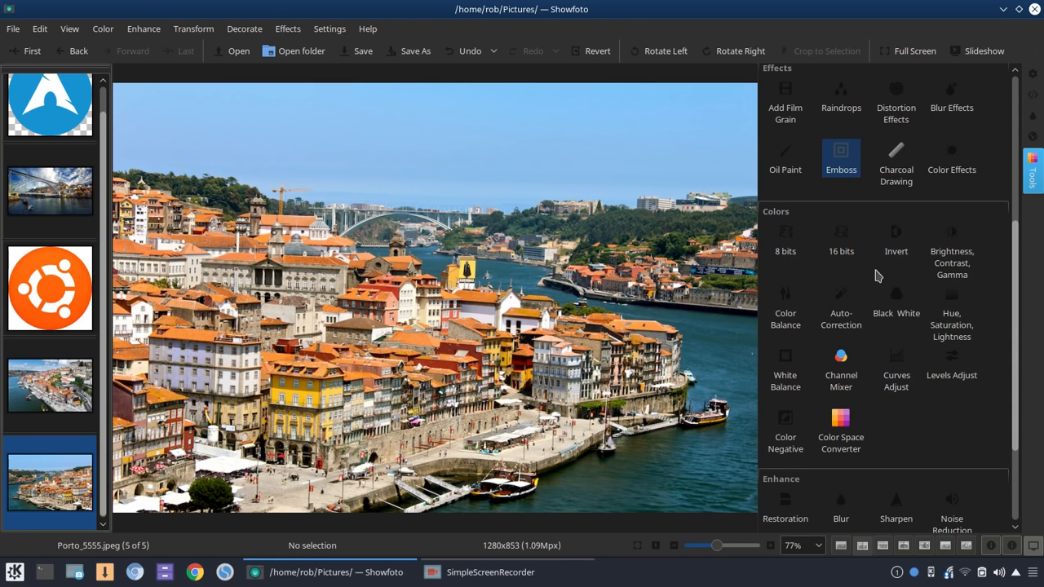
click(953, 263)
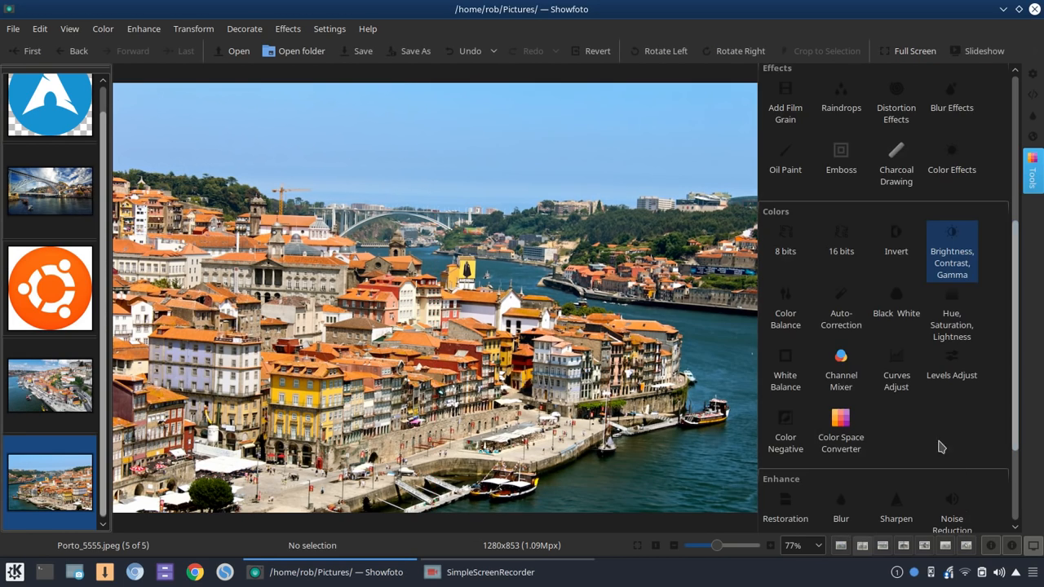
click(842, 307)
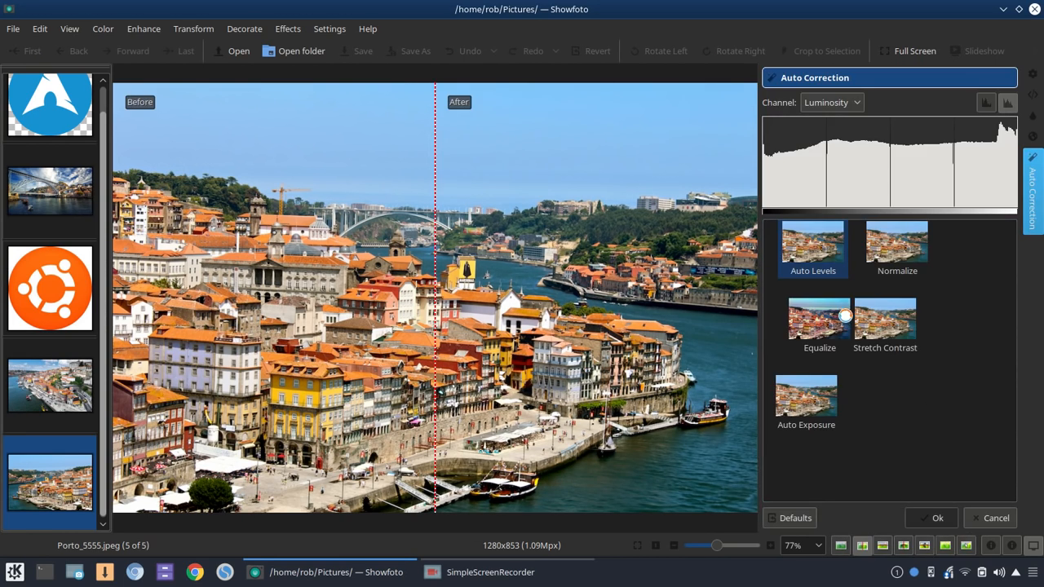
click(803, 248)
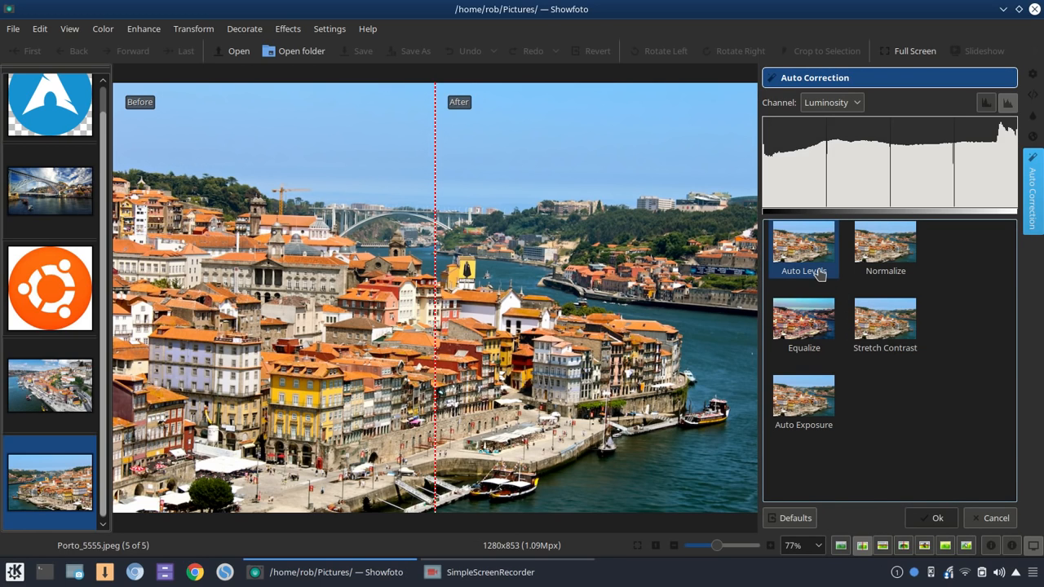
click(884, 248)
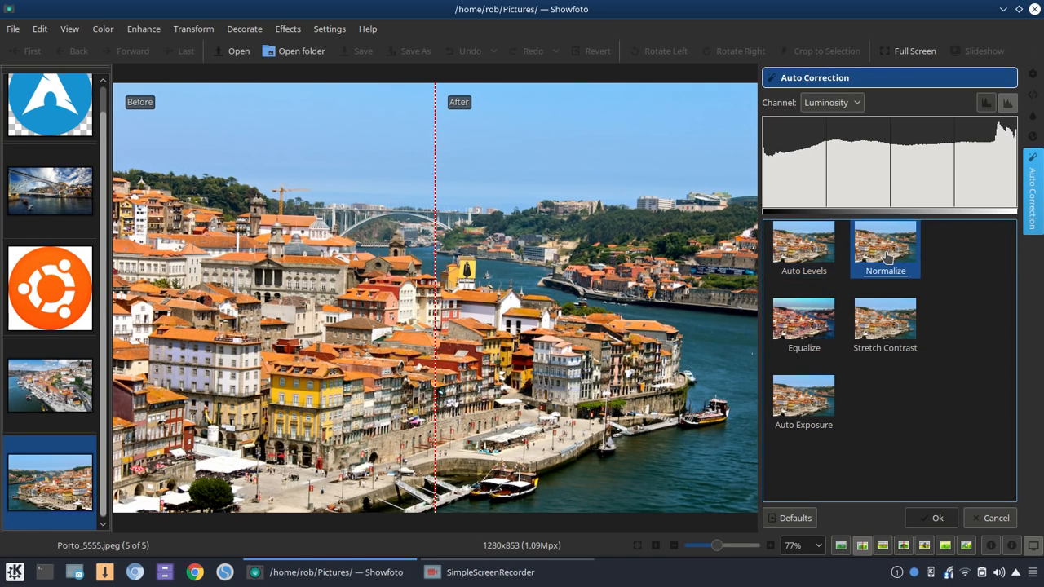
click(803, 325)
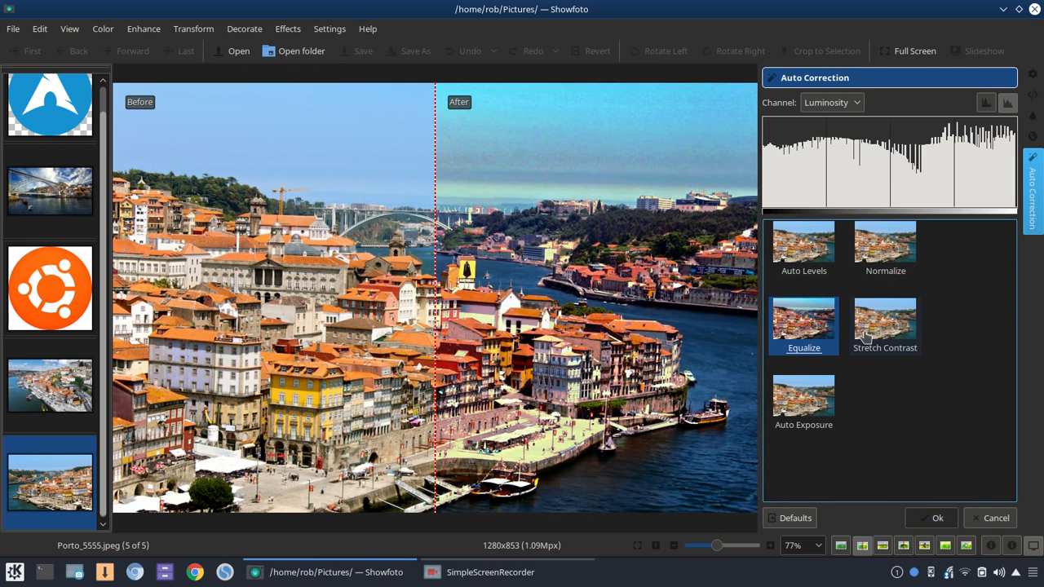
click(884, 326)
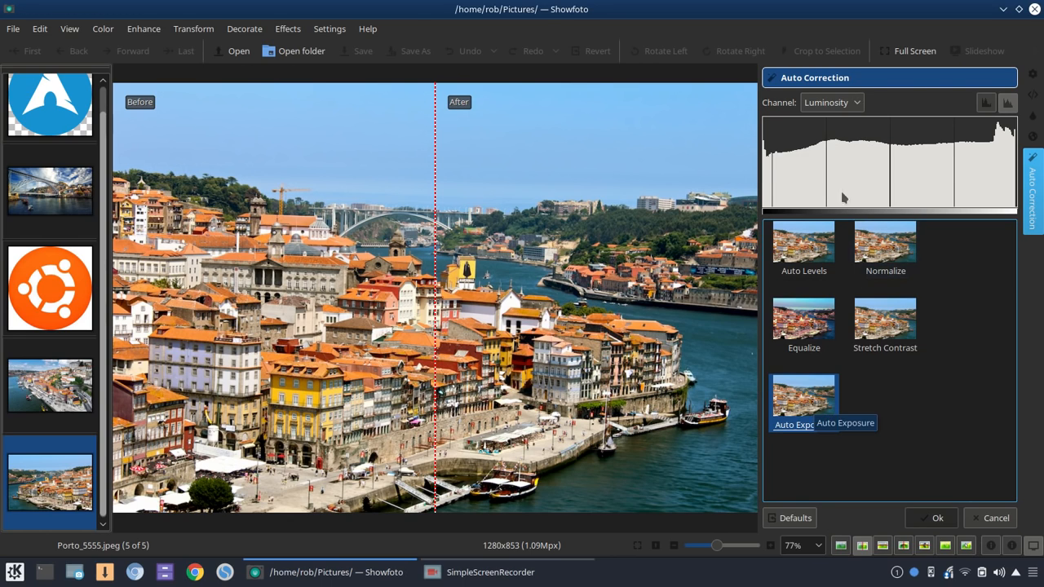
click(832, 101)
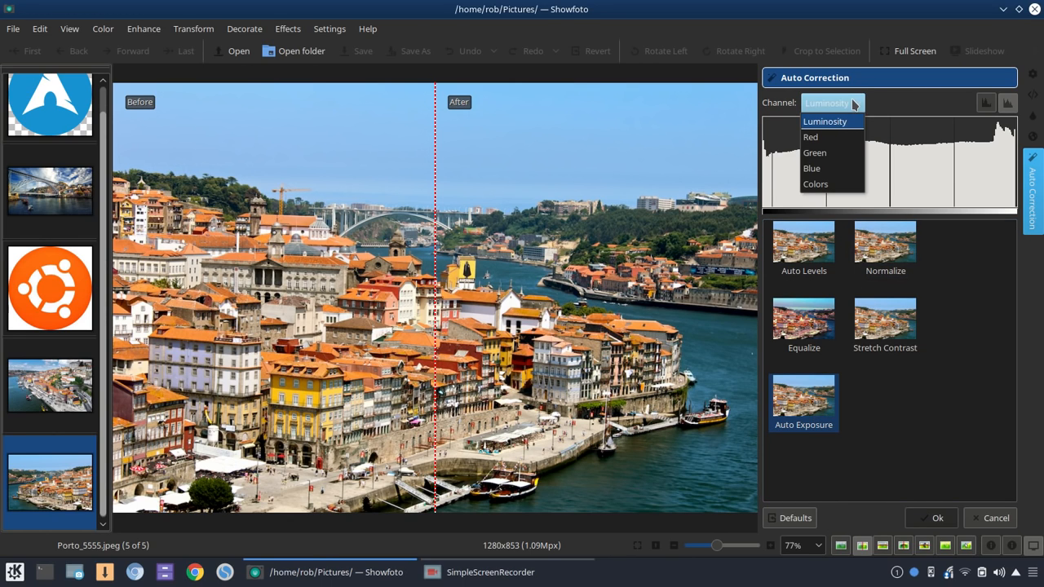
mouse_move(815, 183)
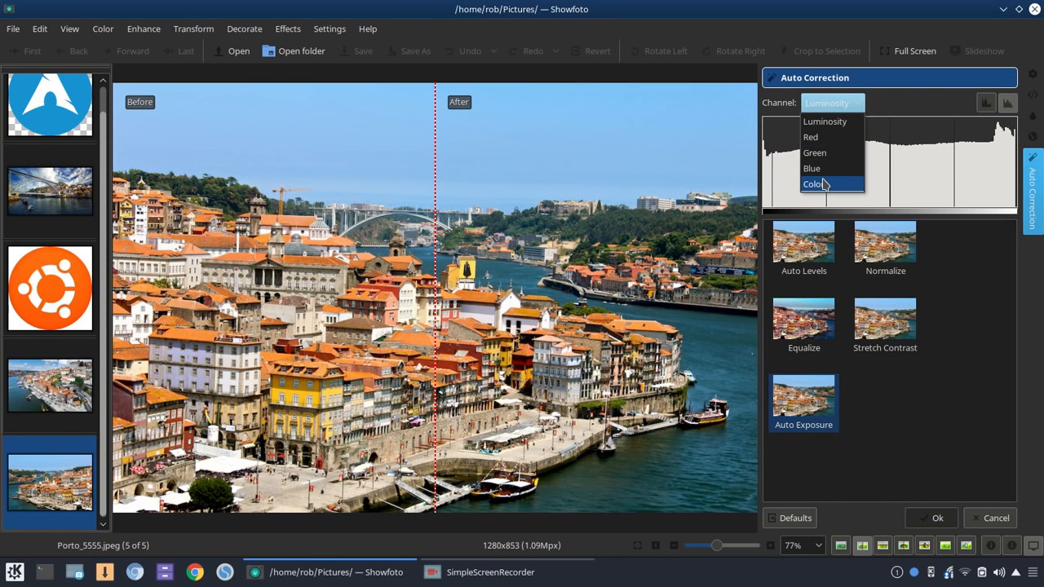
click(814, 183)
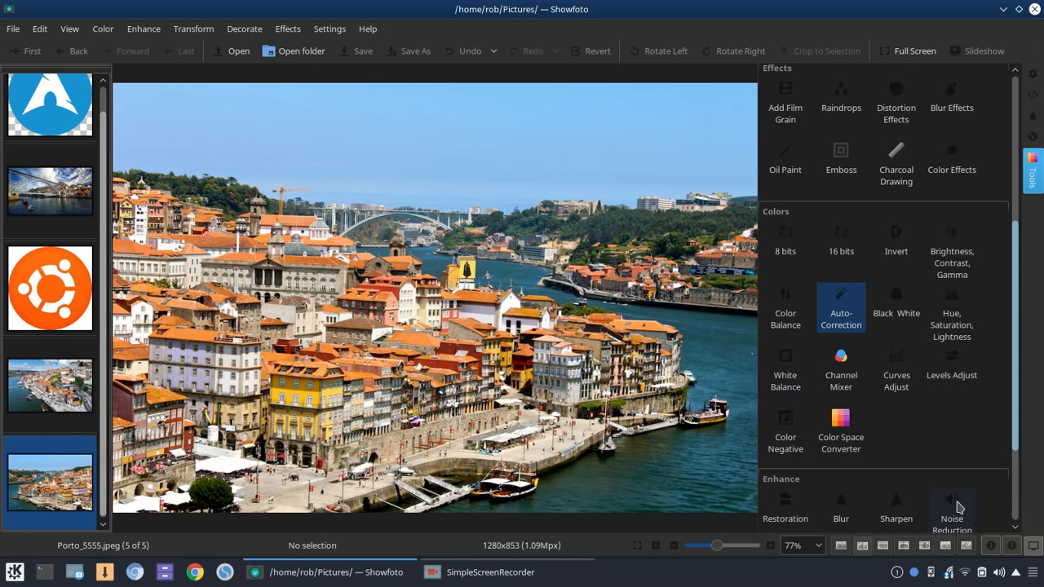
click(841, 362)
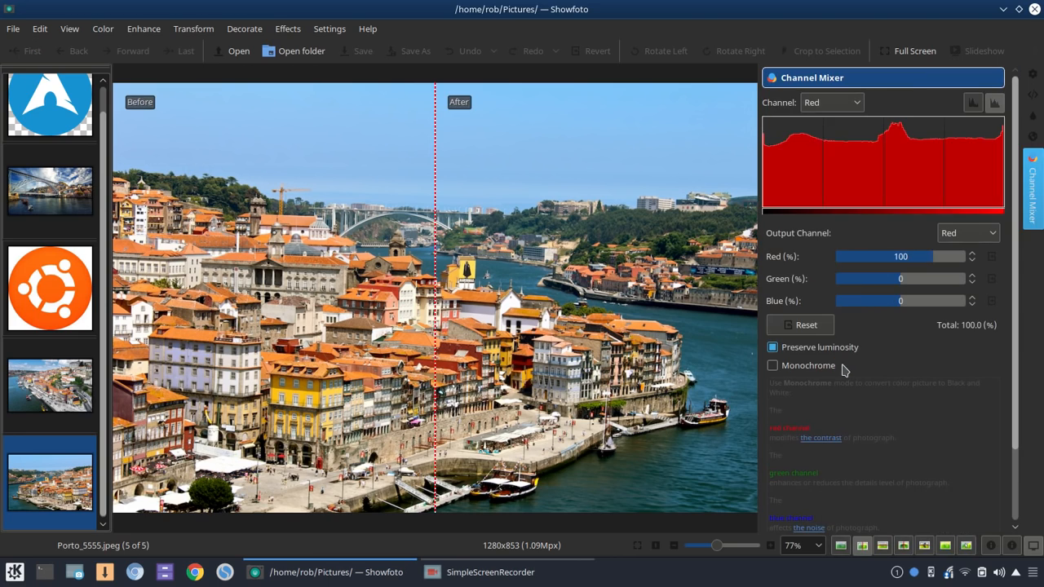
mouse_move(904, 338)
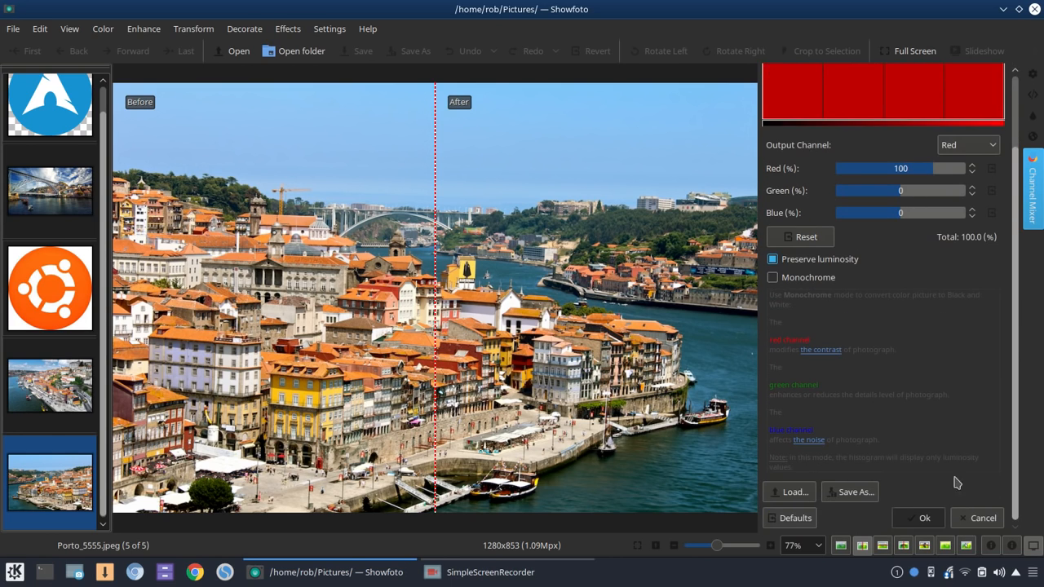
click(982, 519)
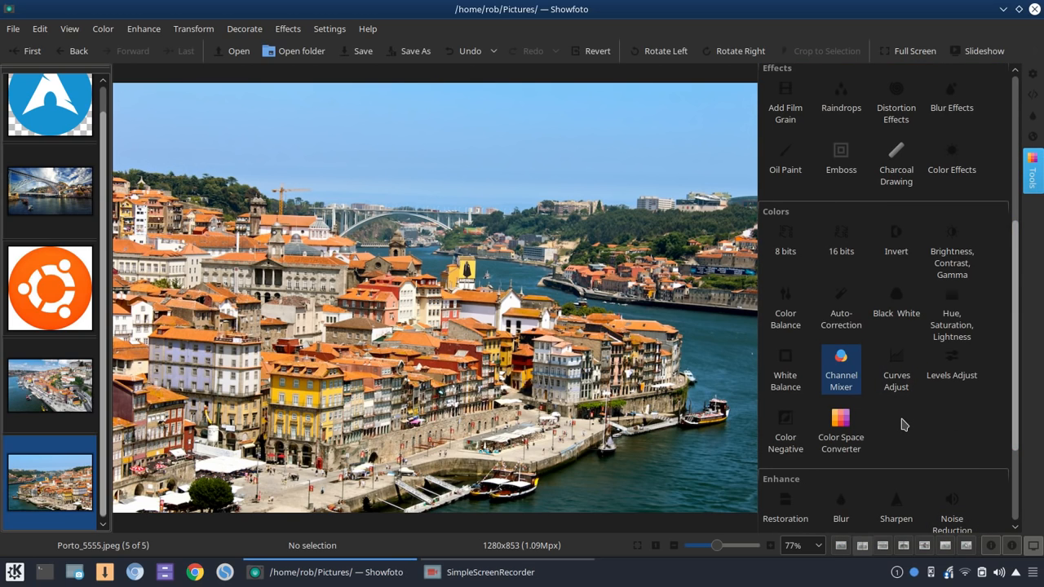
click(784, 314)
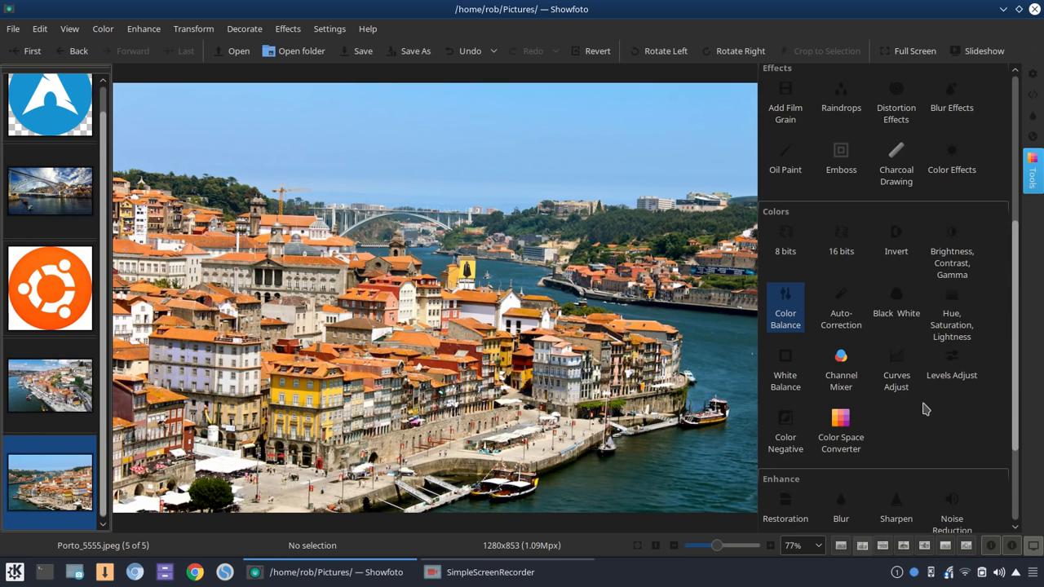
click(951, 376)
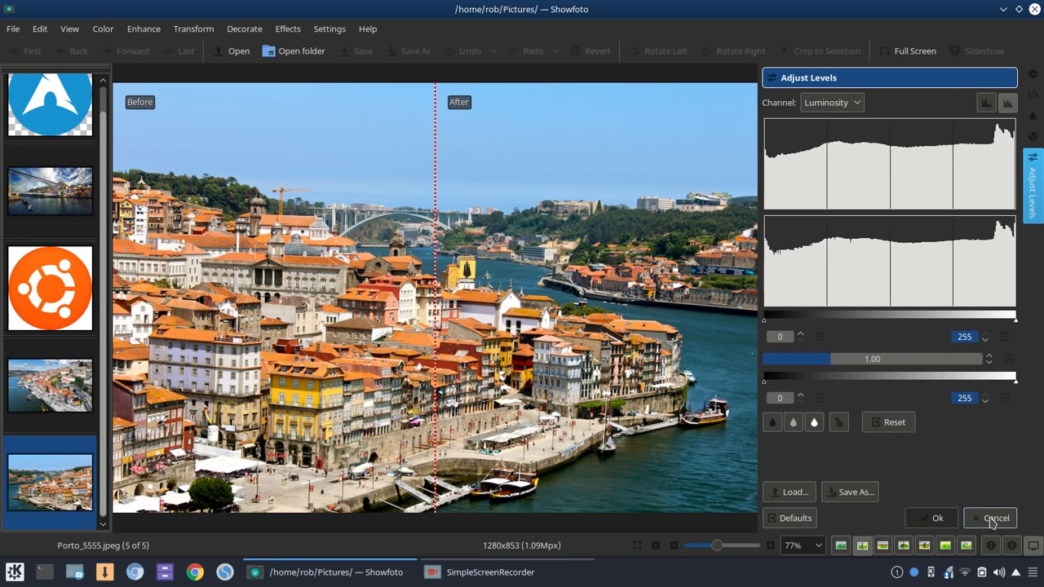
click(991, 518)
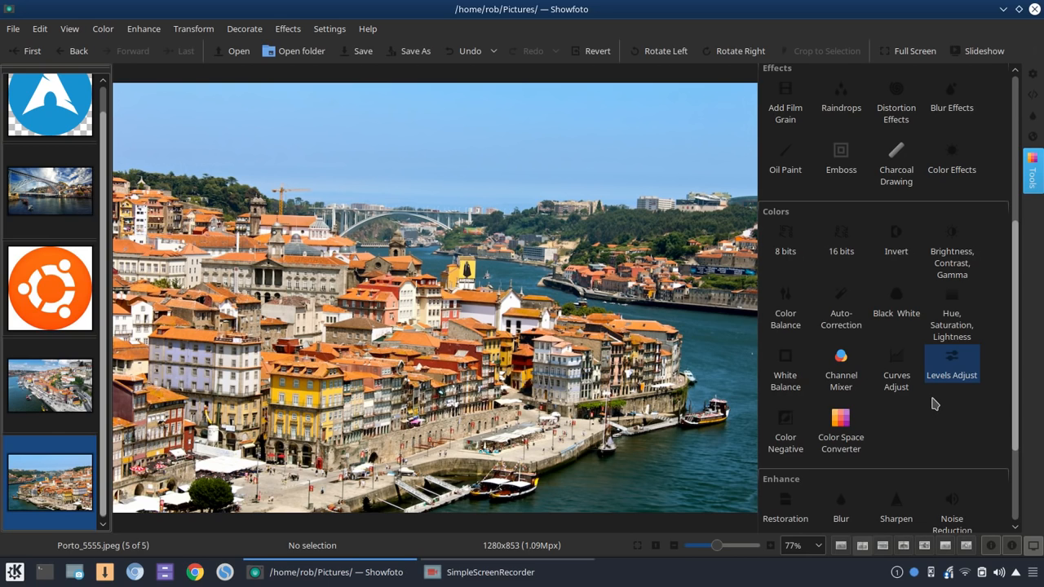
scroll(down, 3)
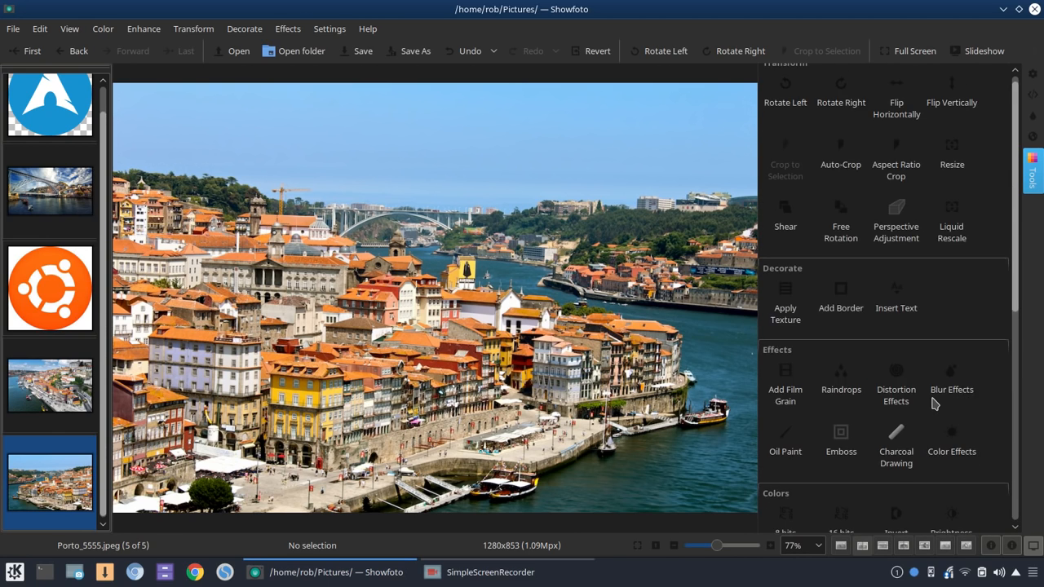
scroll(down, 3)
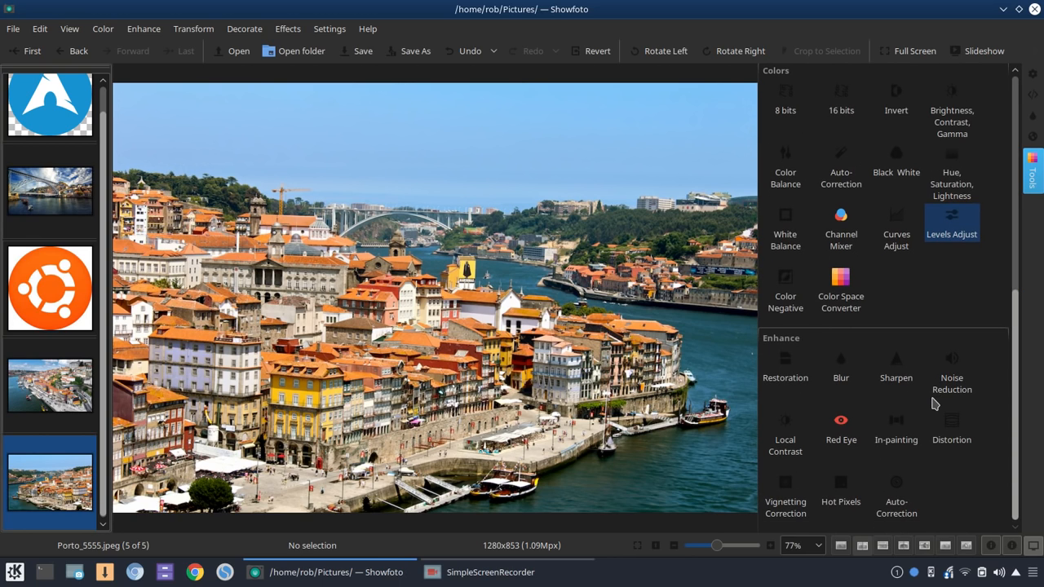
mouse_move(911, 416)
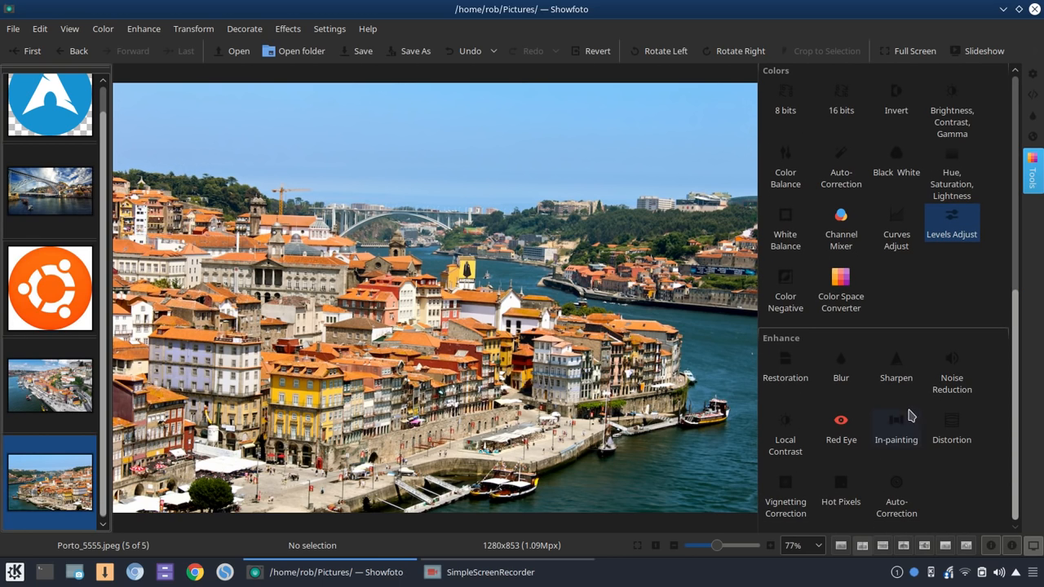
mouse_move(819, 365)
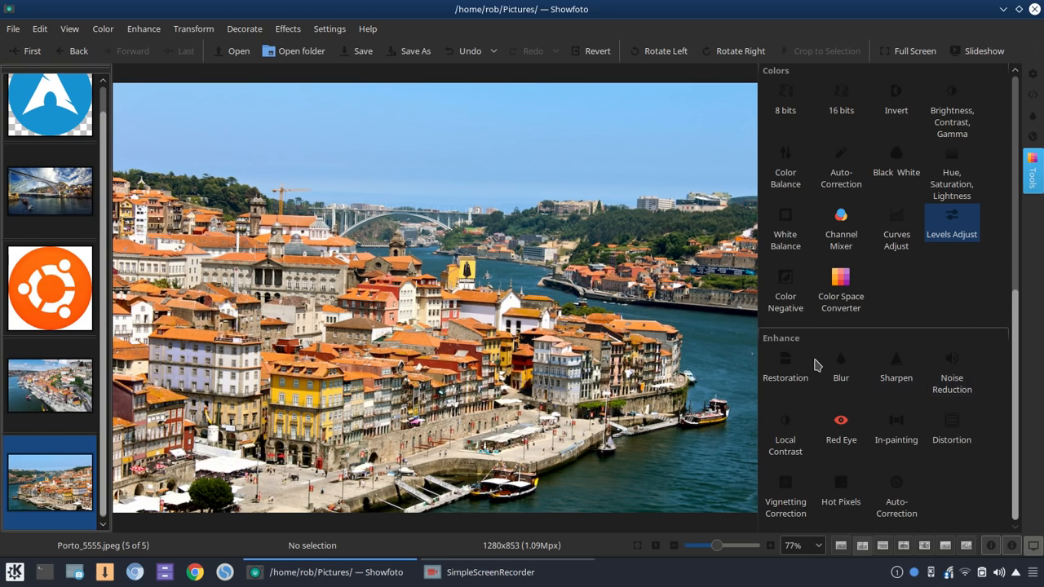
click(784, 367)
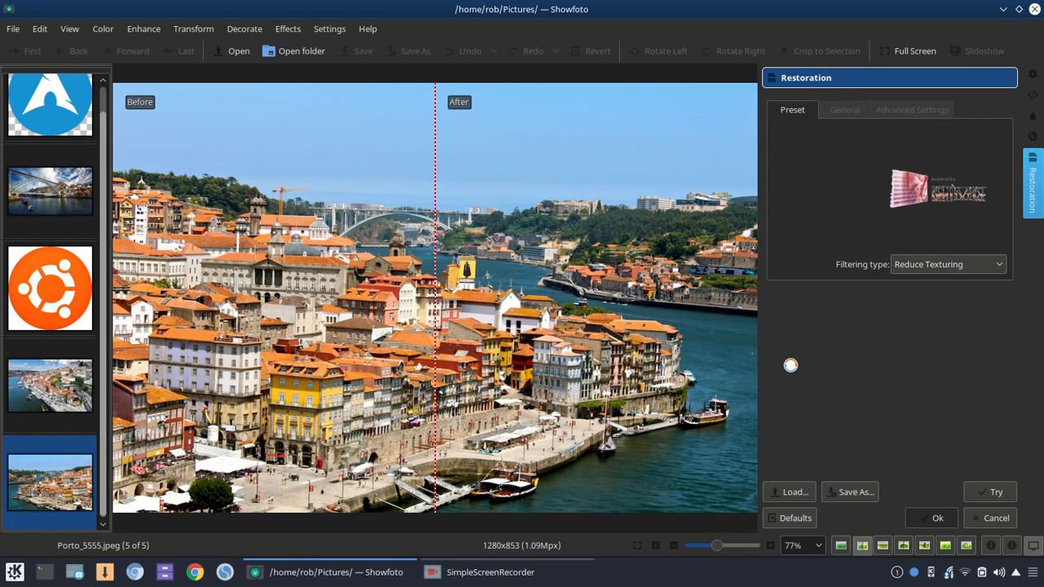
click(989, 493)
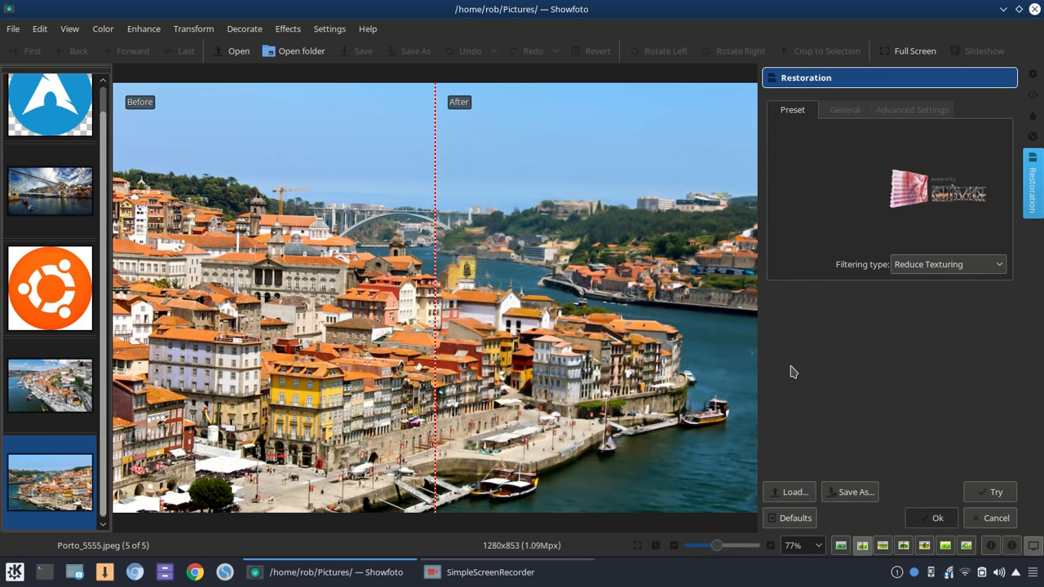
mouse_move(476, 393)
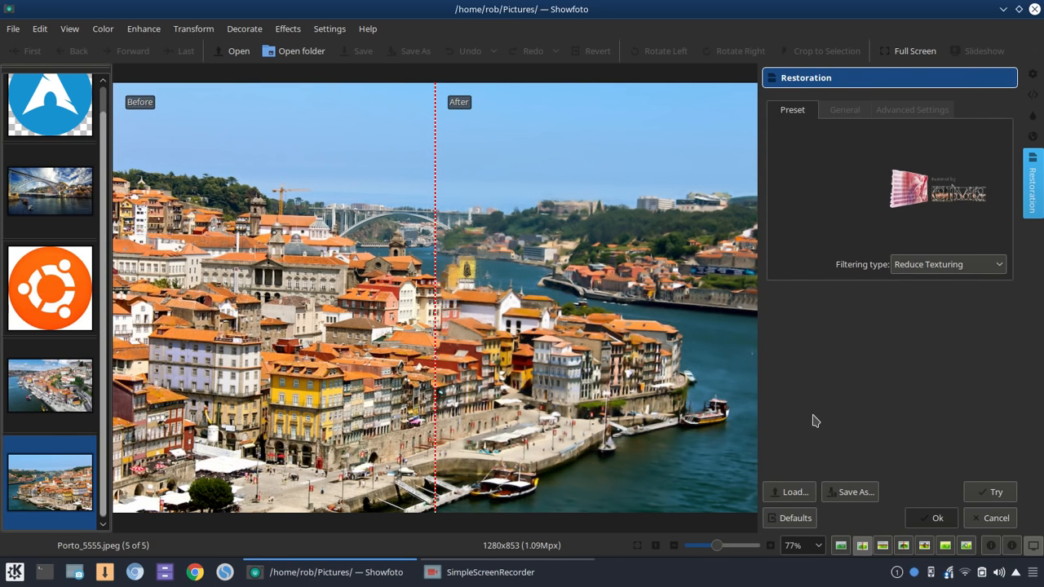
mouse_move(839, 394)
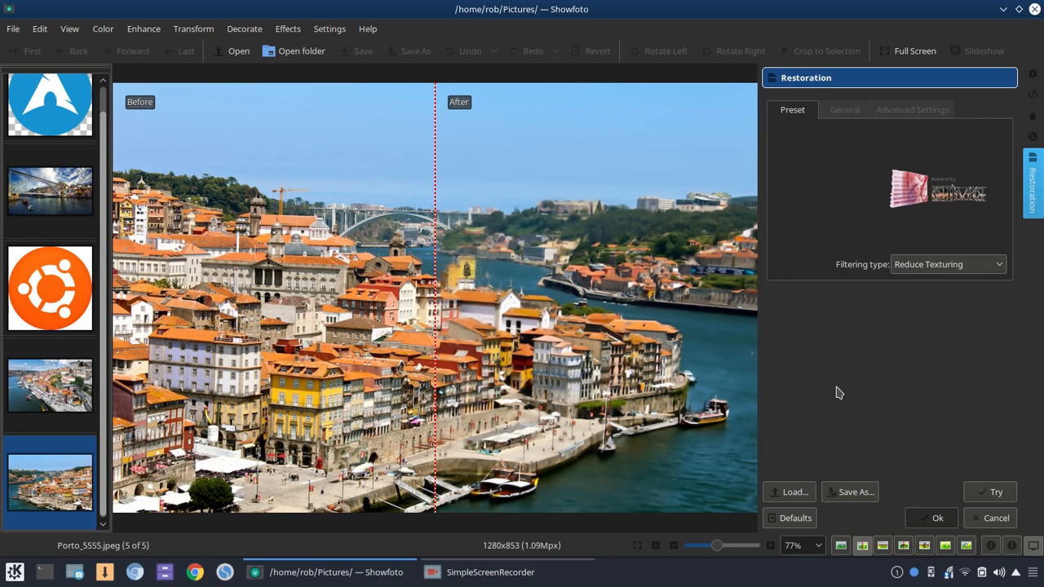
click(949, 264)
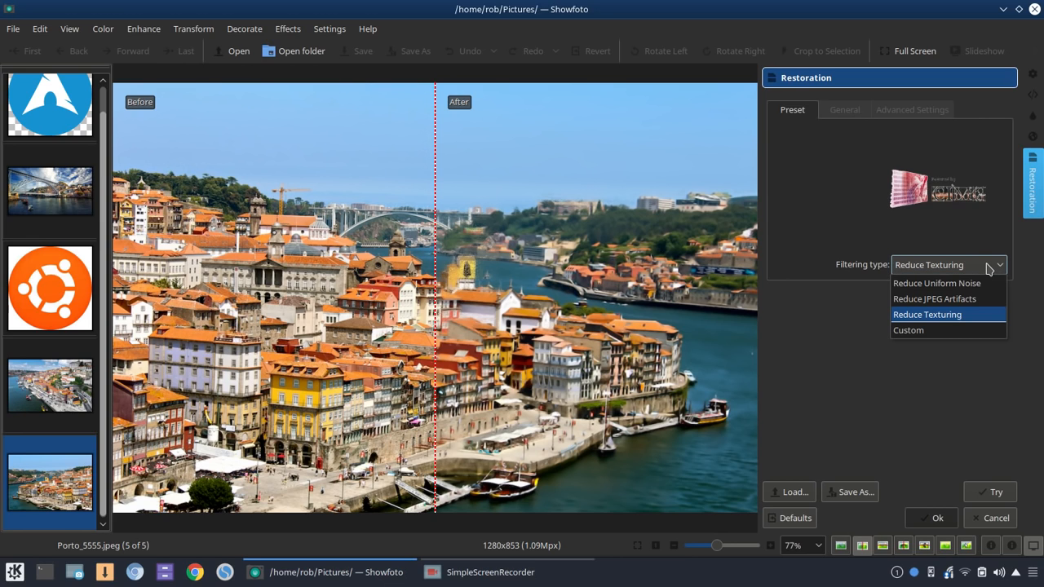
mouse_move(937, 284)
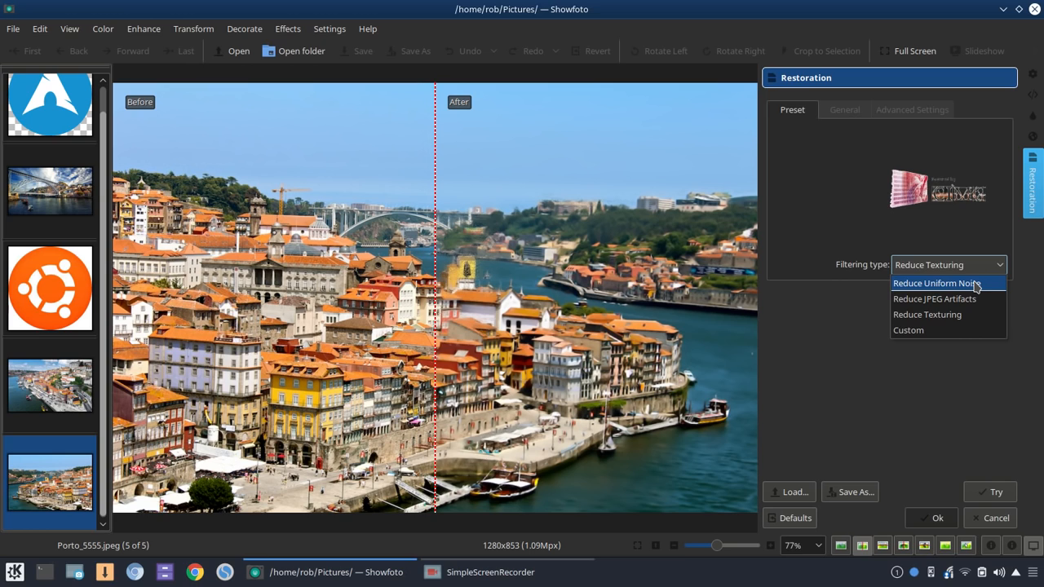
click(926, 313)
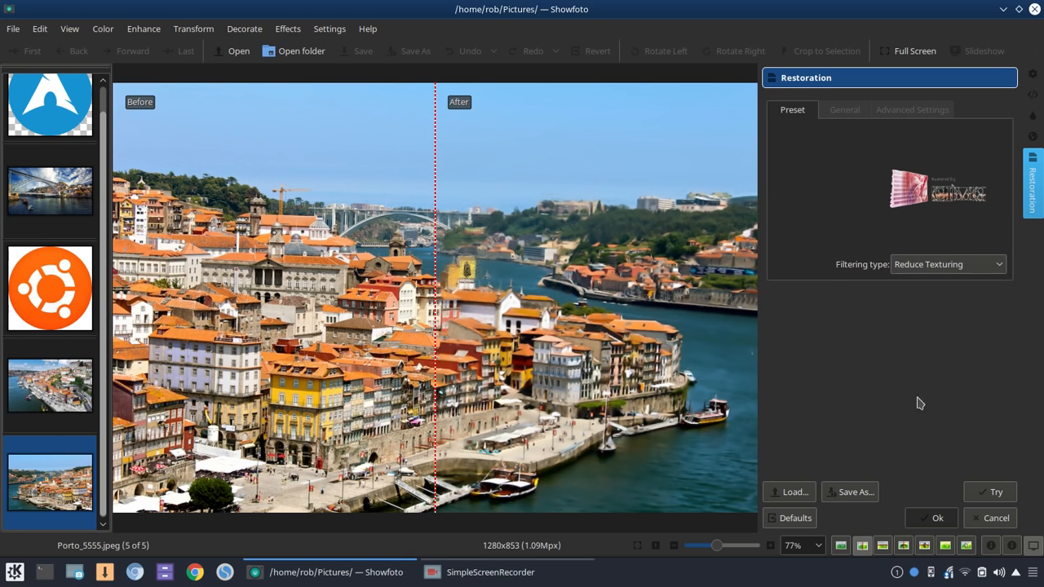
click(989, 491)
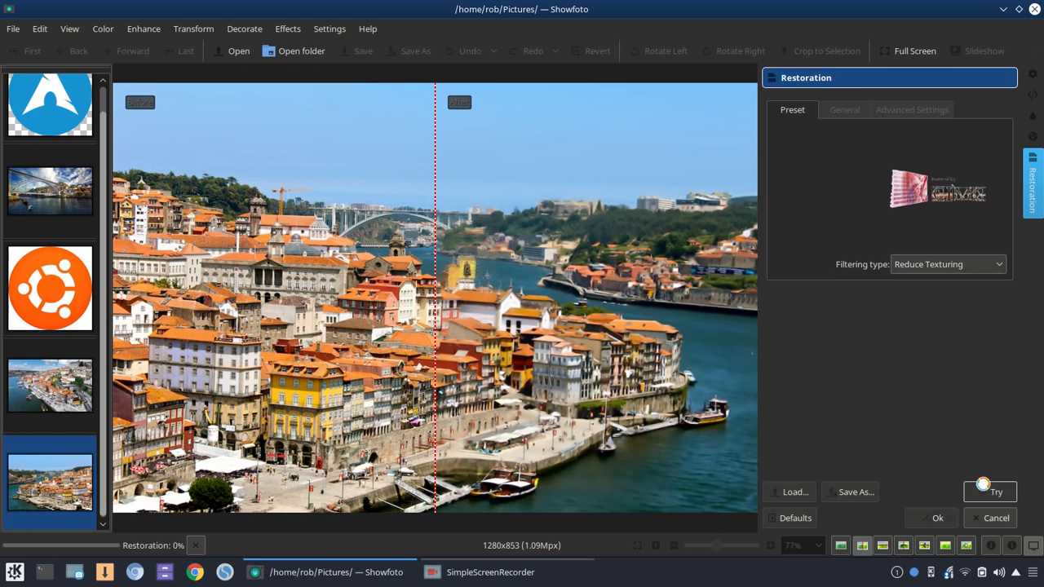
click(989, 491)
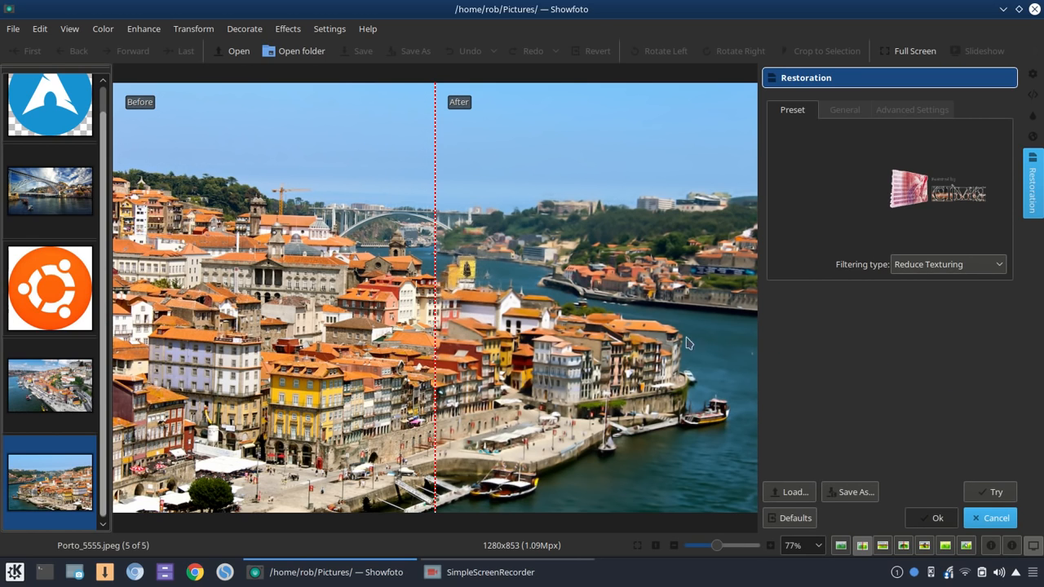
click(991, 519)
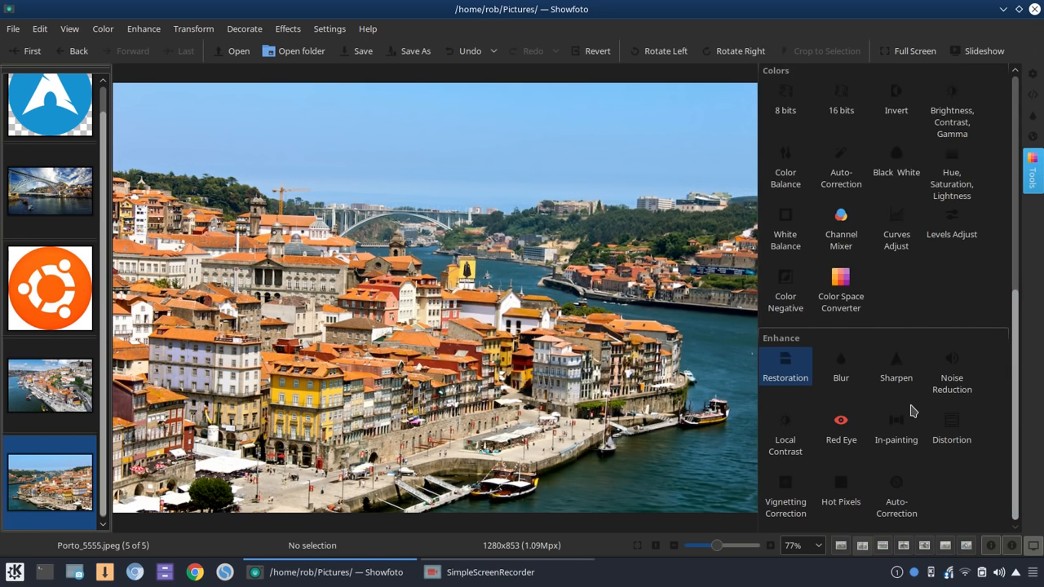
click(840, 367)
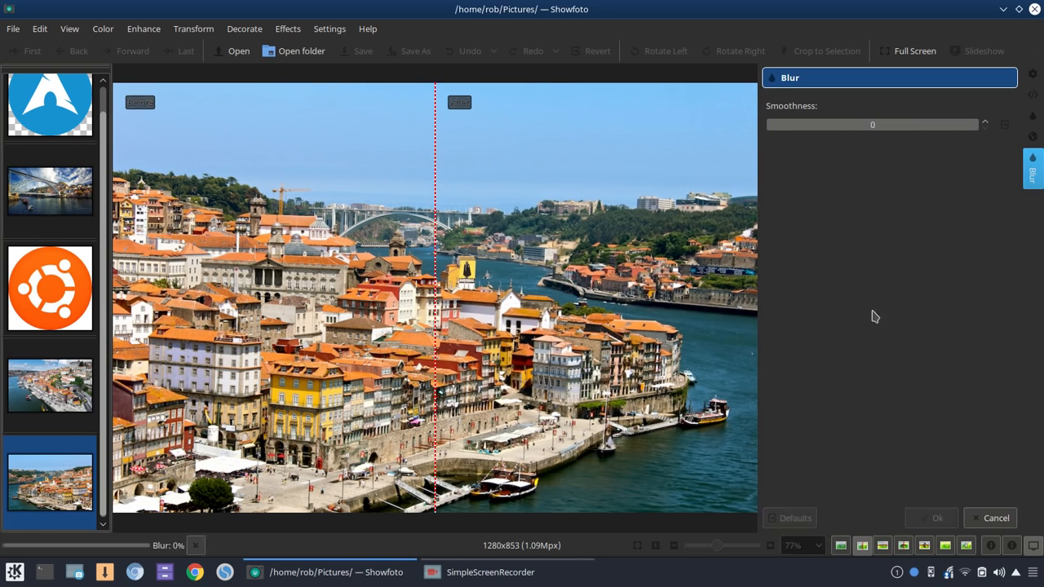
drag(770, 124, 845, 124)
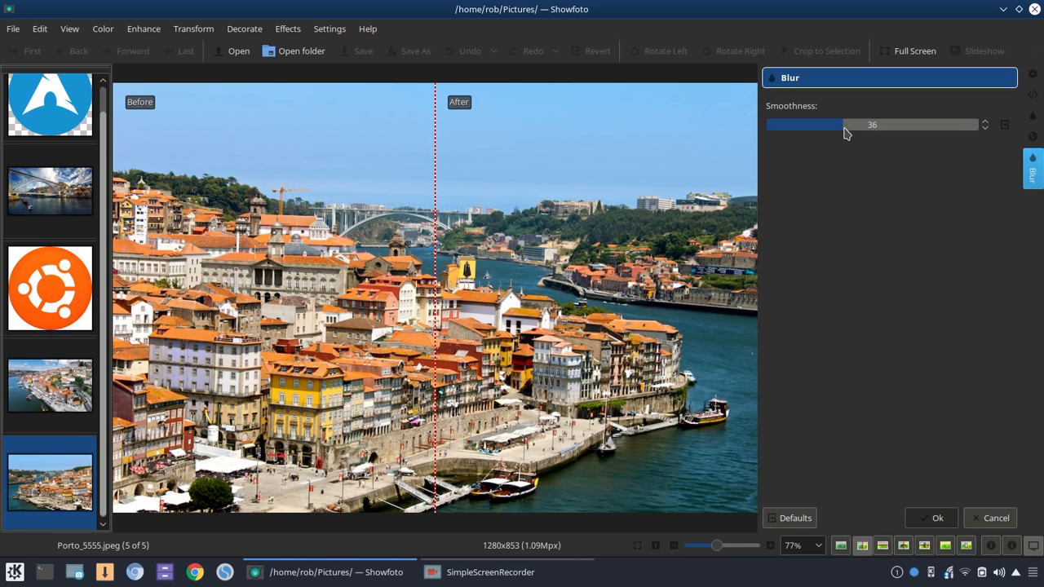
drag(836, 124, 823, 124)
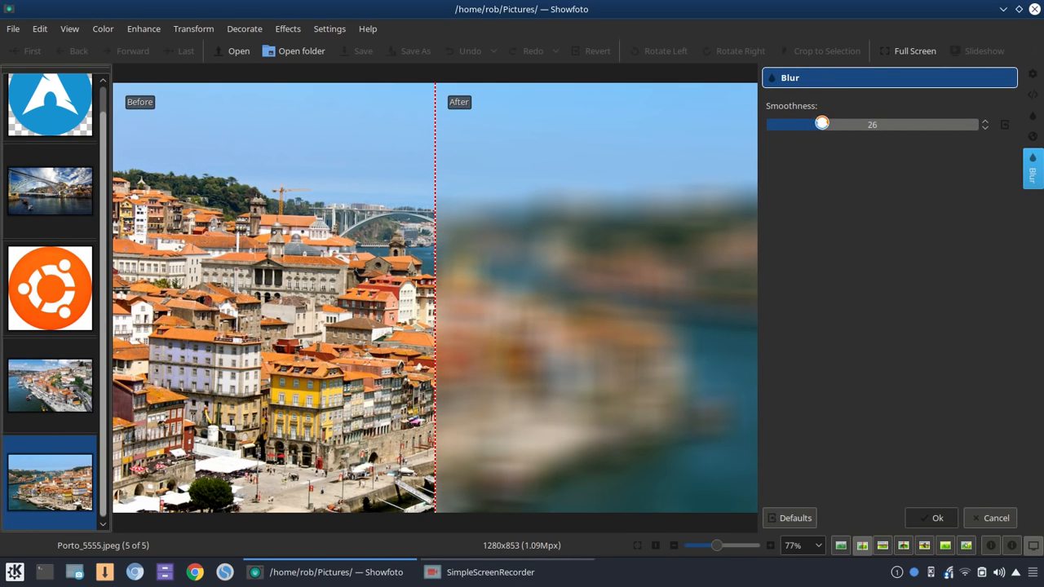
drag(822, 124, 792, 124)
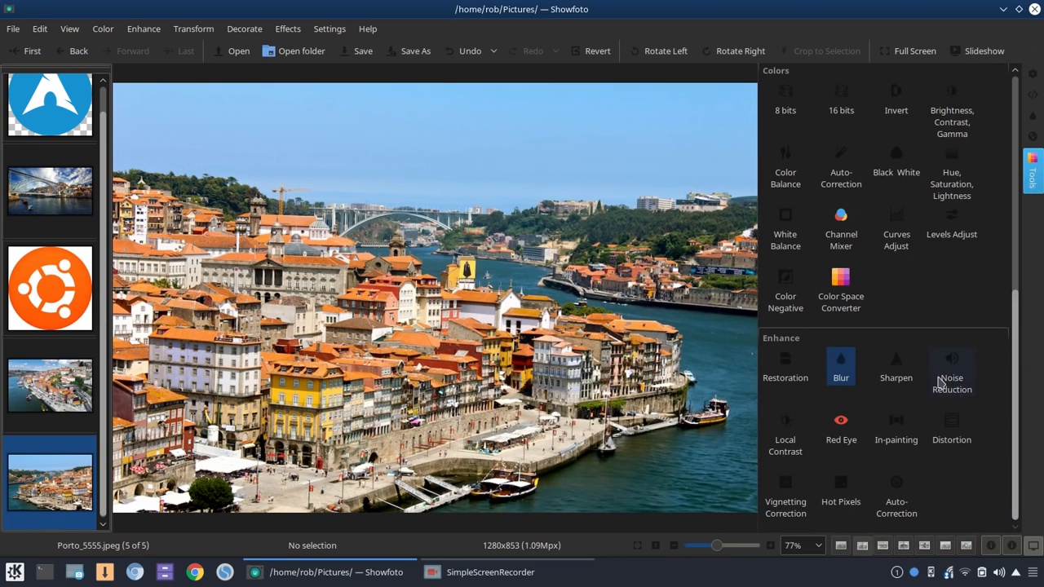
click(896, 367)
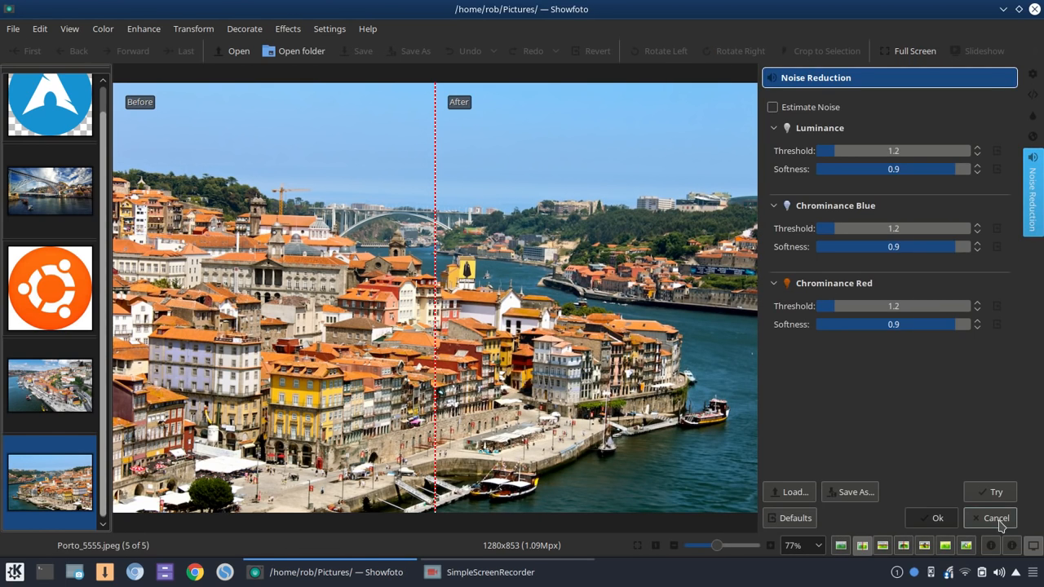
click(995, 518)
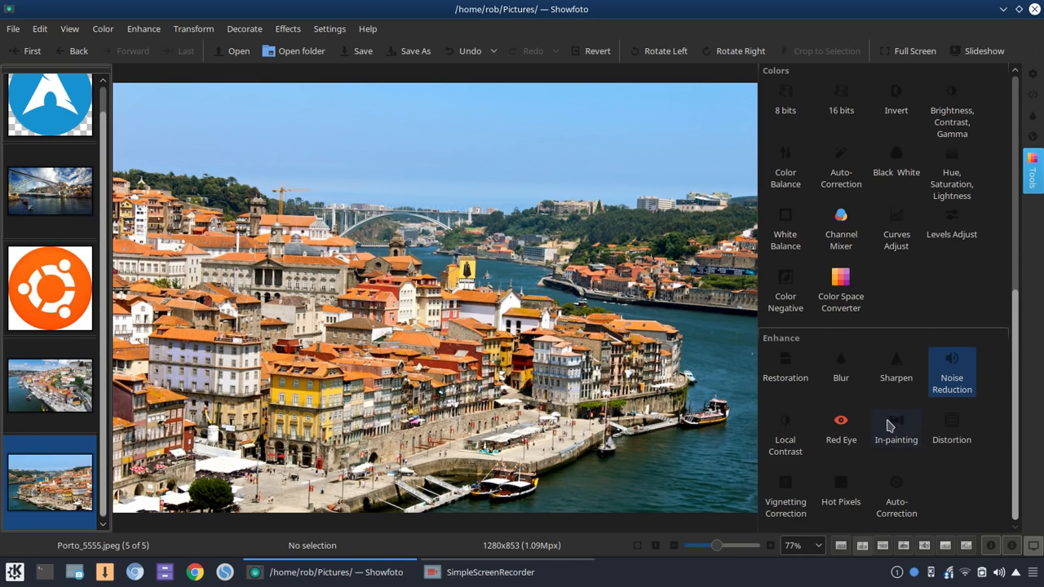
mouse_move(822, 480)
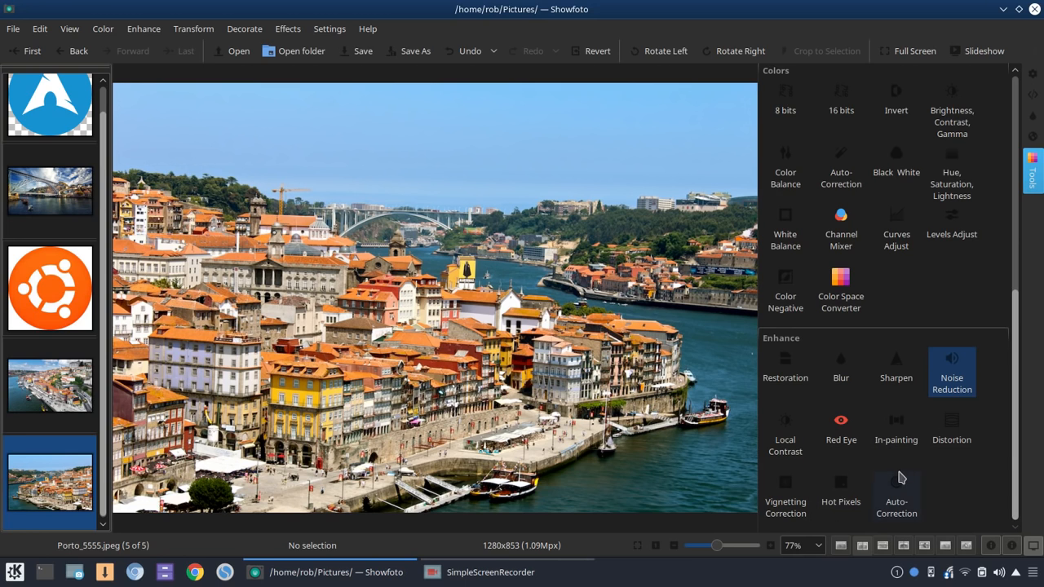
click(895, 496)
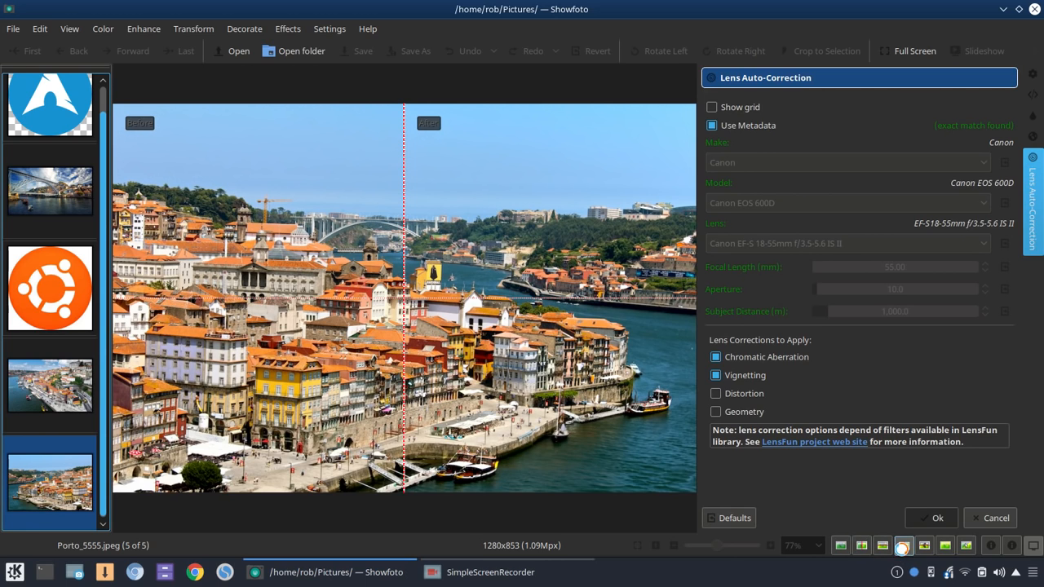
click(904, 545)
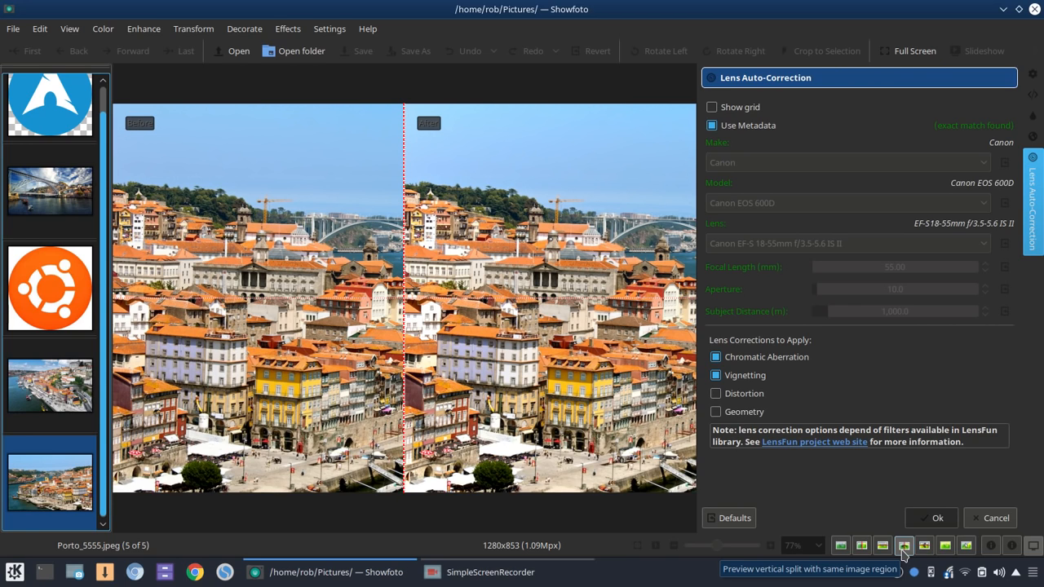
click(715, 393)
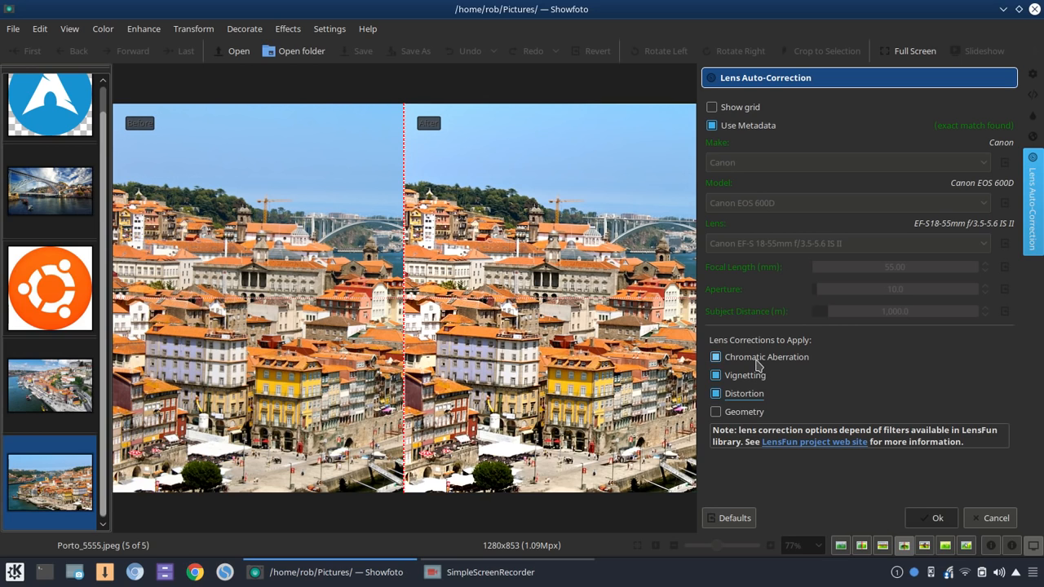
click(715, 356)
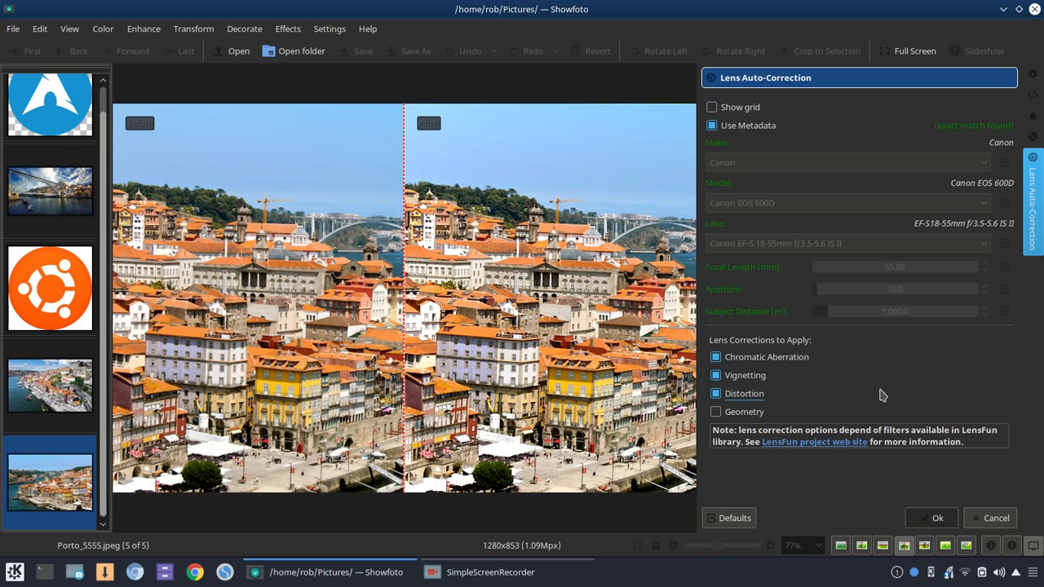
click(995, 519)
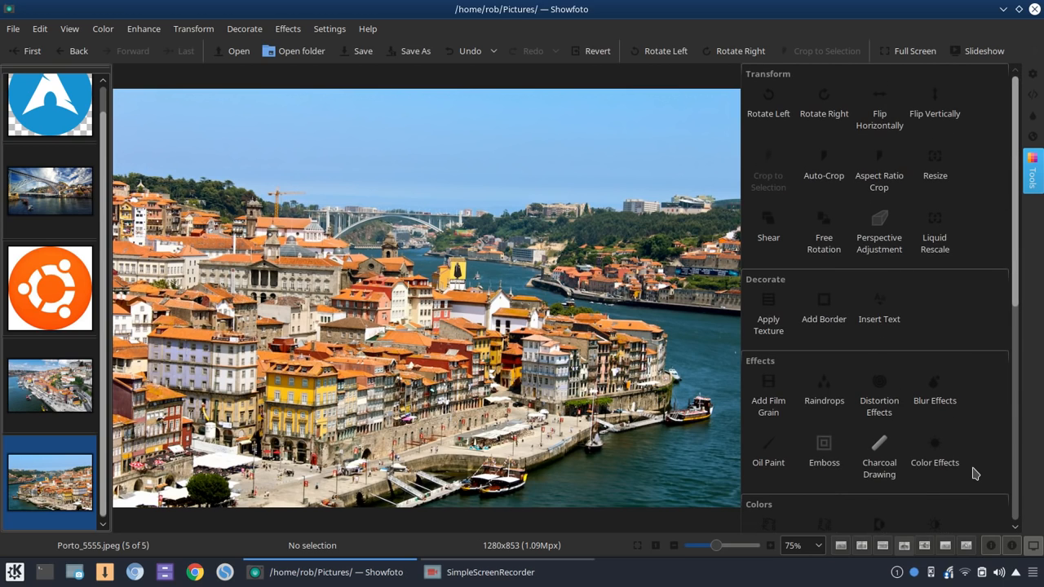
mouse_move(401, 161)
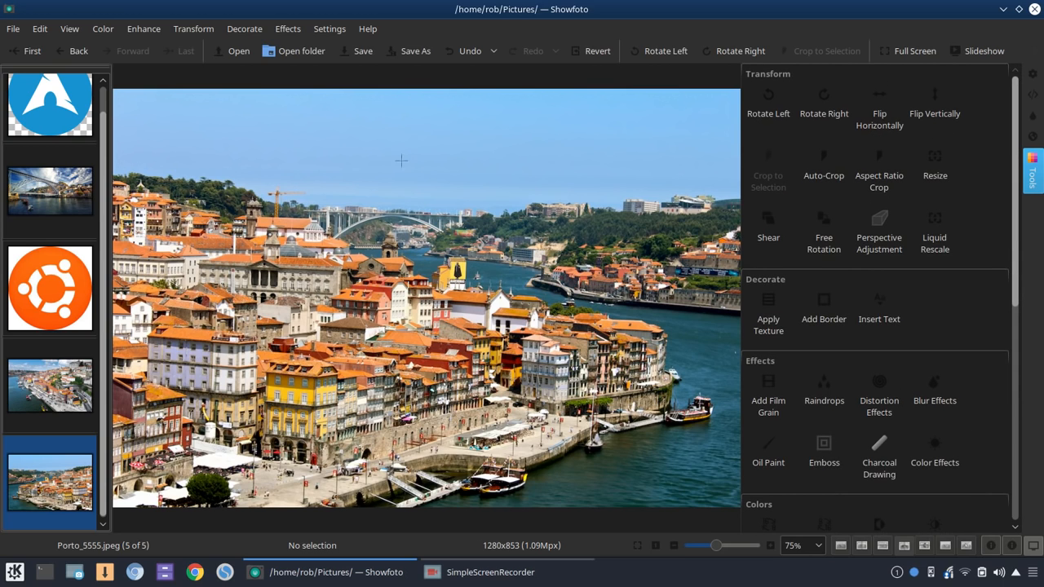
- Open Configure Showfoto, enlarge it, view Full-screen Options, then the thumbbar Tool Tip page
click(329, 30)
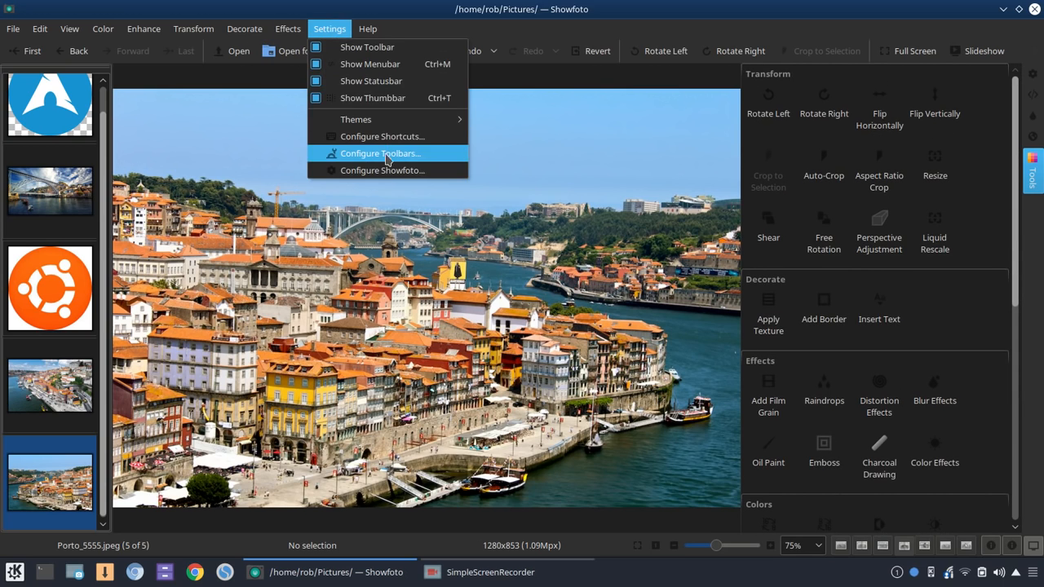
click(382, 170)
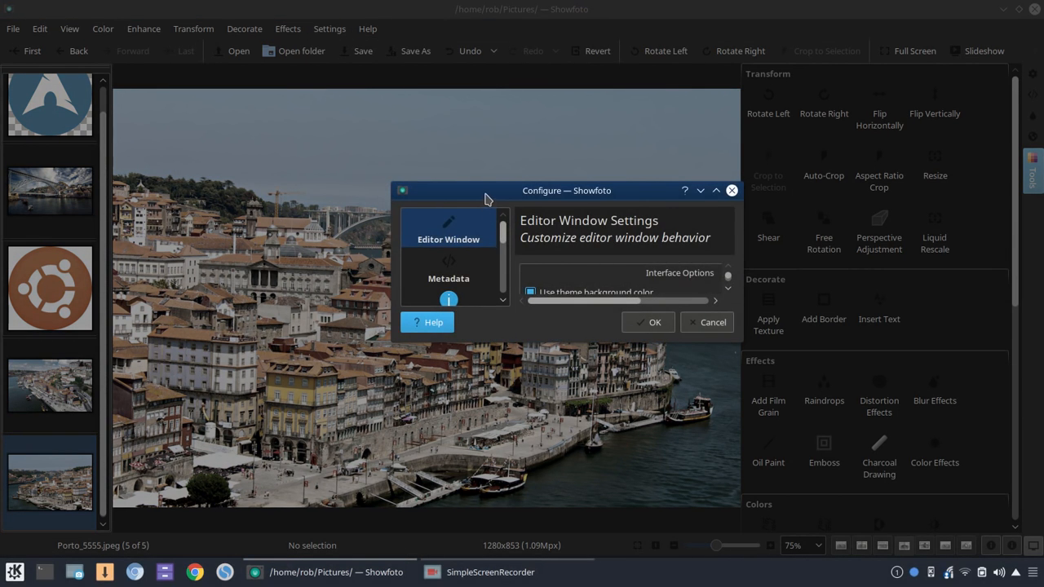
drag(566, 189, 425, 173)
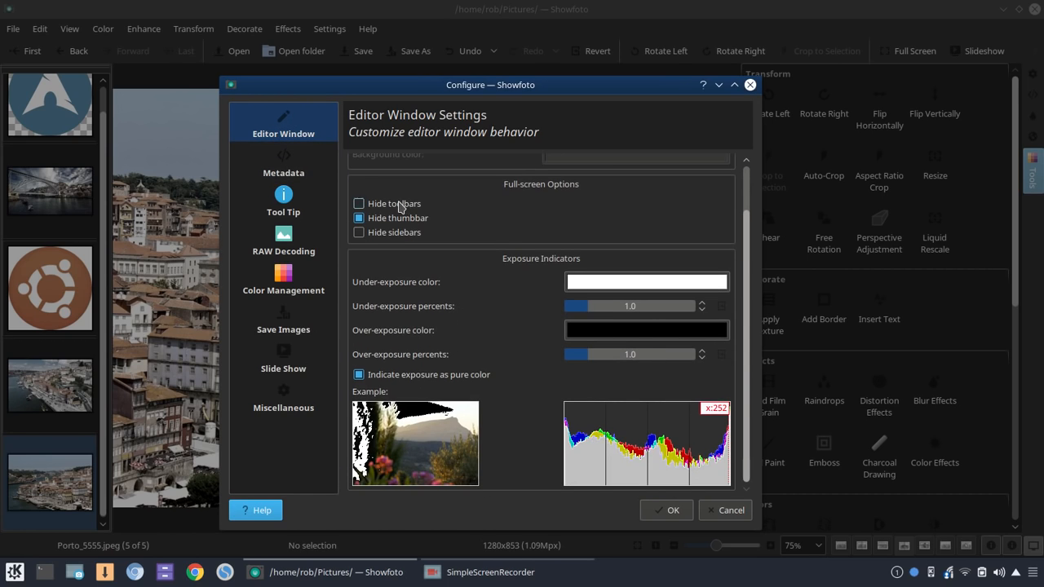
click(359, 218)
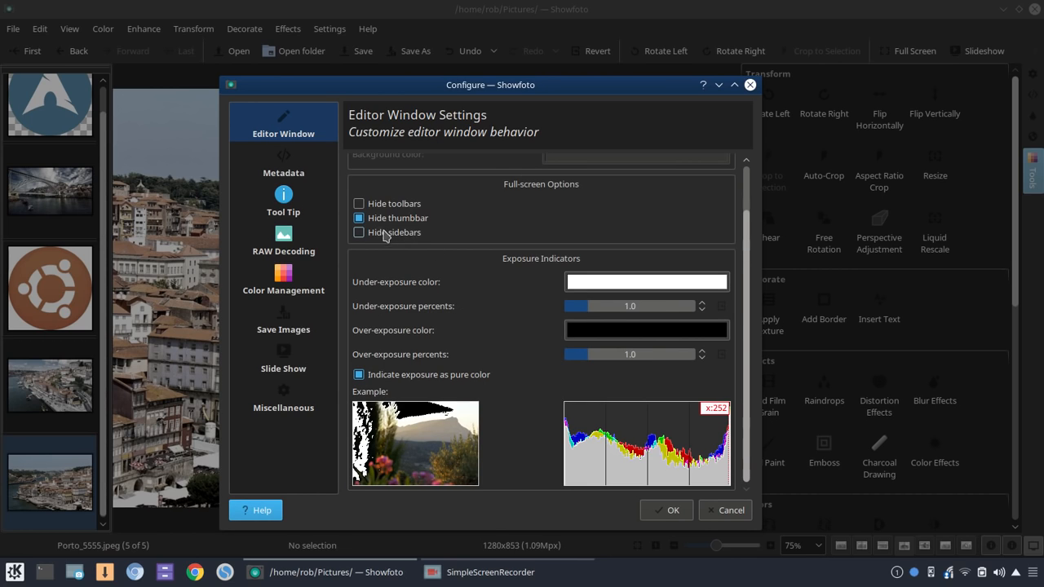
click(284, 199)
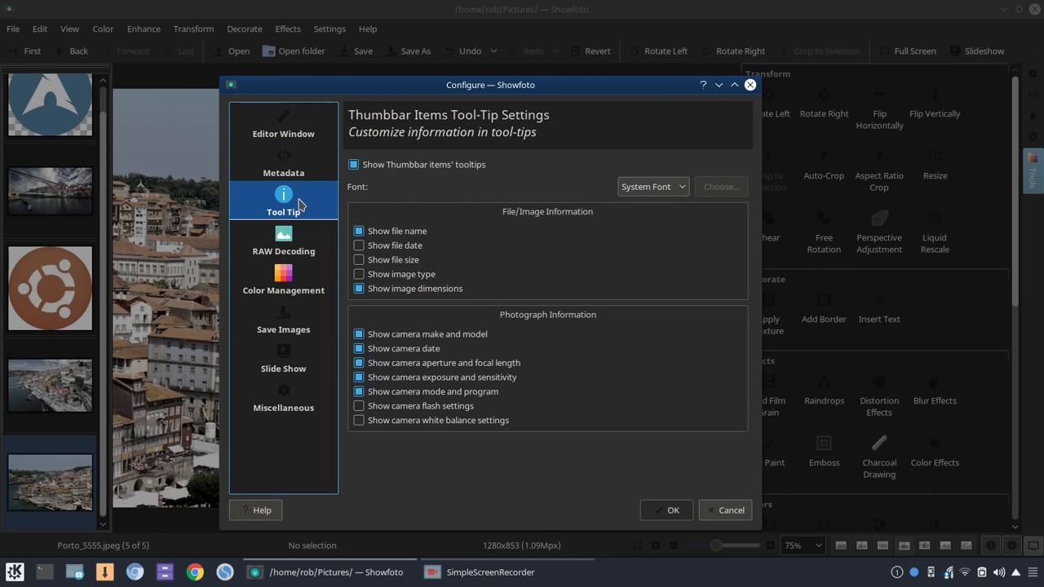
- Browse the RAW Decoding, Color Management, Save Images and Slide Show pages, ending on Miscellaneous
click(284, 238)
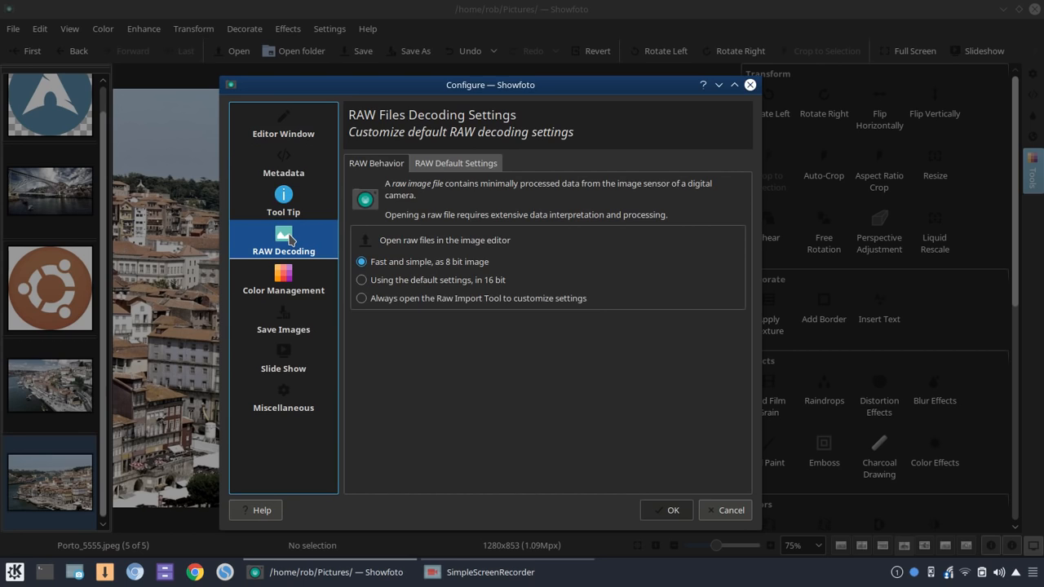
click(283, 281)
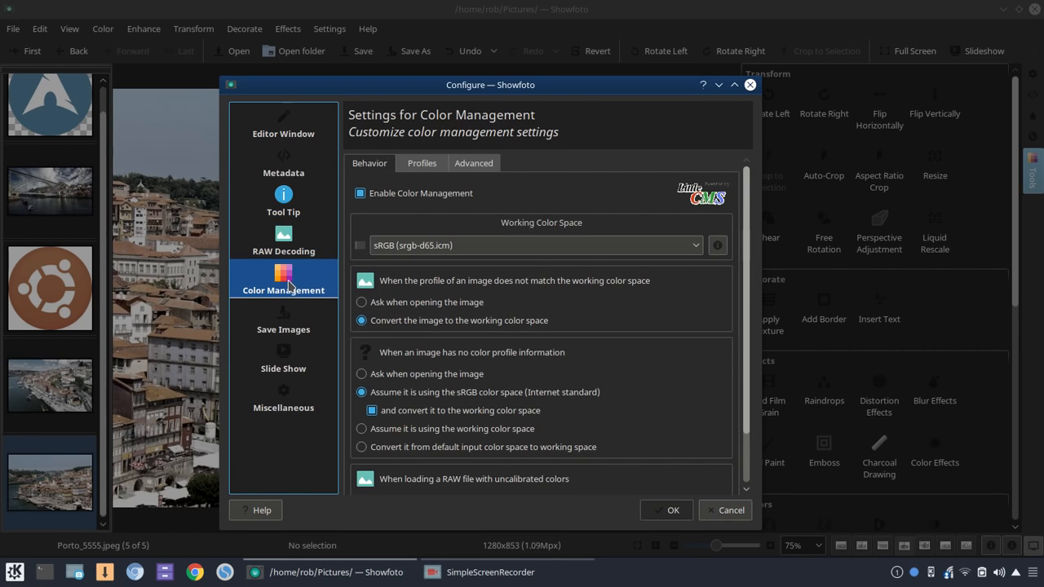
click(284, 318)
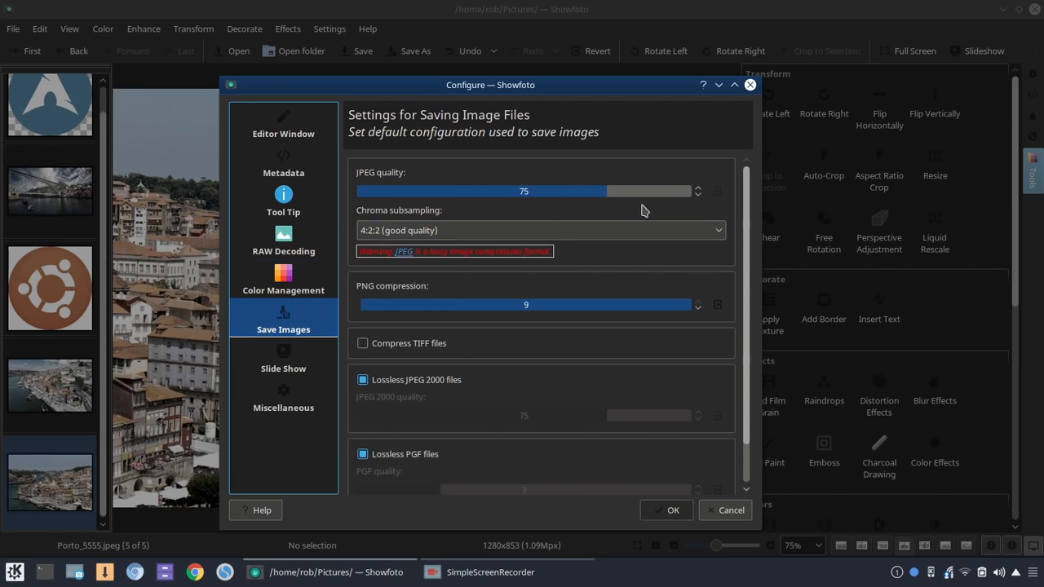
mouse_move(630, 333)
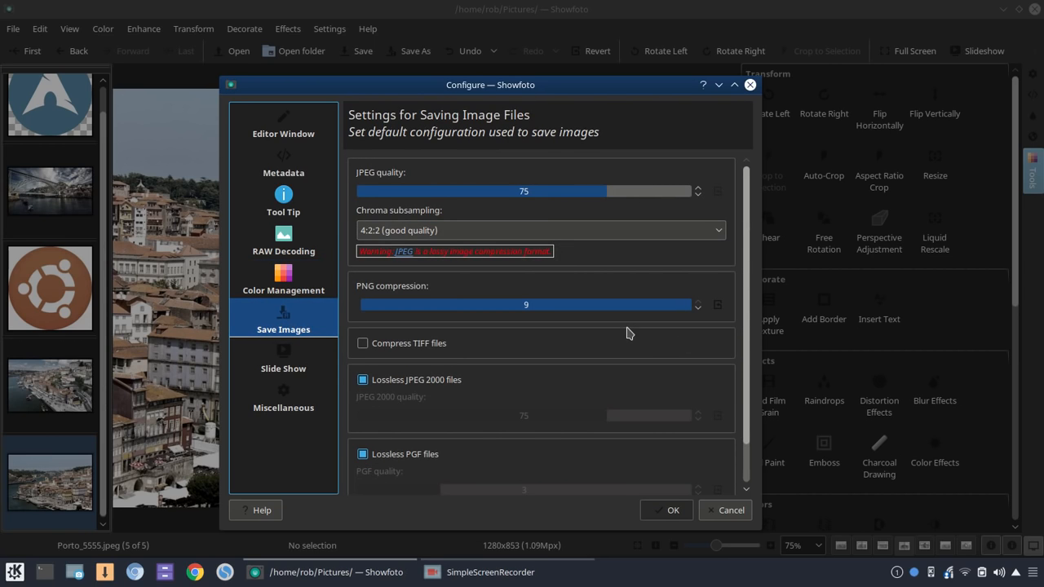
mouse_move(284, 359)
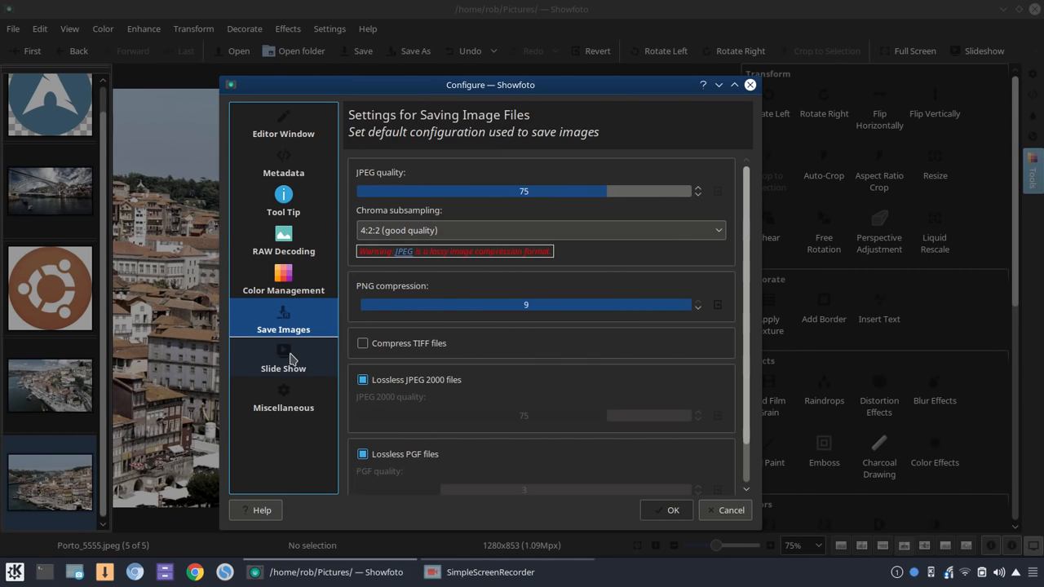
click(284, 359)
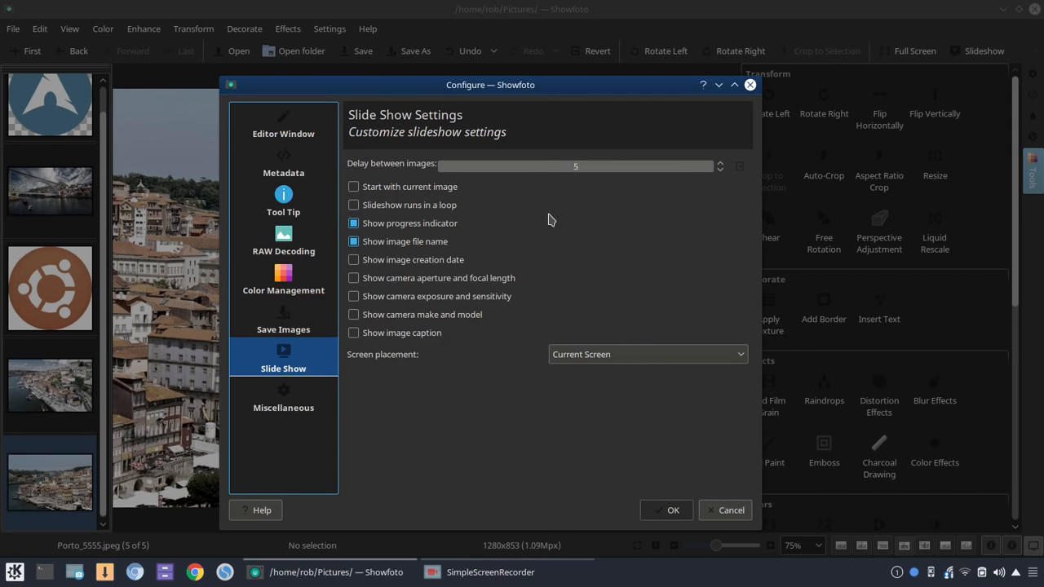
mouse_move(447, 192)
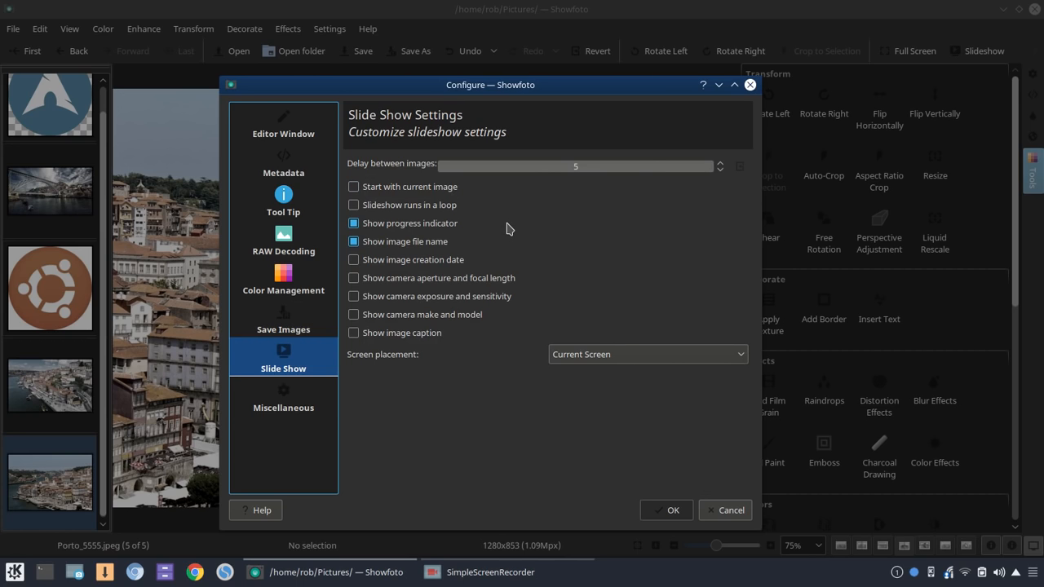
click(284, 400)
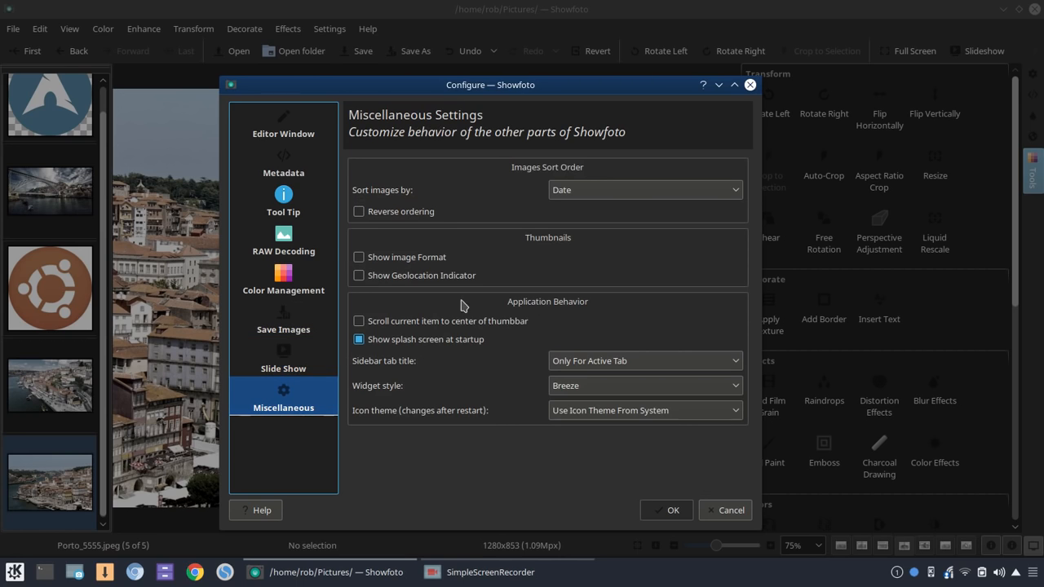
- Keep 'Sort images by' on Date, glance at Editor Window settings, and close the dialog
click(645, 190)
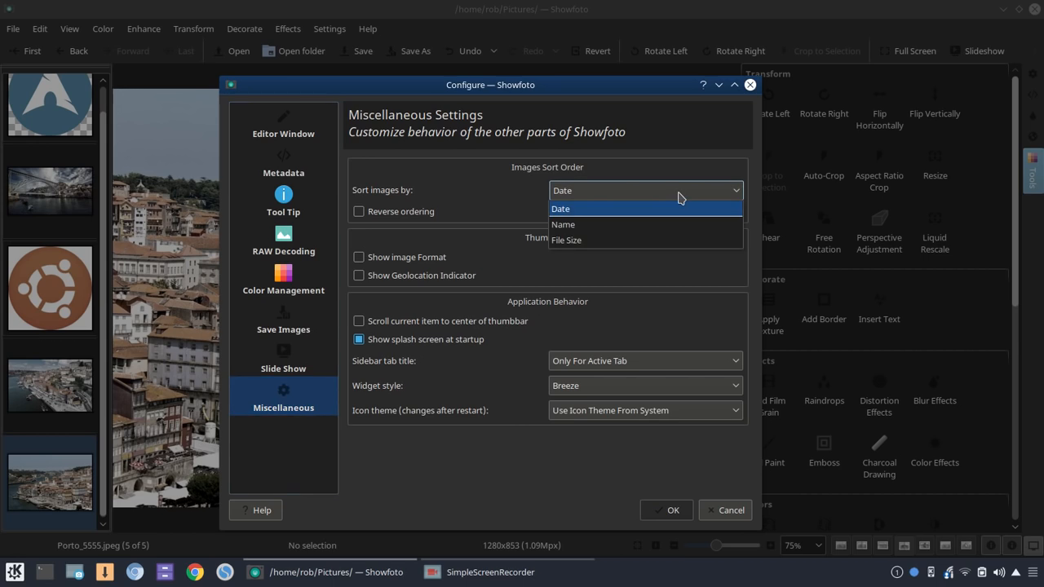
click(561, 209)
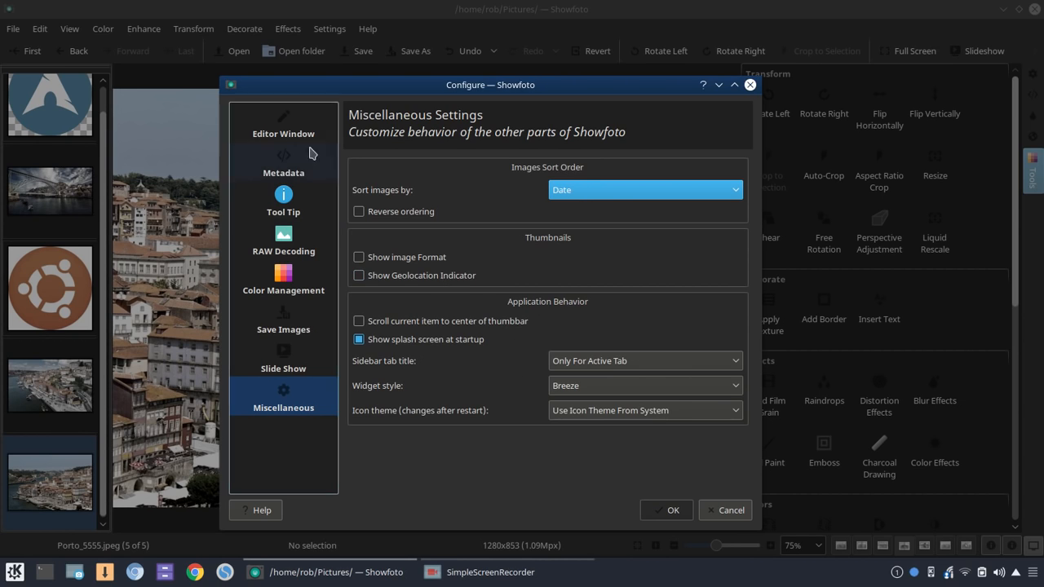
click(284, 120)
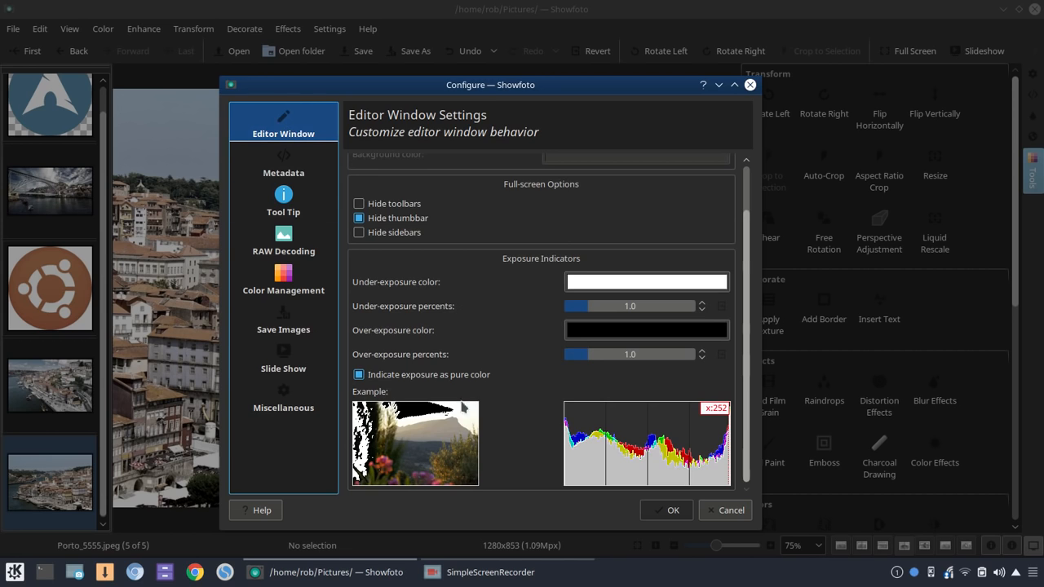
click(730, 509)
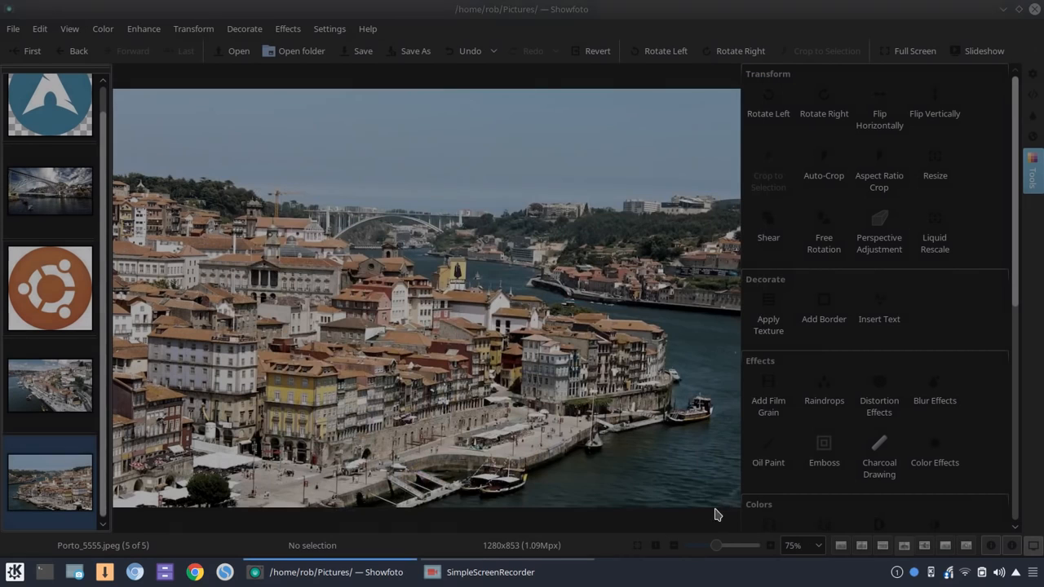
- Browse the Settings, Help, View and File menus without choosing anything
click(330, 30)
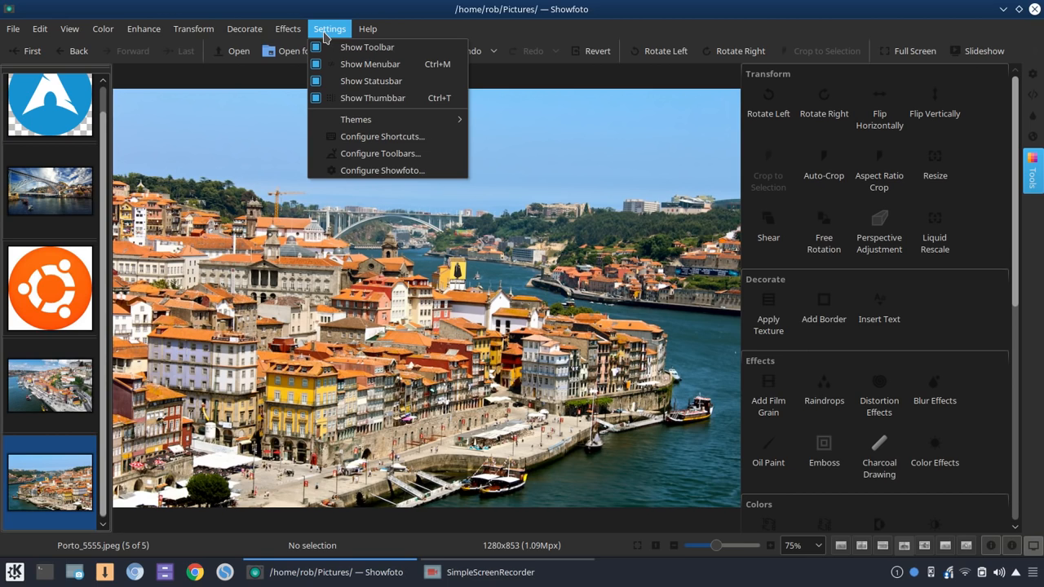
mouse_move(382, 137)
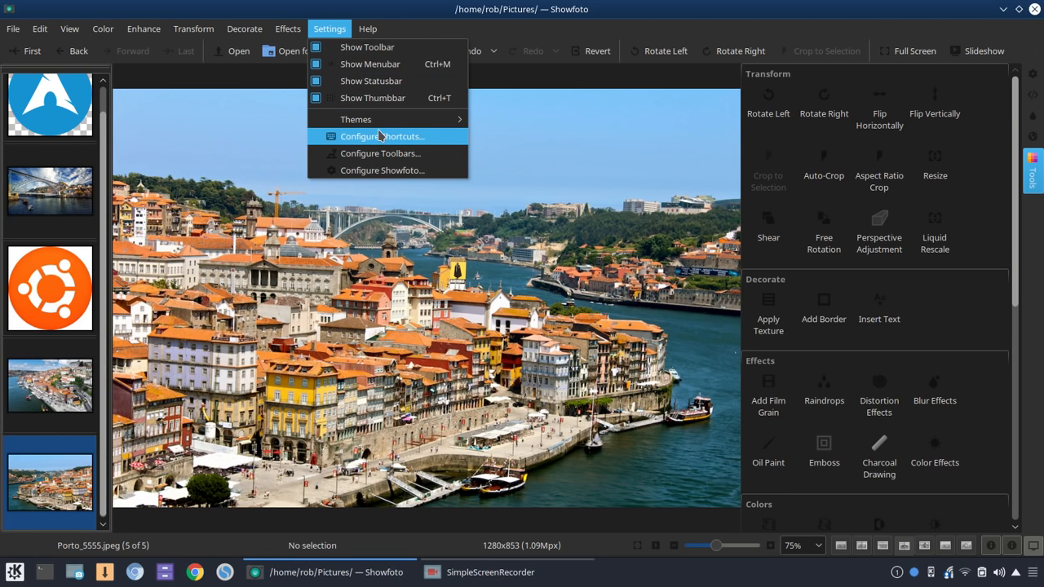
mouse_move(384, 153)
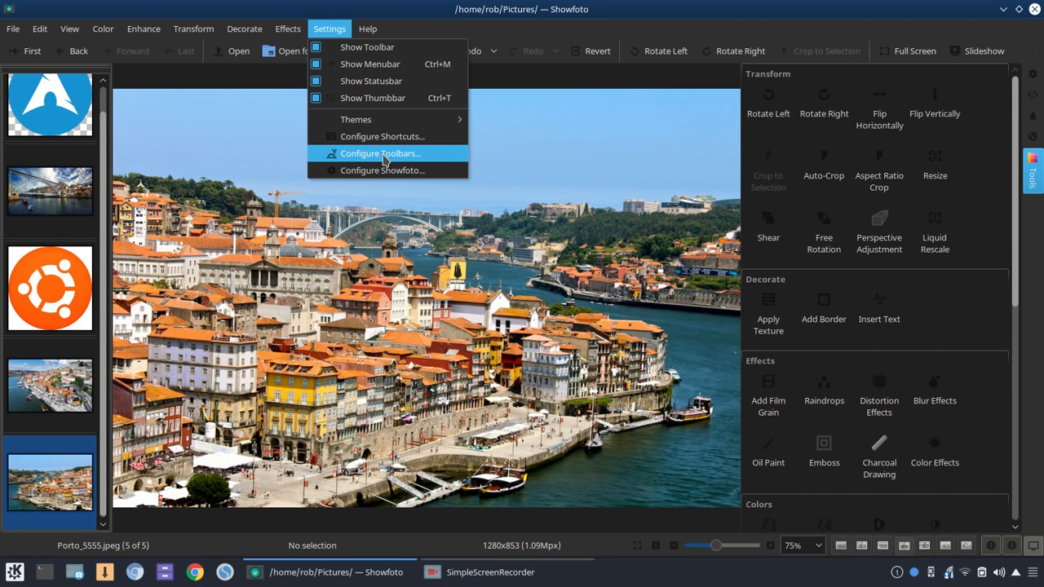
mouse_move(382, 171)
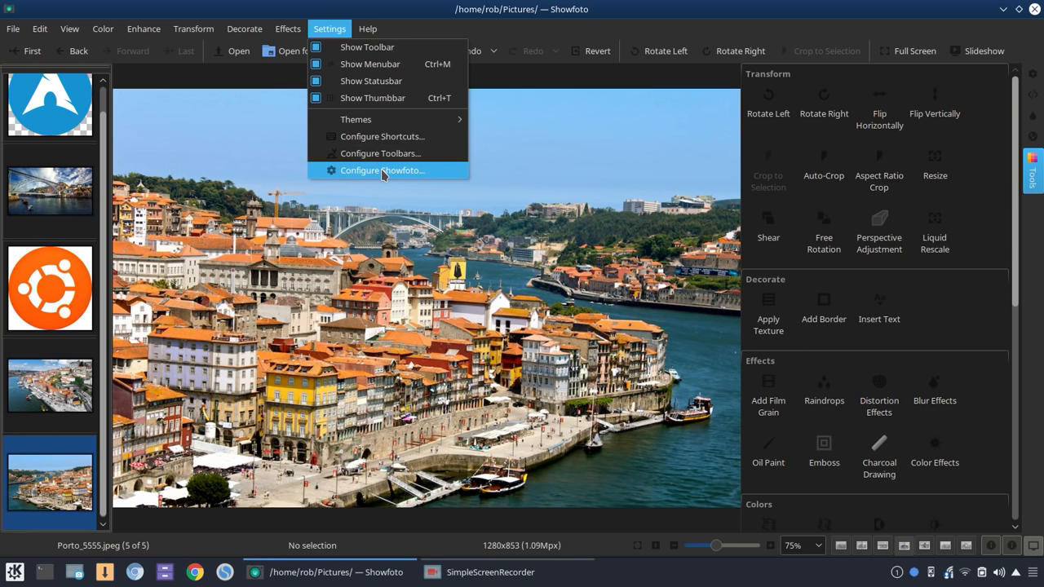
click(368, 29)
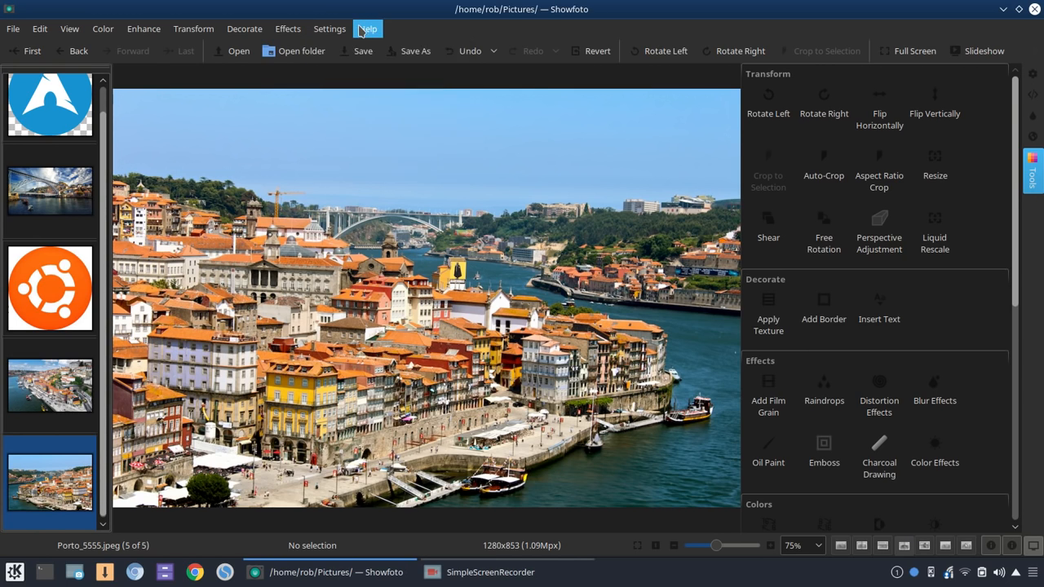
click(367, 29)
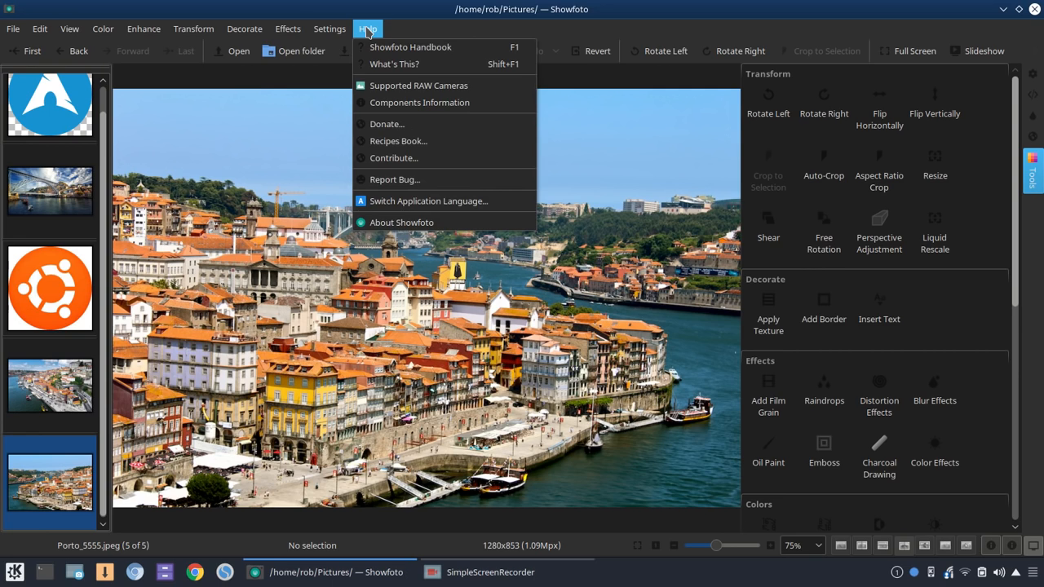
click(68, 30)
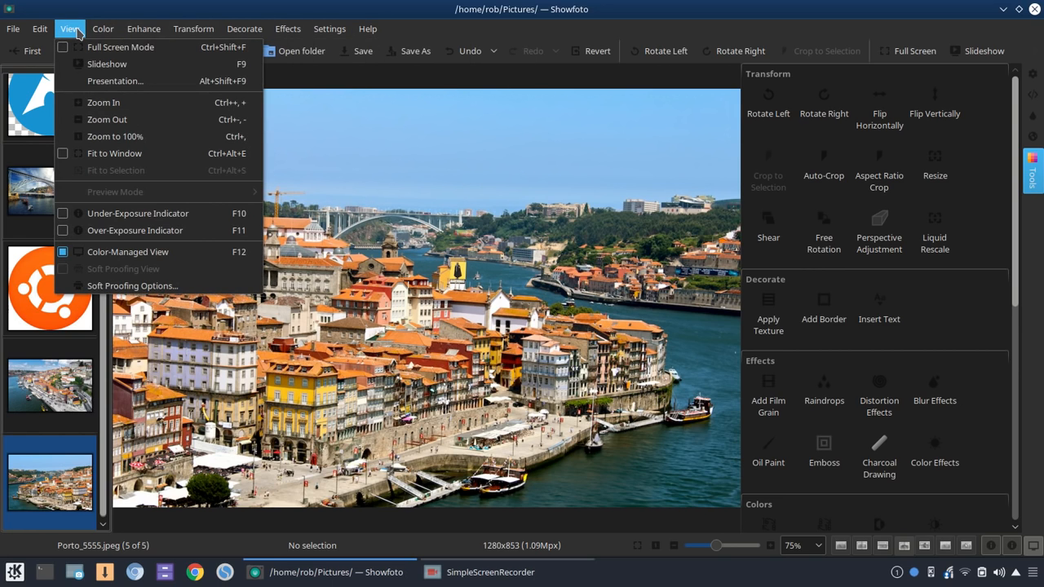
click(13, 29)
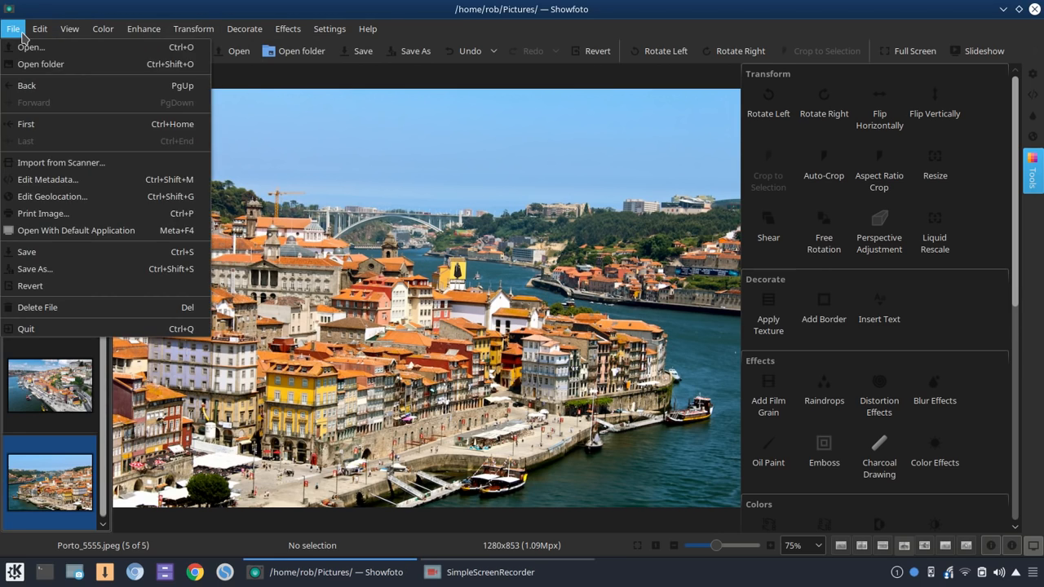
click(368, 29)
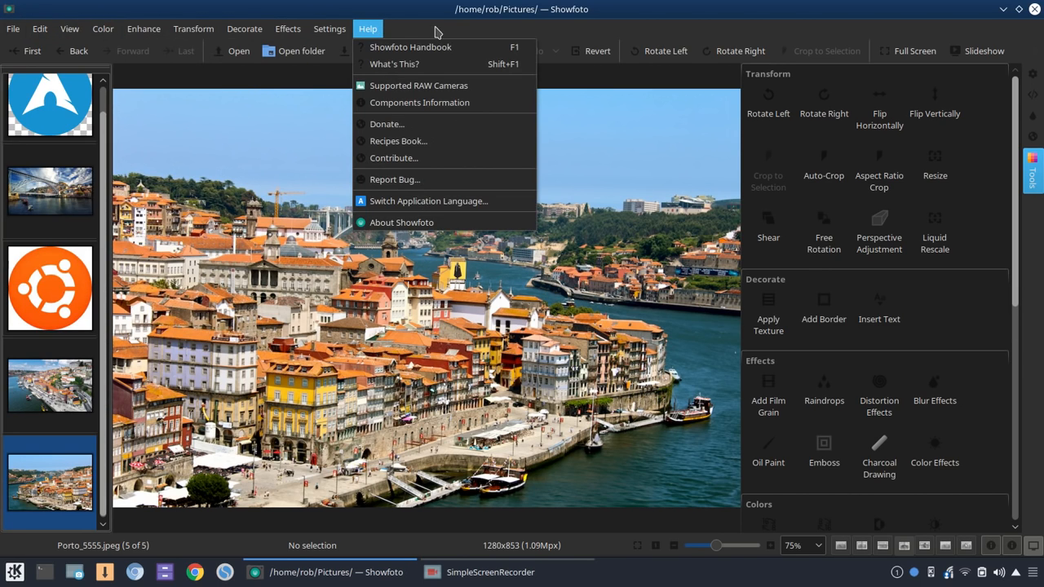
- Reopen Configure Showfoto, close it again, and bring up the Help menu
click(330, 29)
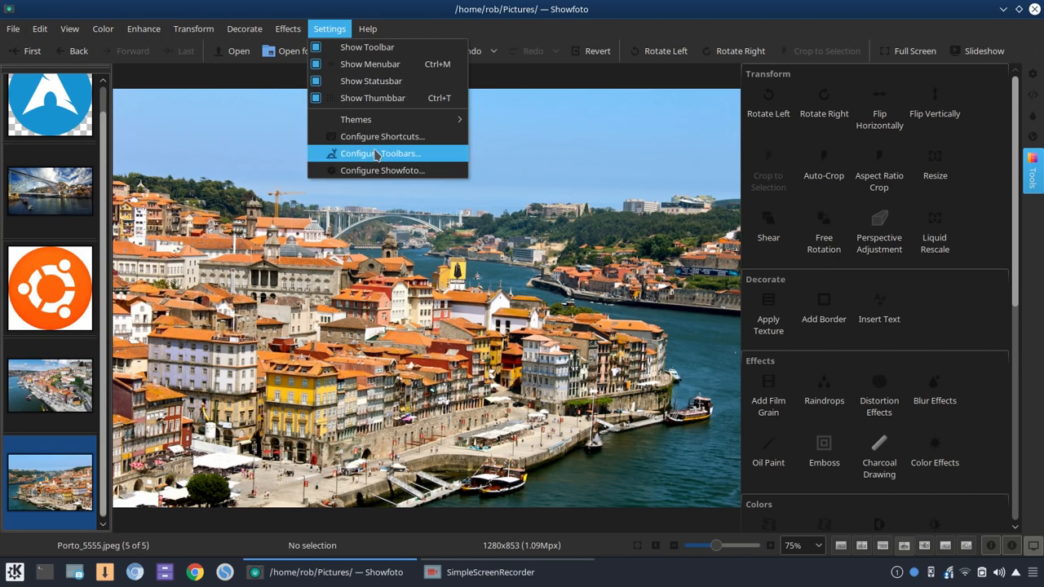
click(382, 172)
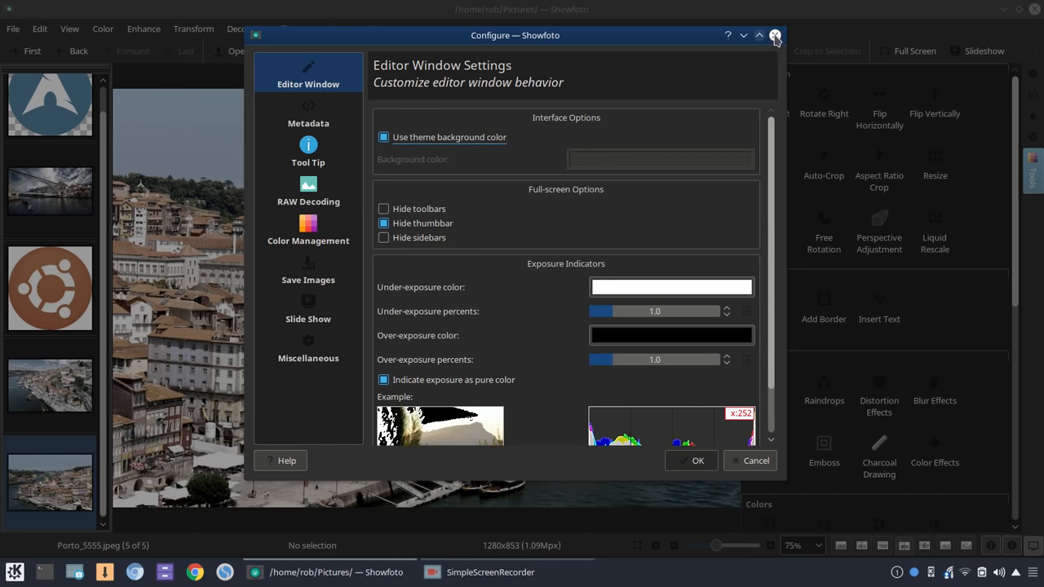
click(775, 36)
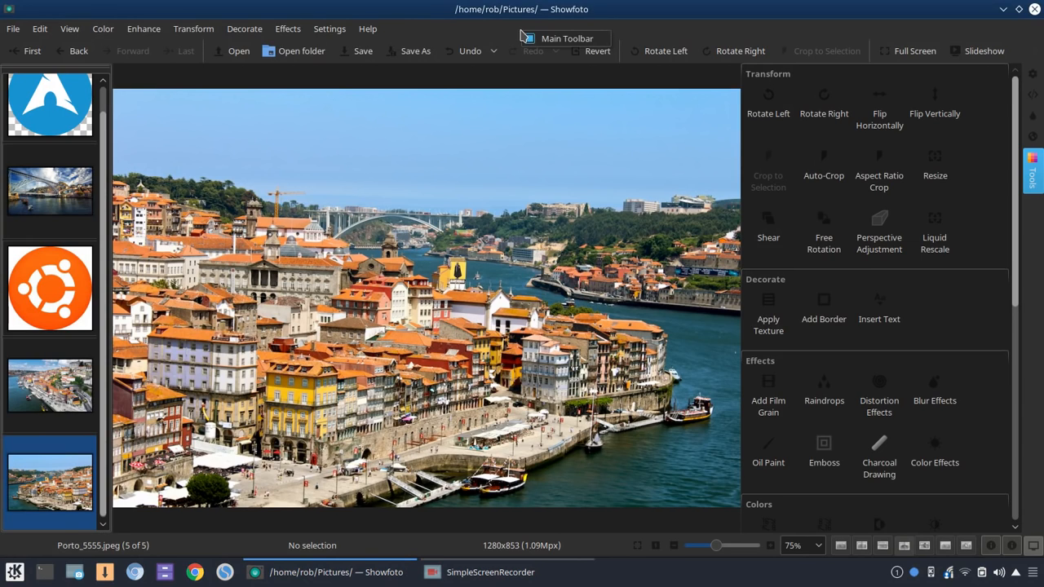
click(368, 30)
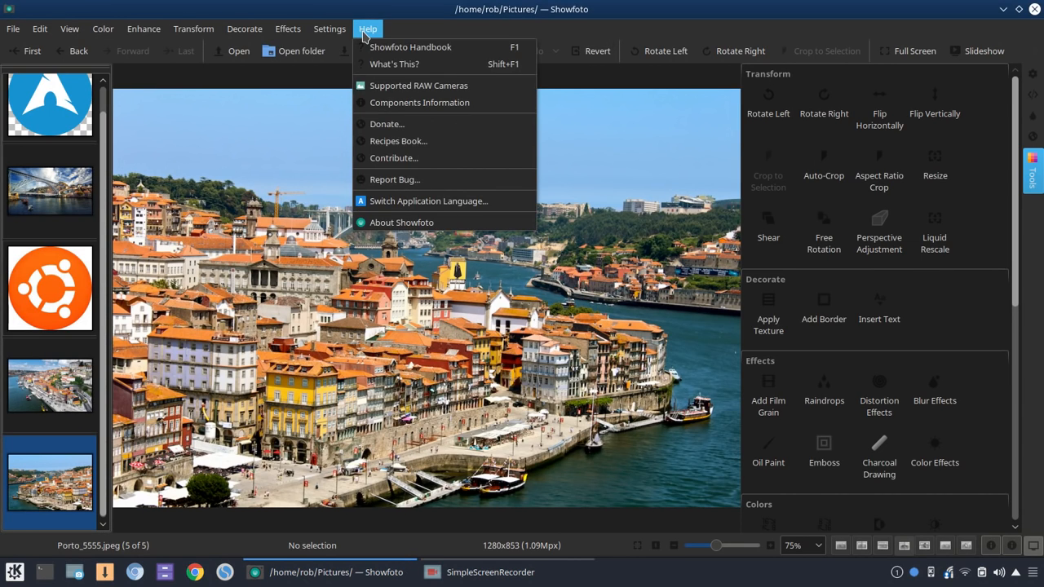
- Show the Supported RAW Cameras list of 920 models and scroll through it
click(419, 85)
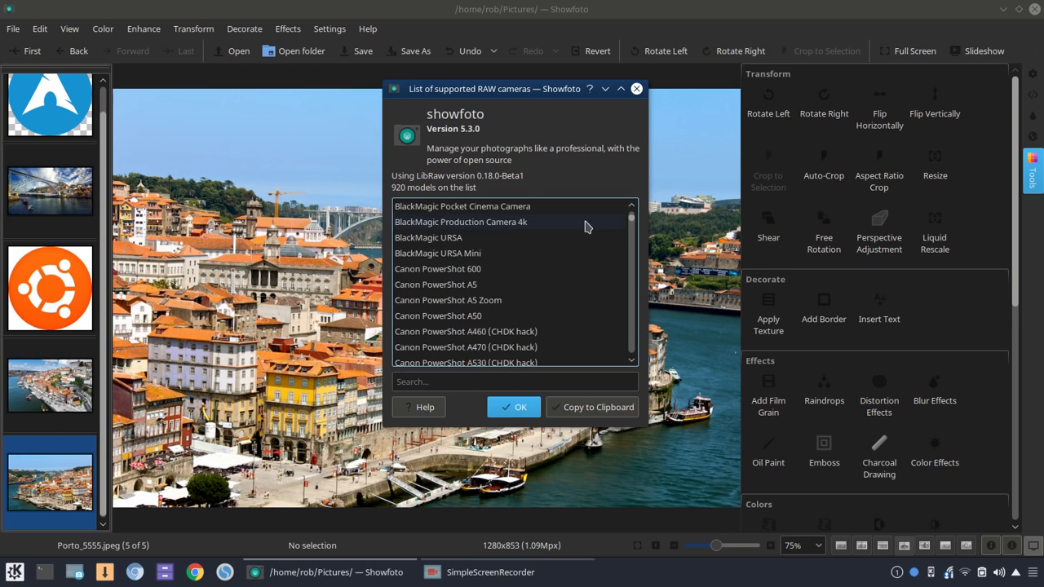
scroll(down, 3)
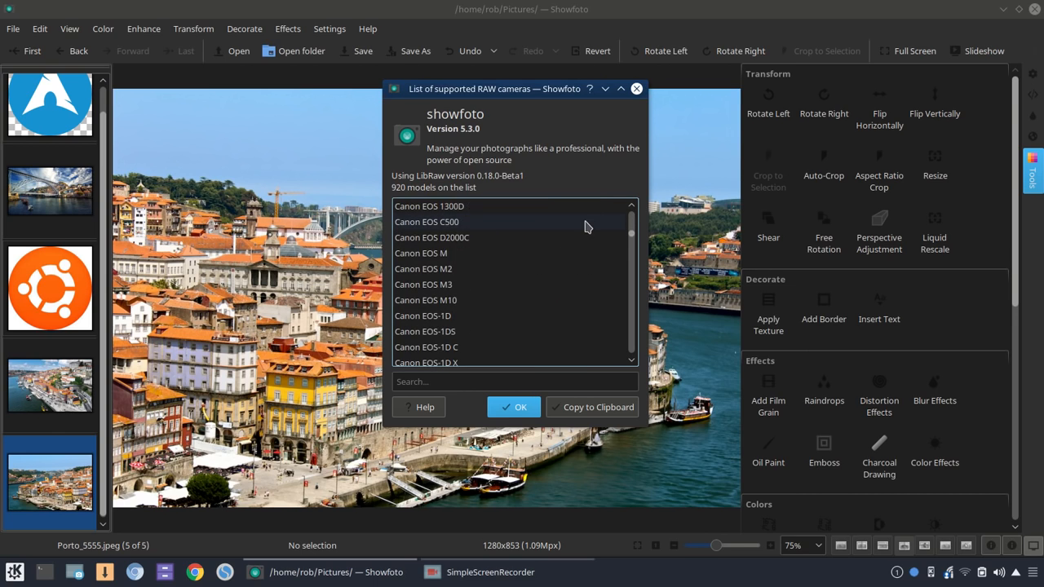
scroll(down, 3)
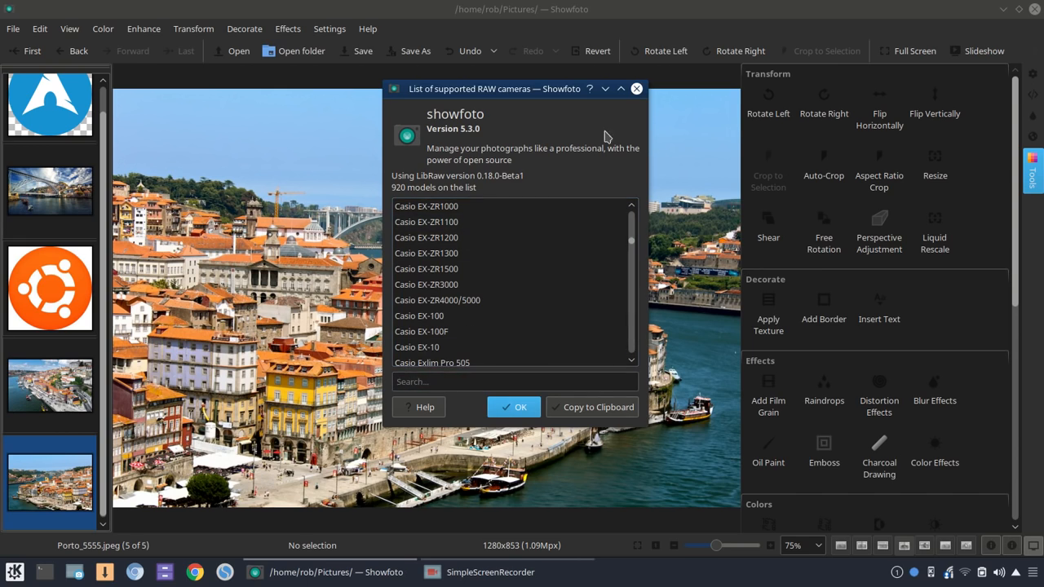